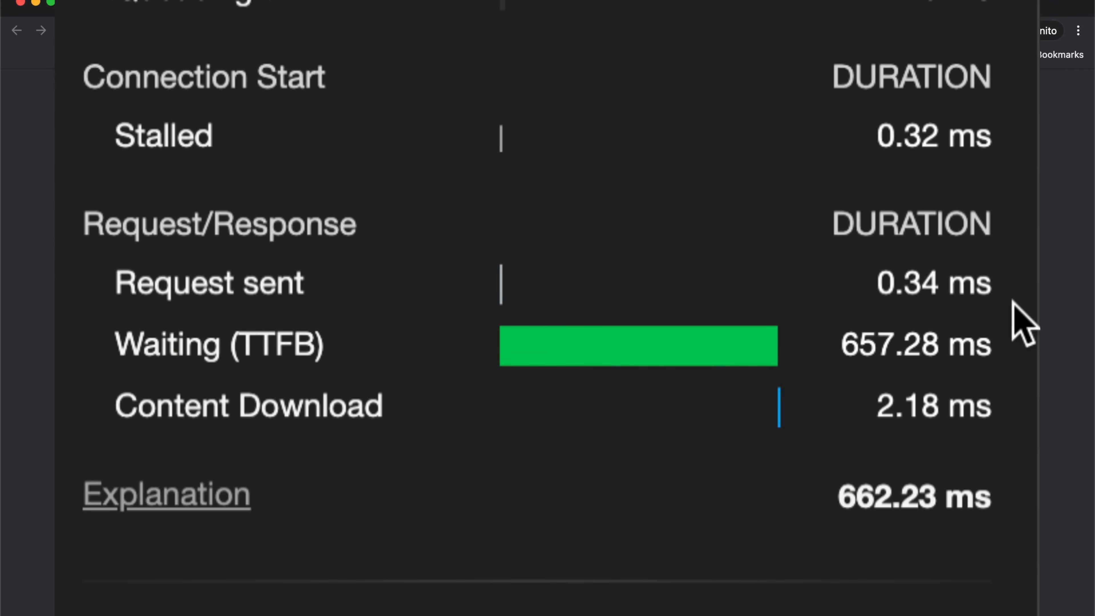
Step: Start over in a fresh incognito window showing a blank new tab
{"action": "left_click", "coordinate": [266, 59]}
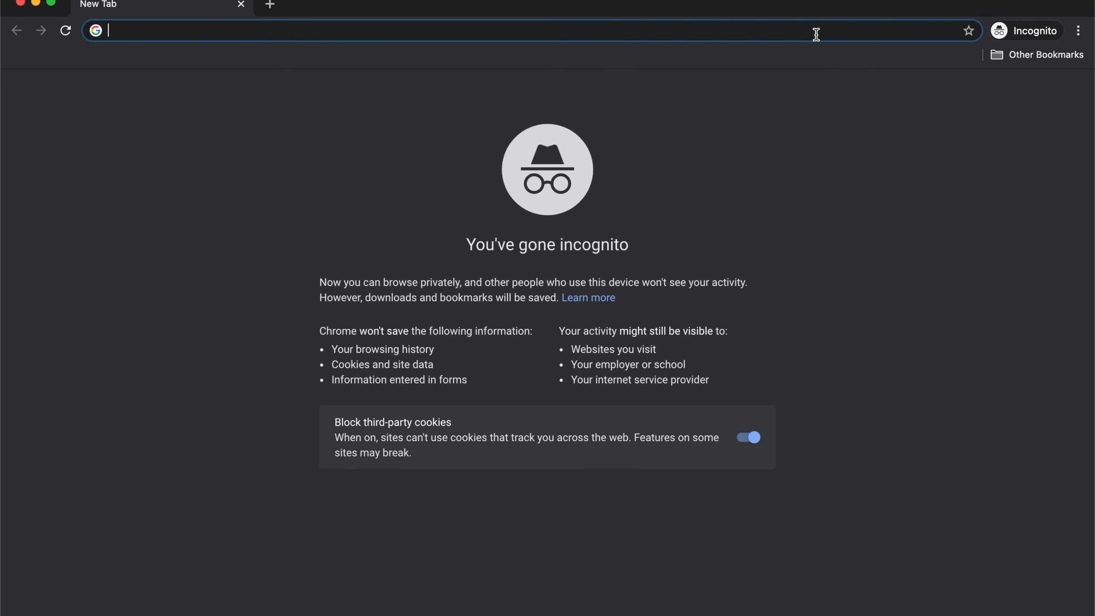
Step: Load reddit.com with DevTools recording, capturing its ~188 requests in the Network panel
{"action": "left_click", "coordinate": [1079, 30]}
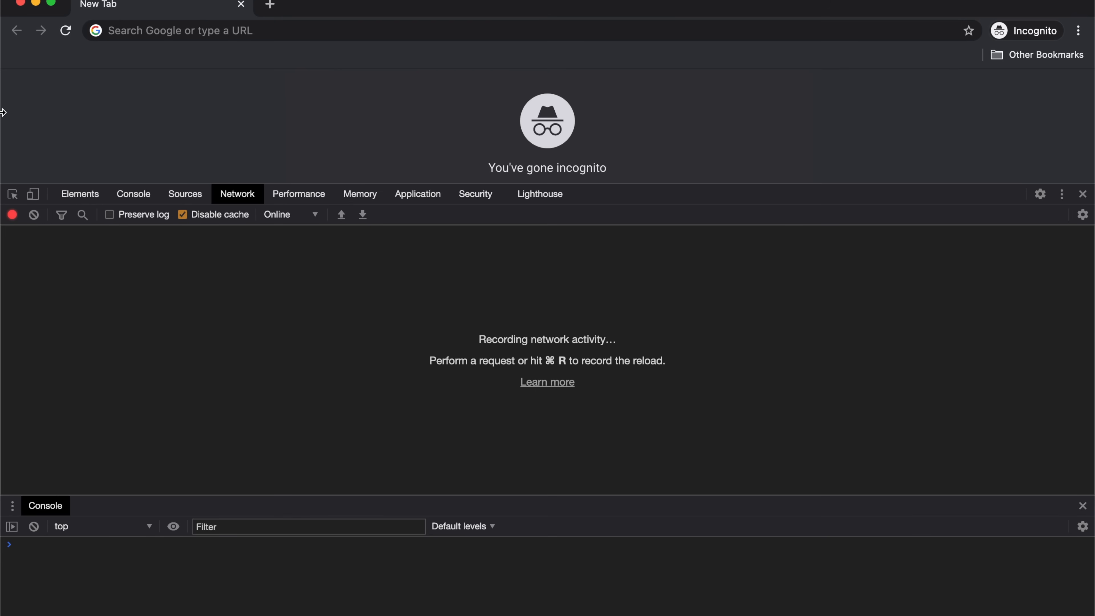
{"action": "type", "text": "reddit.com"}
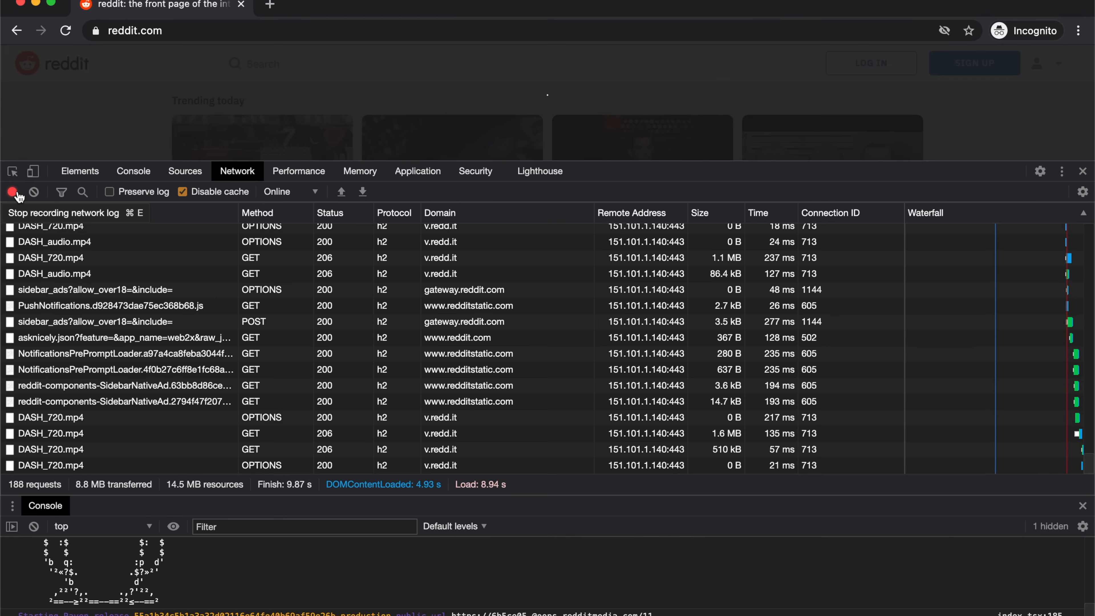
{"action": "left_click", "coordinate": [12, 193]}
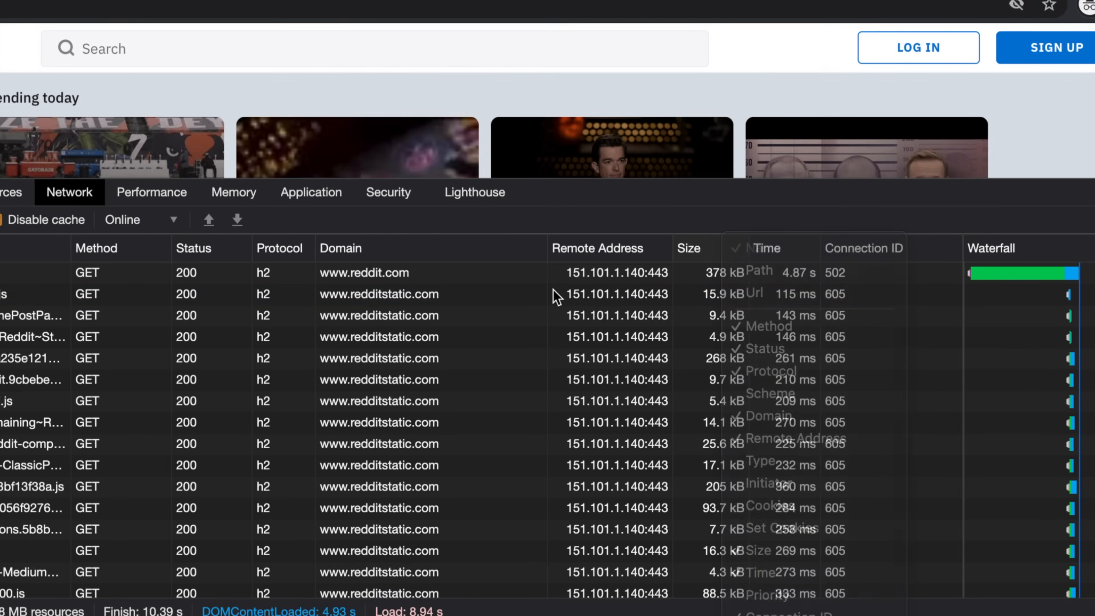
{"action": "left_click", "coordinate": [628, 293]}
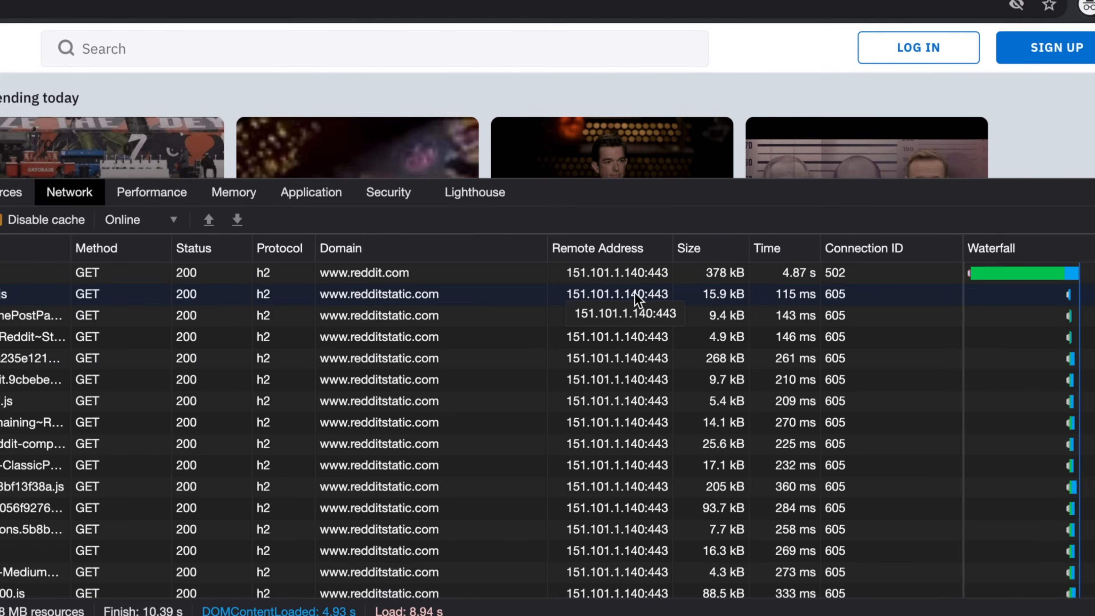
{"action": "mouse_move", "coordinate": [489, 308]}
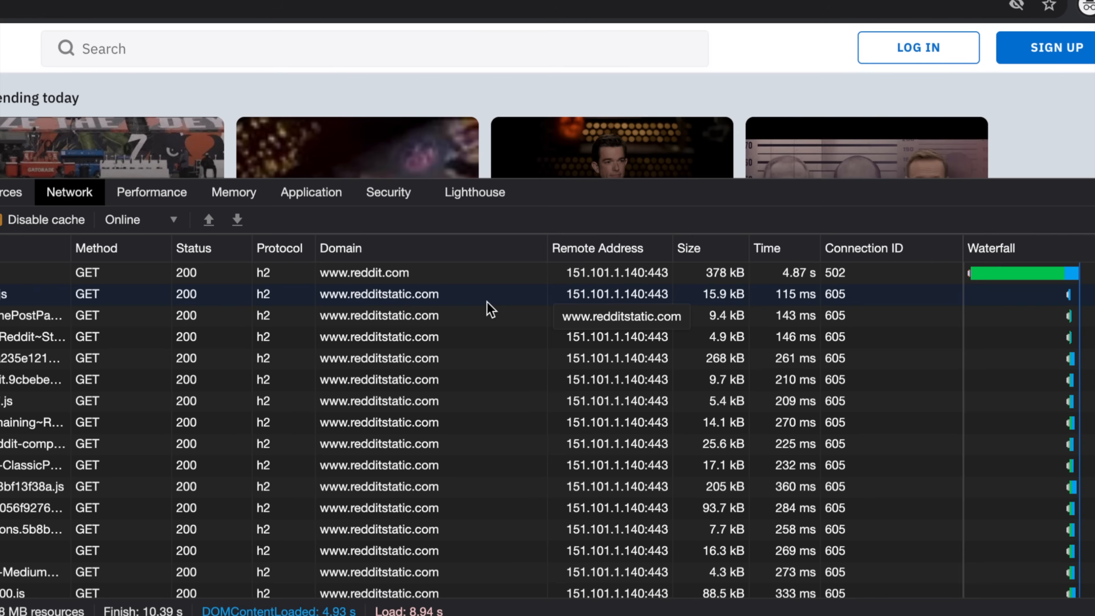
{"action": "mouse_move", "coordinate": [726, 279]}
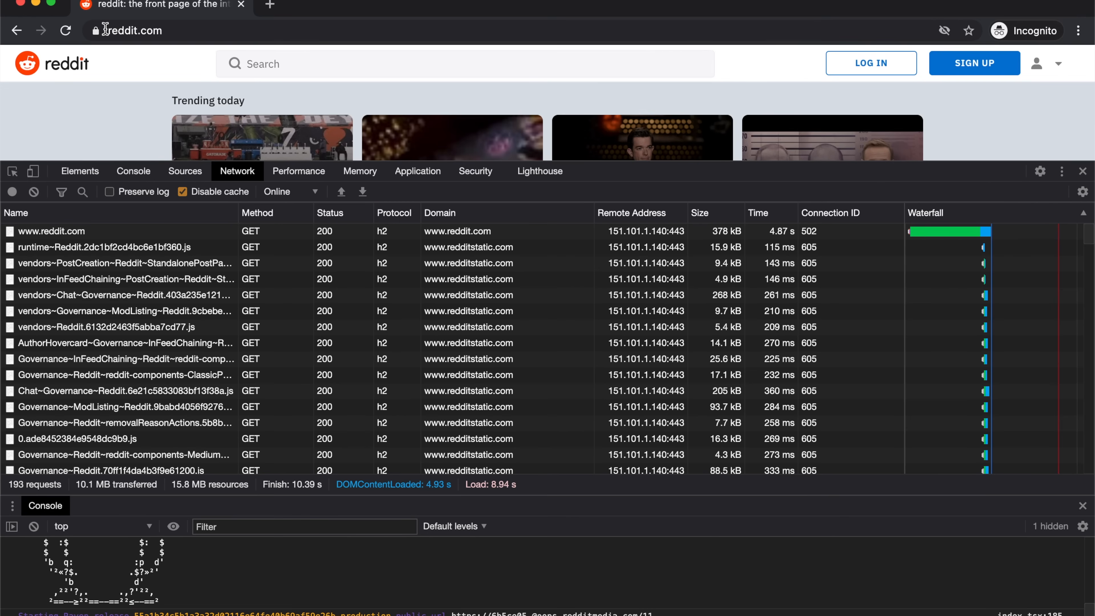
Step: Open a second blank incognito tab and reach the Chrome menu's More Tools entry
{"action": "left_click", "coordinate": [50, 231]}
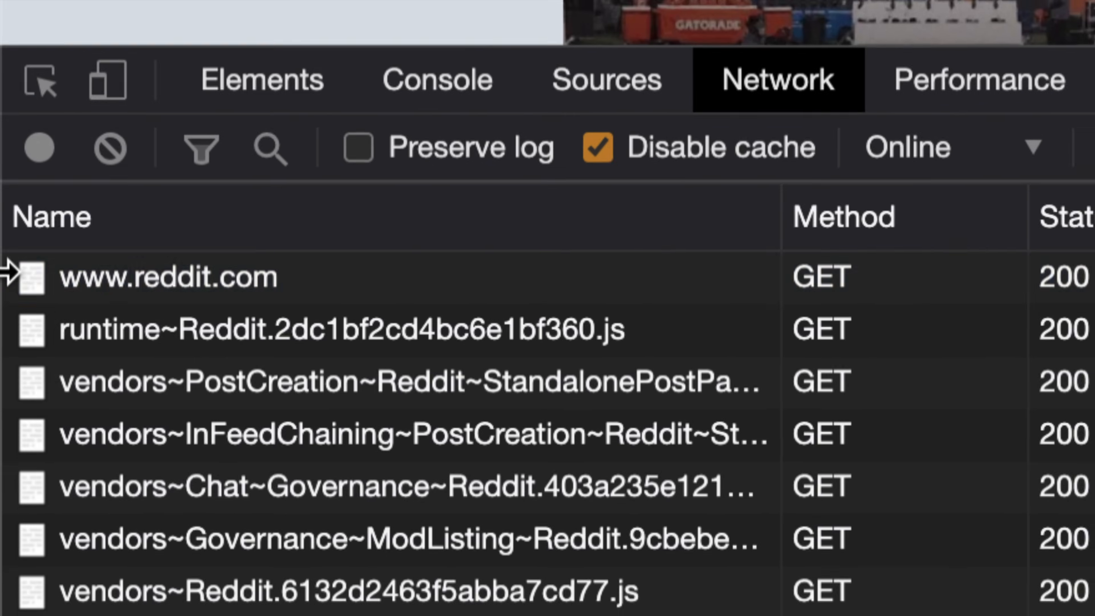
{"action": "left_click", "coordinate": [168, 277]}
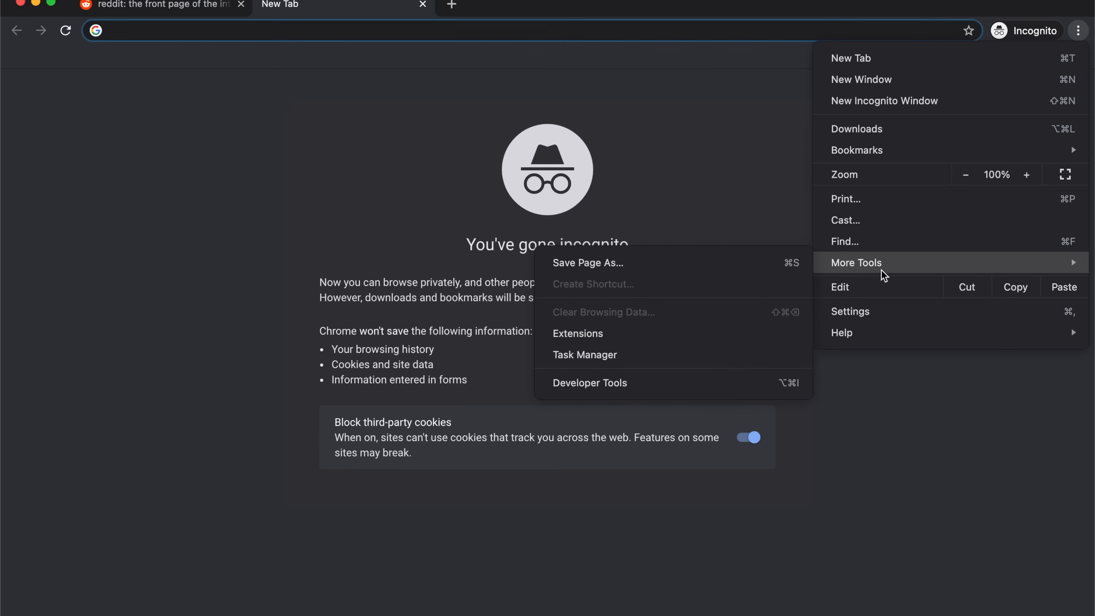
Step: Load google.com in the new tab with its DevTools recording the 25 requests
{"action": "left_click", "coordinate": [589, 383]}
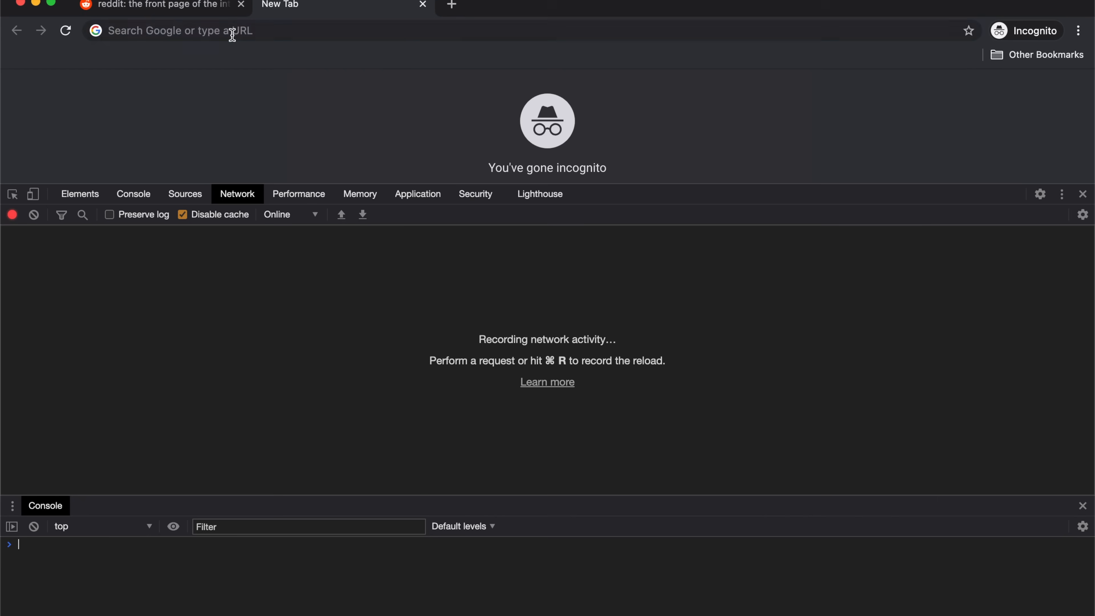
{"action": "type", "text": "google.com/?gws_rd=ssl"}
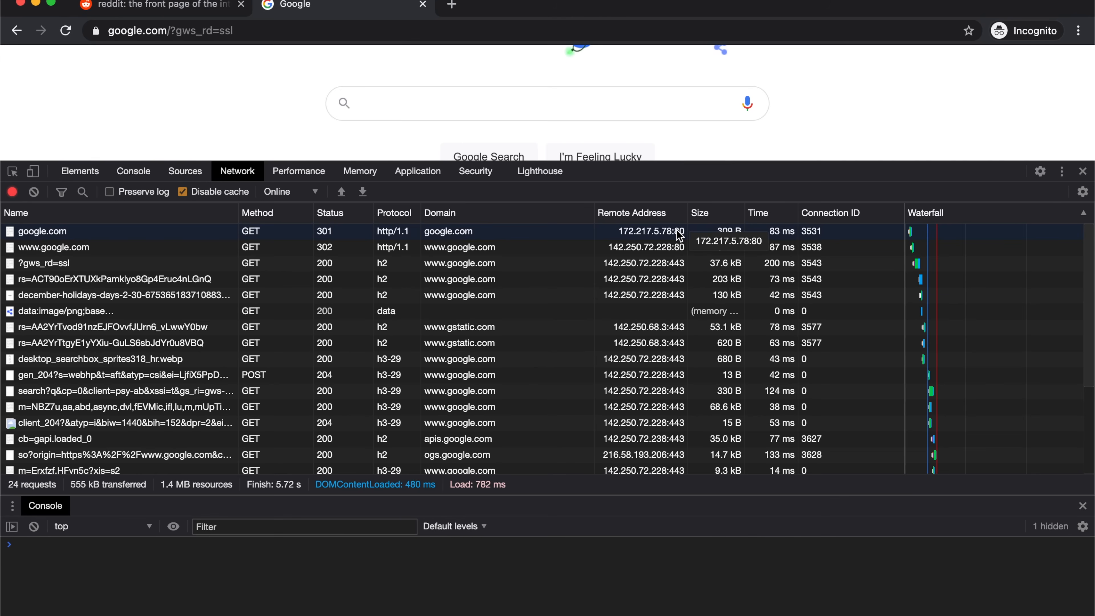
{"action": "left_click", "coordinate": [42, 231]}
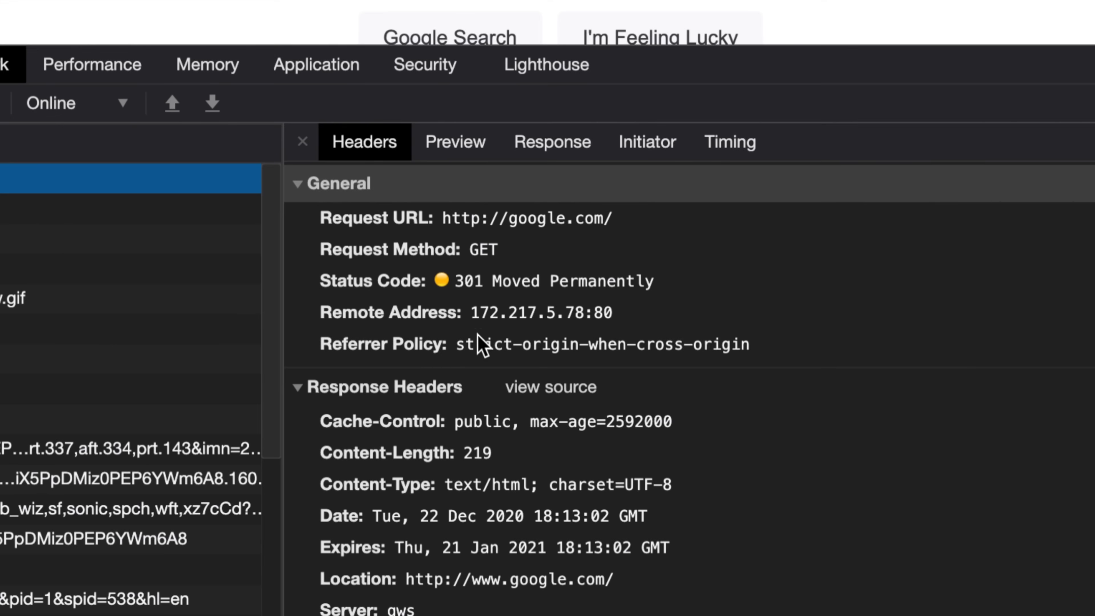
{"action": "scroll", "scroll_direction": "down", "scroll_amount": 3}
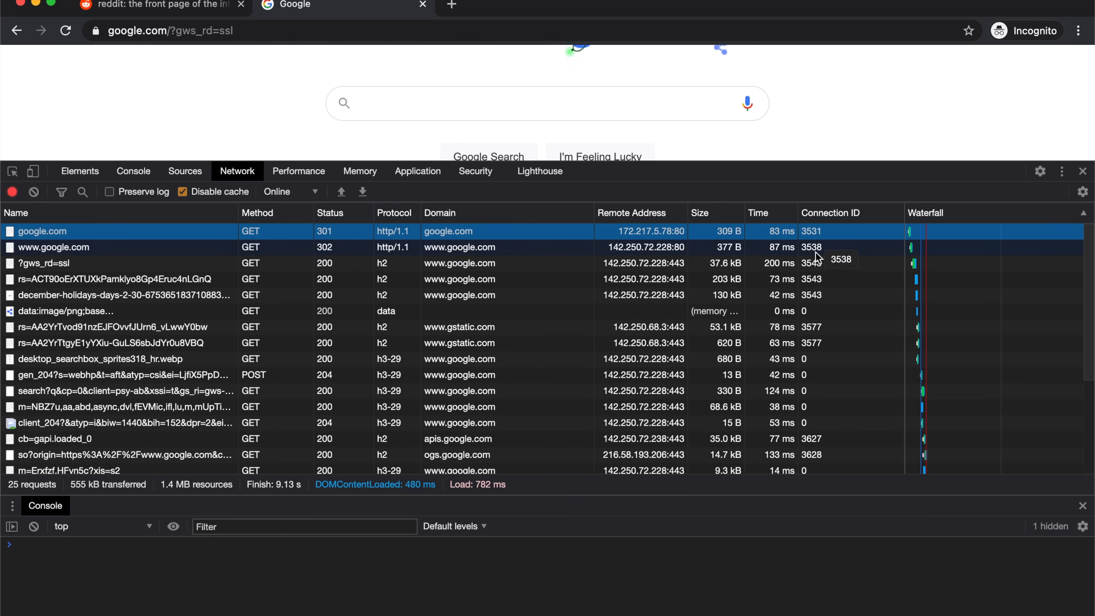
{"action": "mouse_move", "coordinate": [49, 255]}
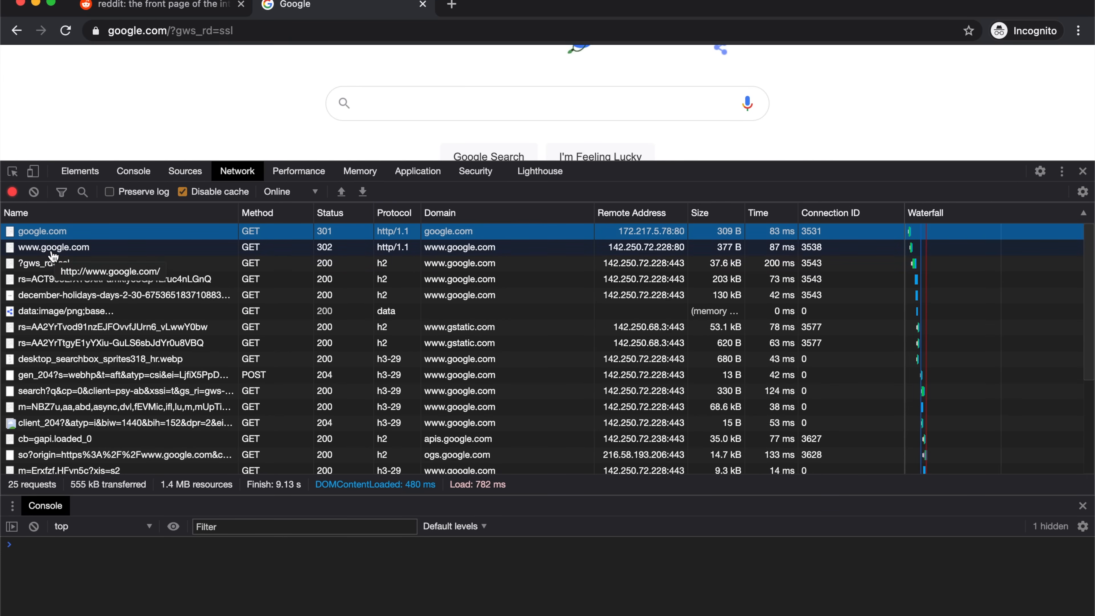
{"action": "left_click", "coordinate": [53, 247]}
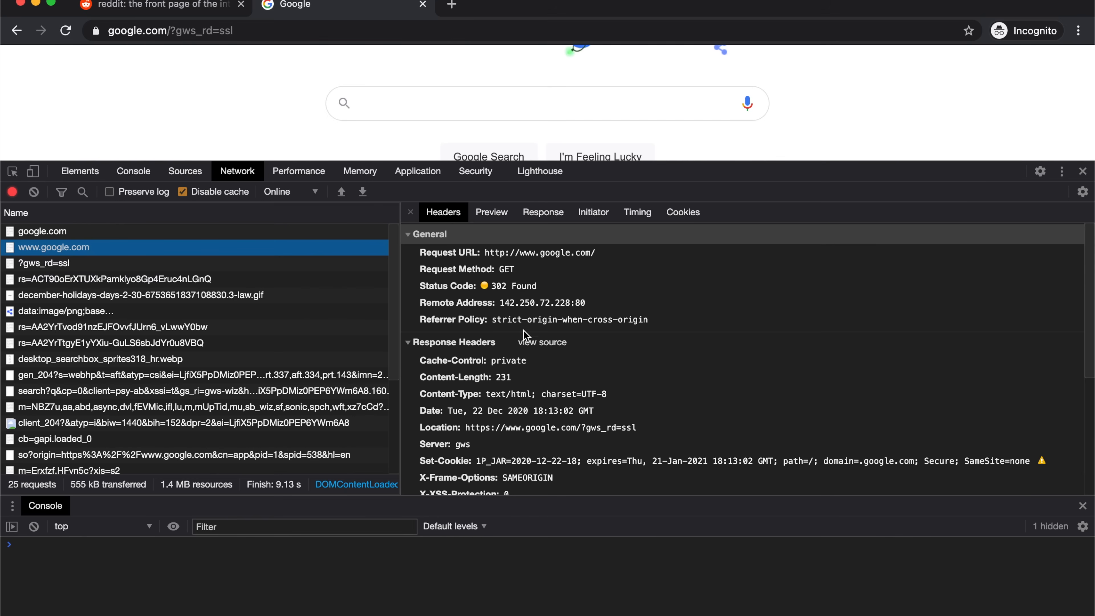
{"action": "scroll", "scroll_direction": "down", "scroll_amount": 3}
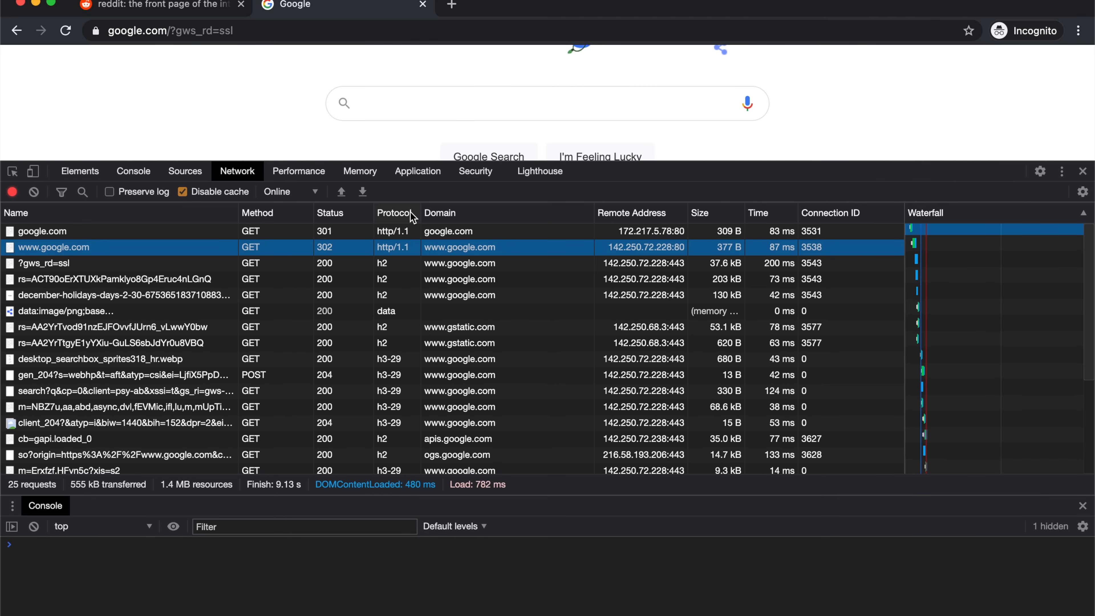
{"action": "mouse_move", "coordinate": [279, 279]}
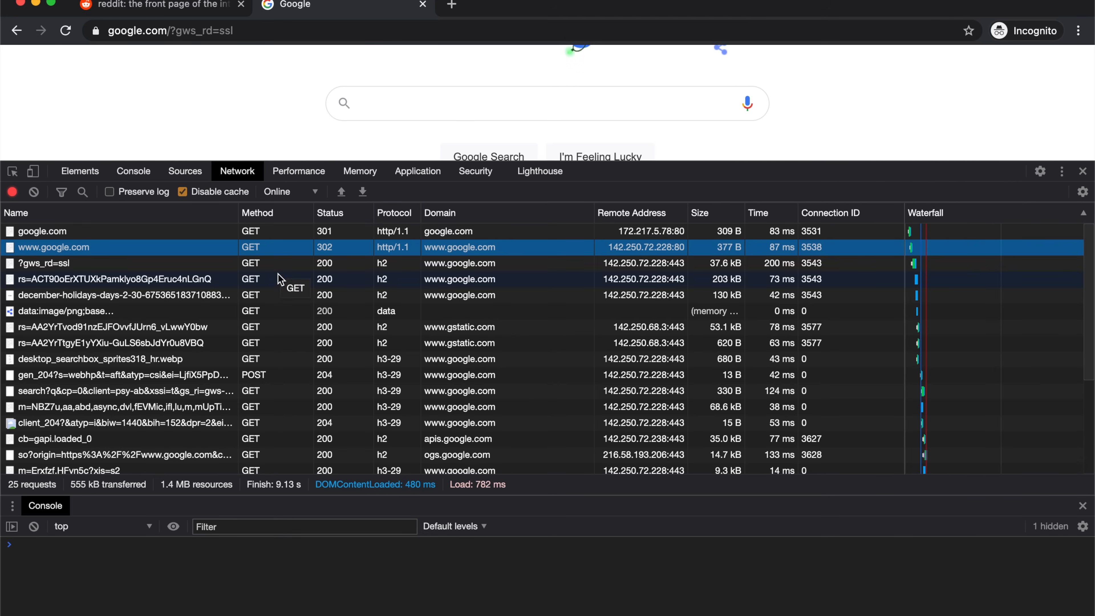
{"action": "left_click", "coordinate": [161, 5]}
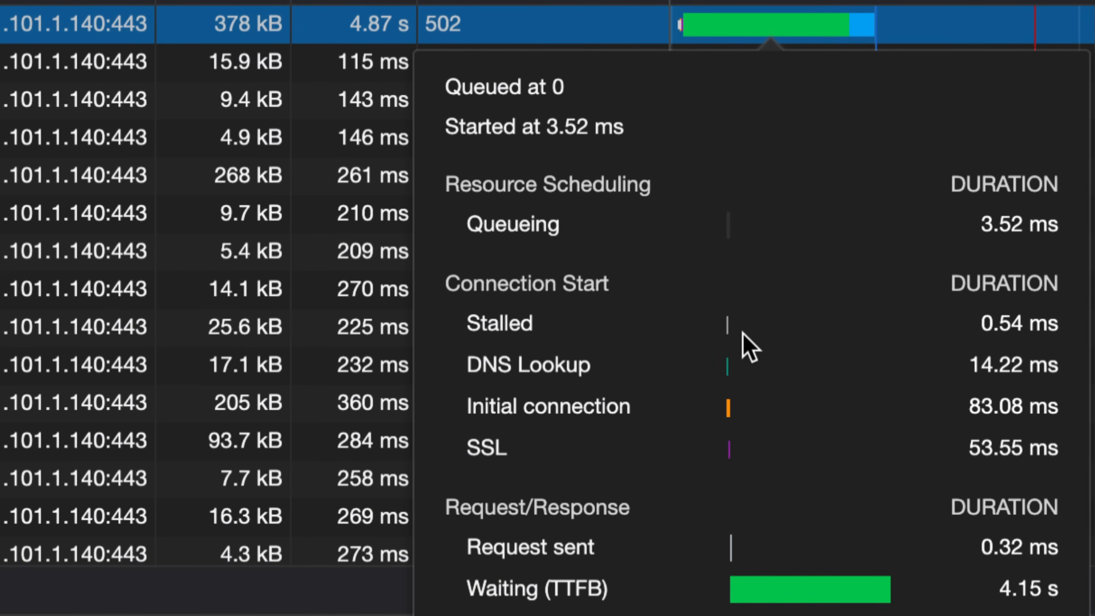
{"action": "mouse_move", "coordinate": [740, 374]}
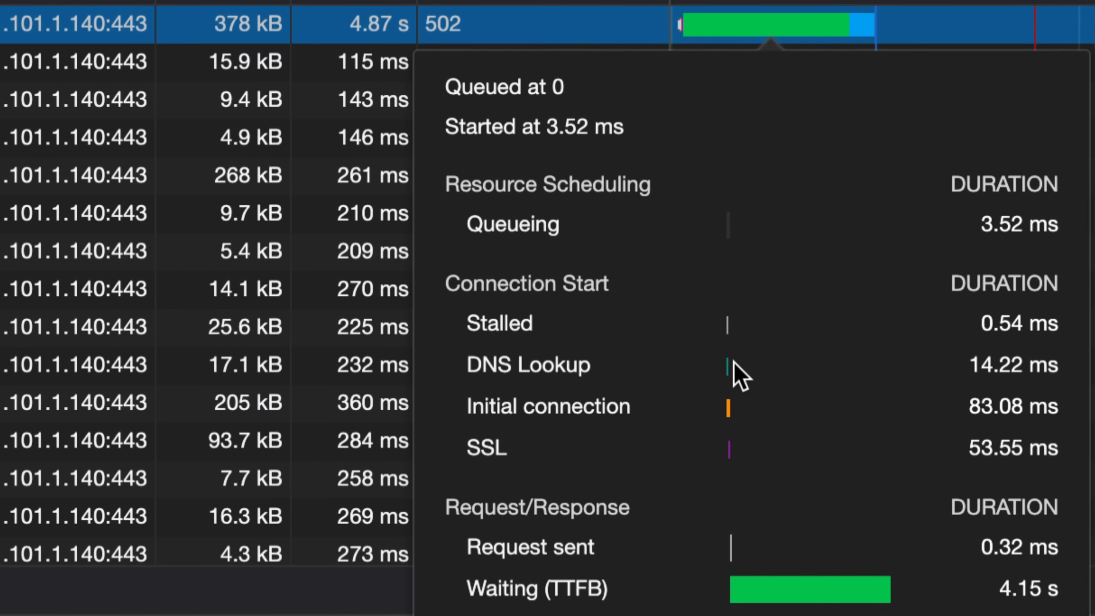
{"action": "mouse_move", "coordinate": [741, 381]}
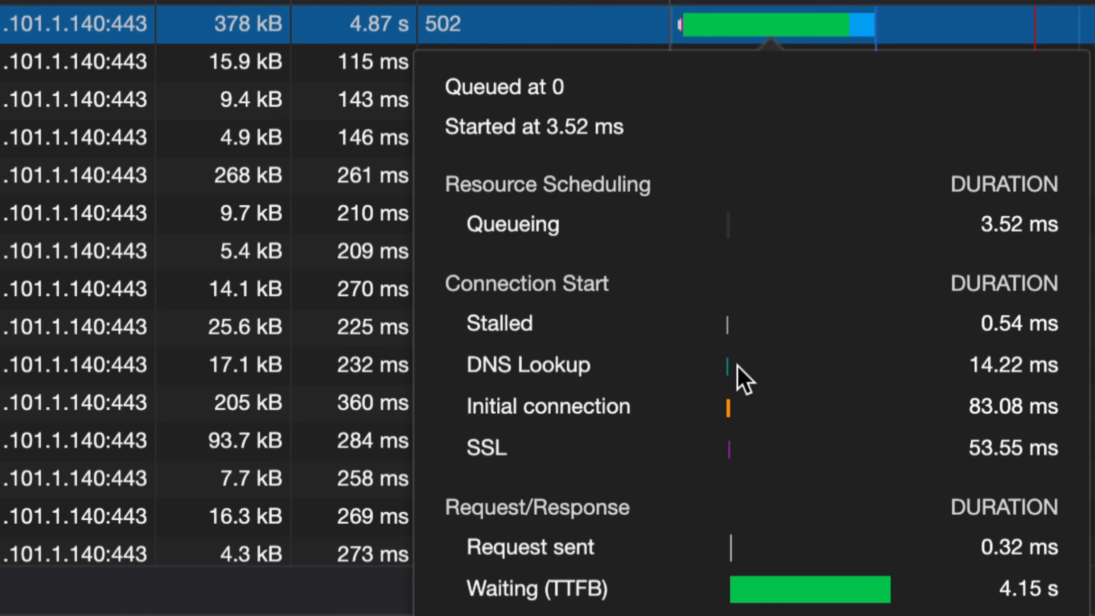
{"action": "mouse_move", "coordinate": [500, 427]}
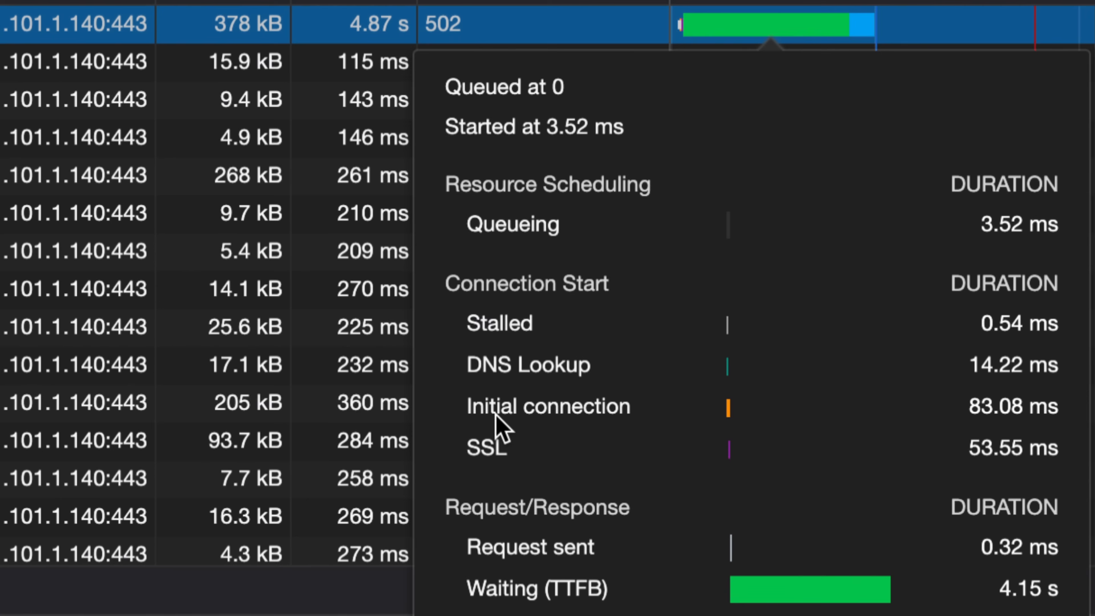
{"action": "mouse_move", "coordinate": [625, 416]}
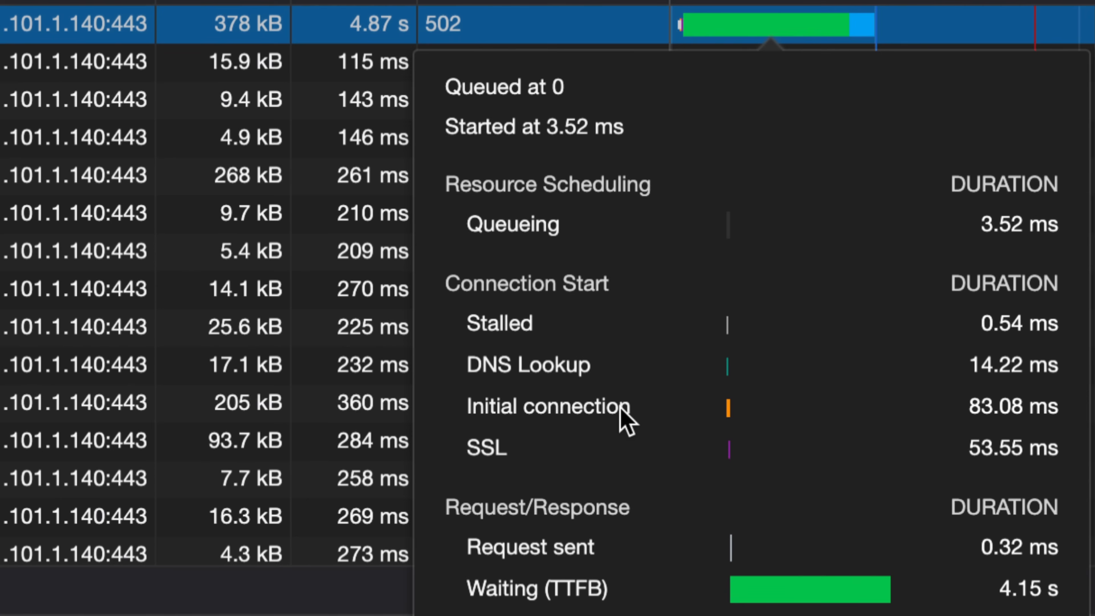
{"action": "mouse_move", "coordinate": [639, 423]}
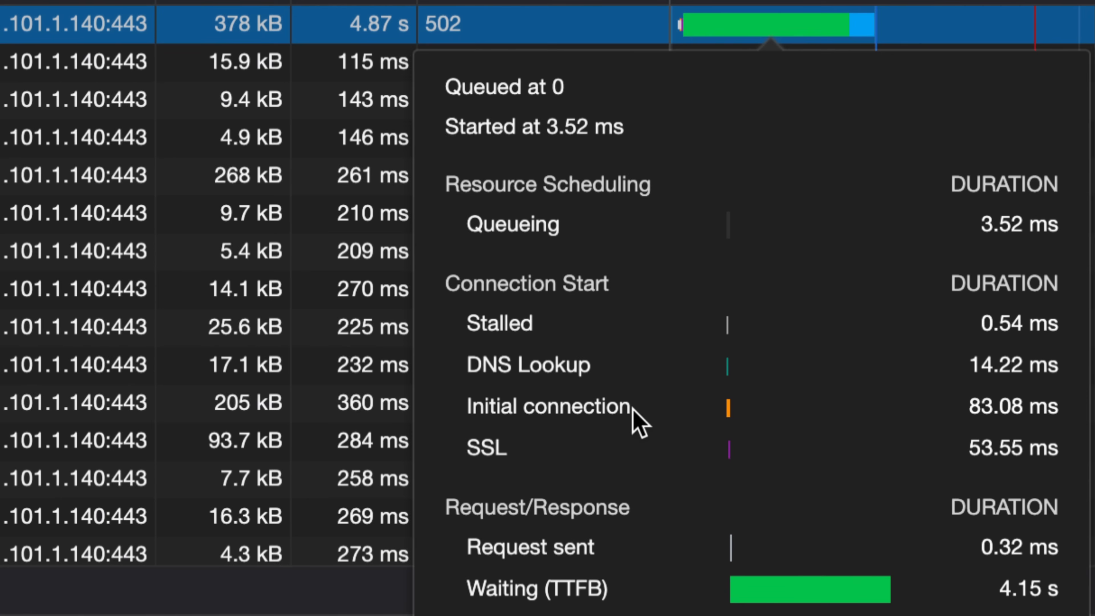
{"action": "mouse_move", "coordinate": [964, 415]}
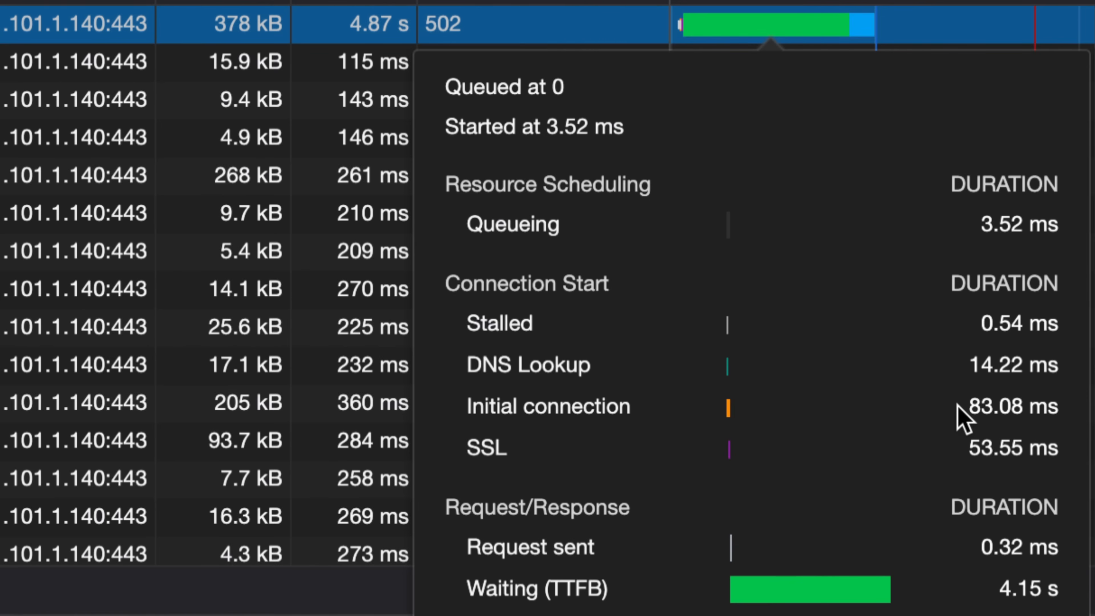
{"action": "mouse_move", "coordinate": [983, 471]}
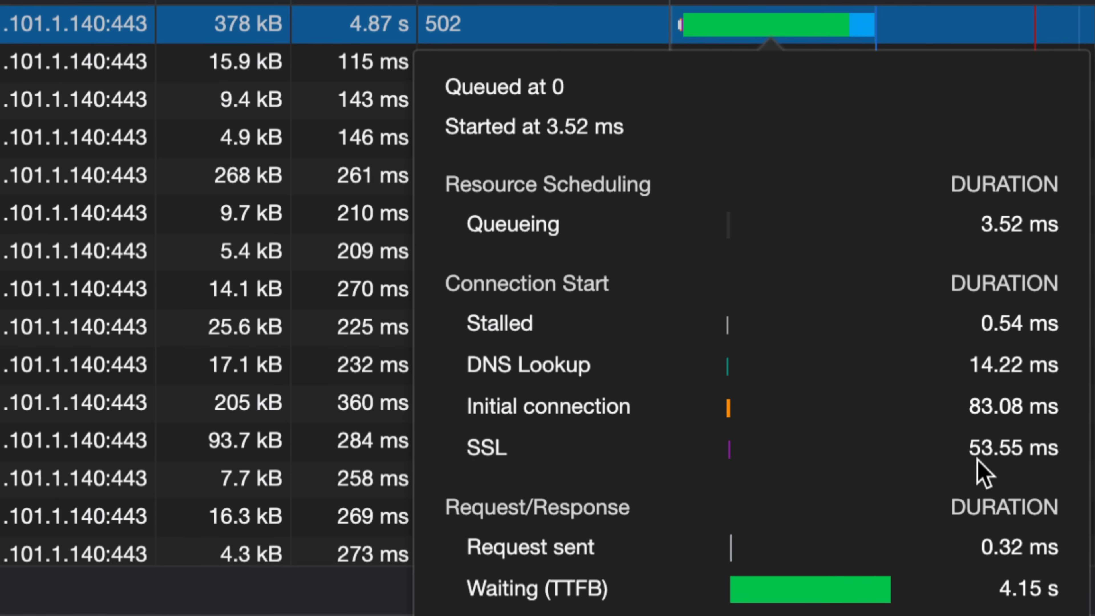
{"action": "mouse_move", "coordinate": [945, 460]}
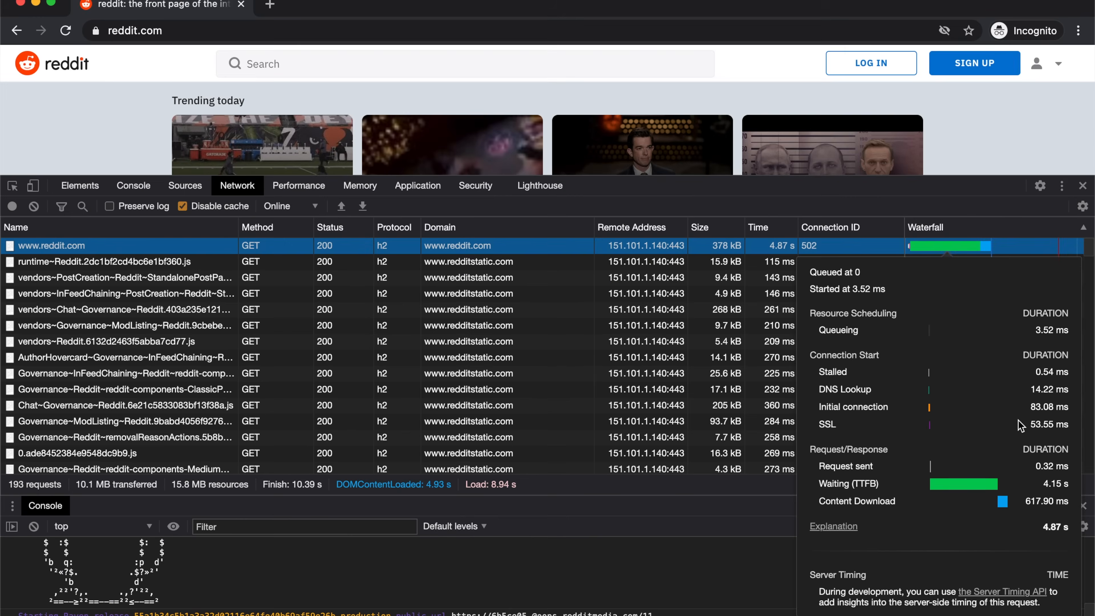
{"action": "mouse_move", "coordinate": [526, 220]}
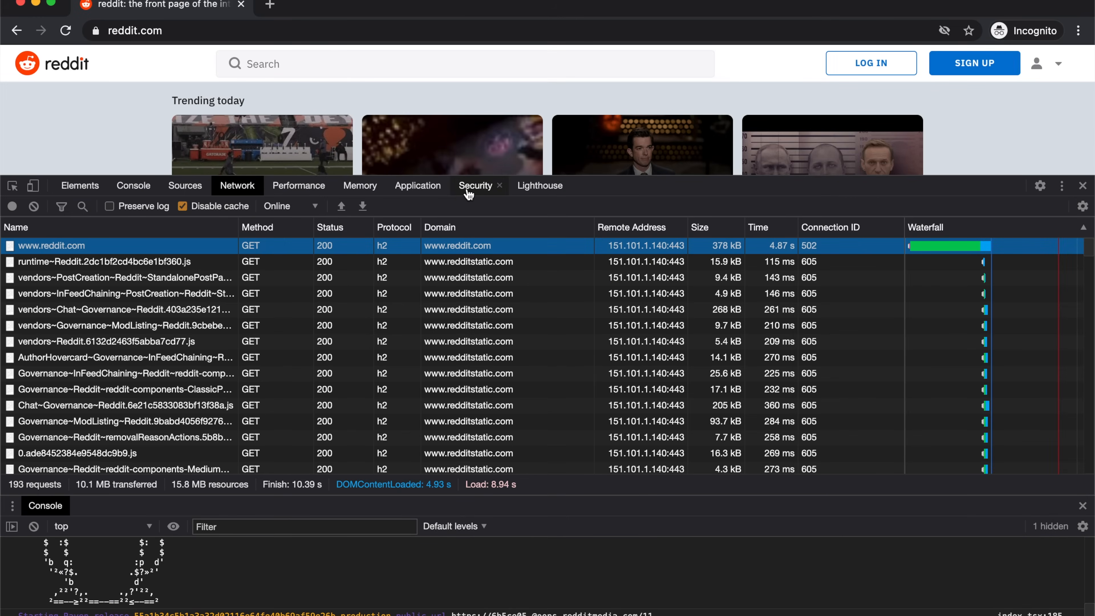
{"action": "left_click", "coordinate": [475, 185]}
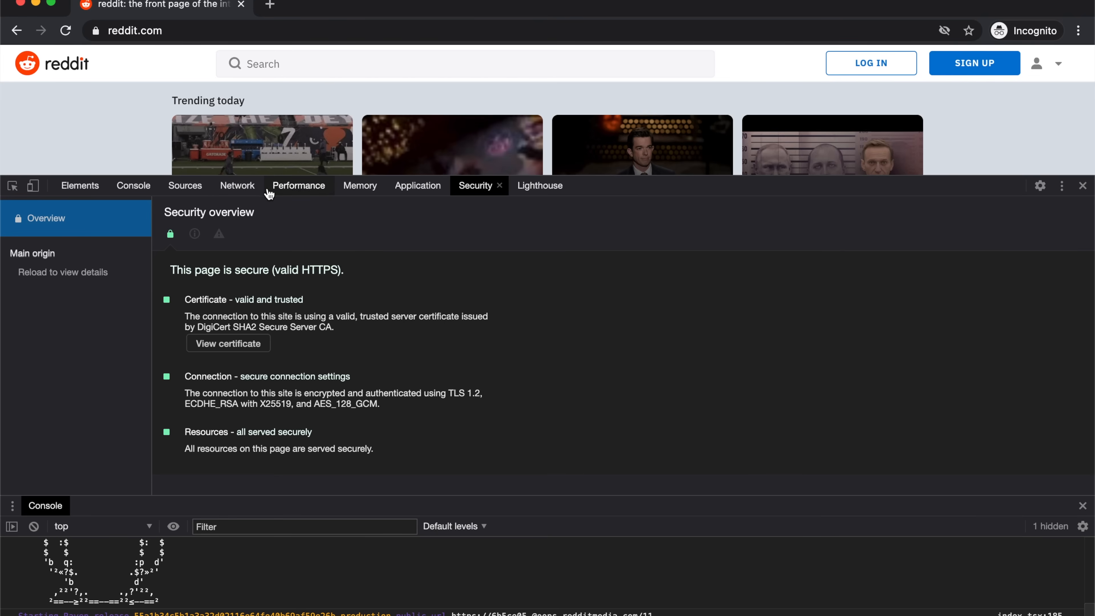
{"action": "left_click", "coordinate": [237, 186]}
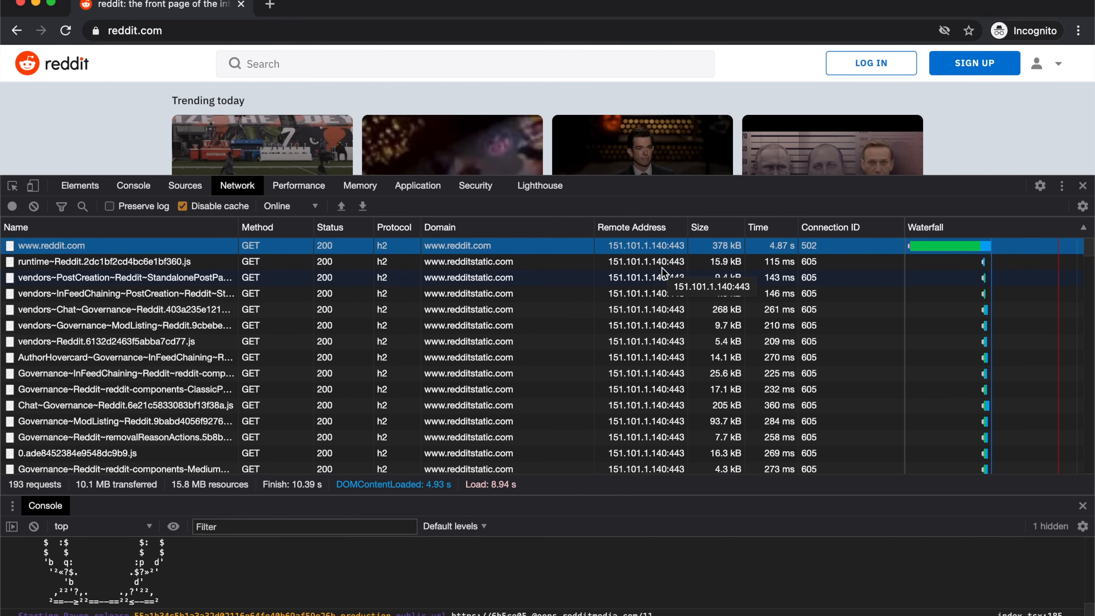
{"action": "mouse_move", "coordinate": [566, 257]}
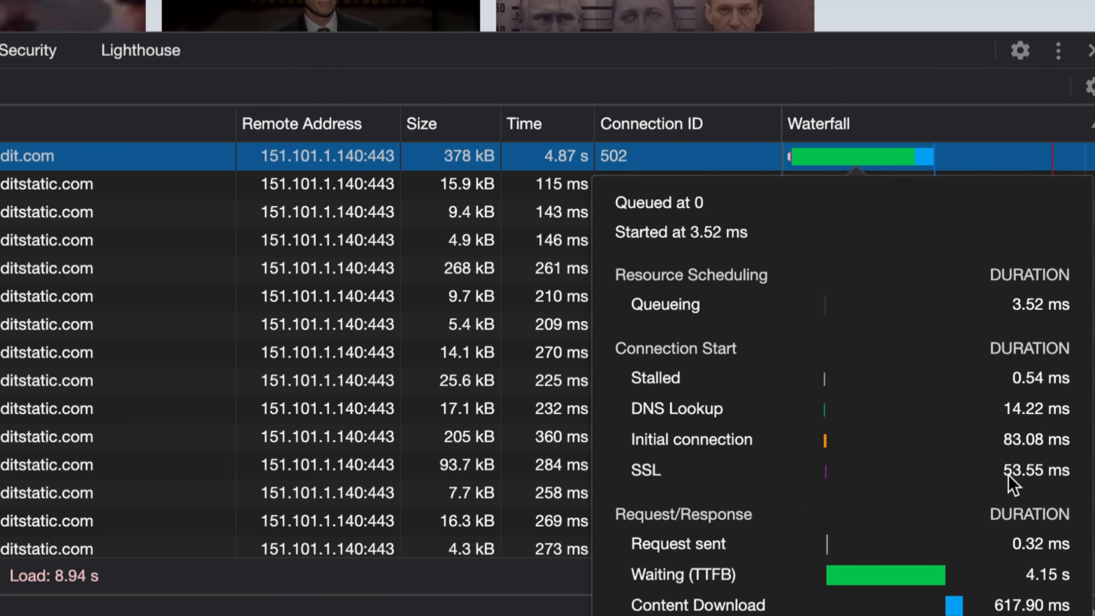
{"action": "mouse_move", "coordinate": [990, 462]}
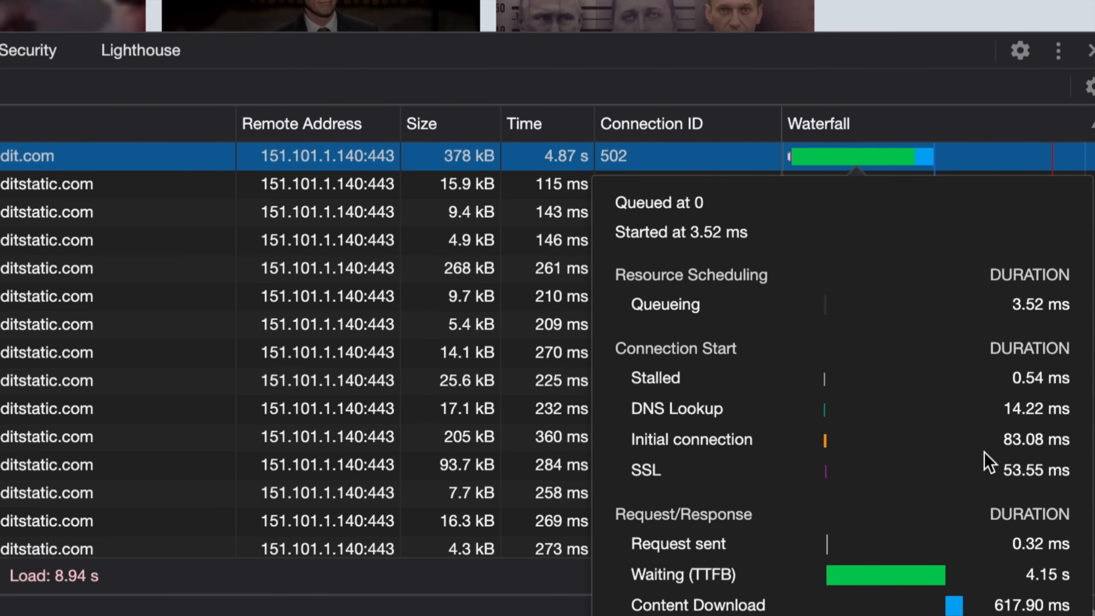
{"action": "mouse_move", "coordinate": [904, 448]}
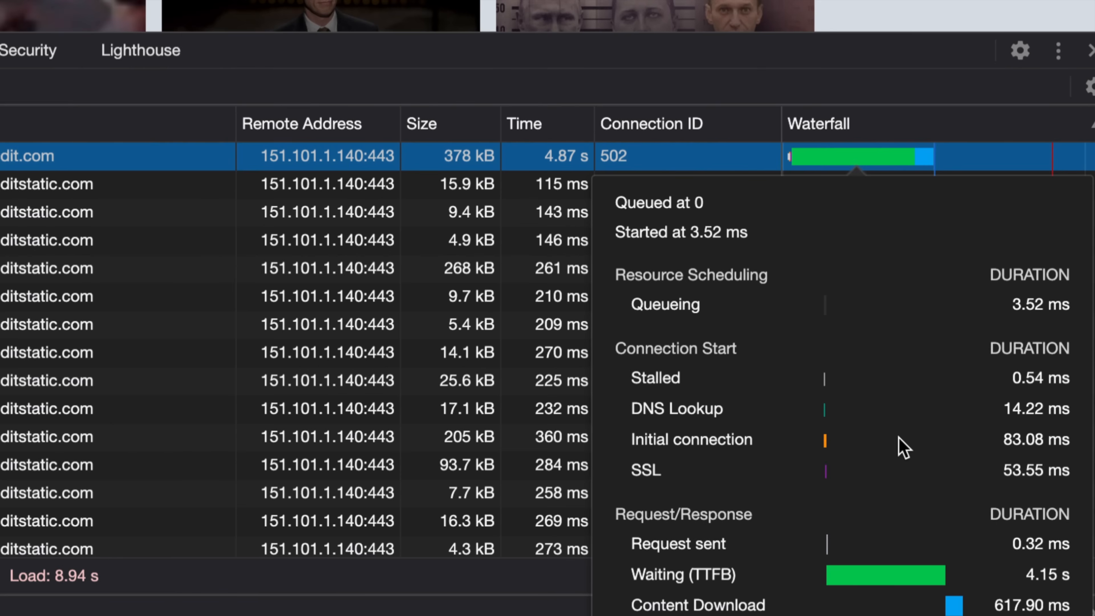
{"action": "mouse_move", "coordinate": [881, 401]}
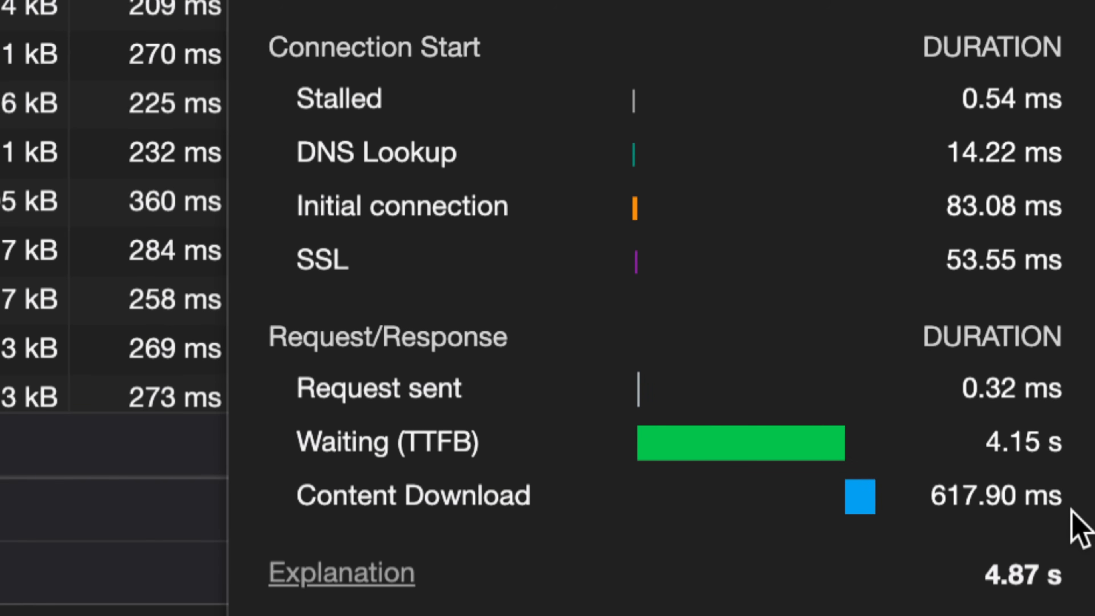
{"action": "mouse_move", "coordinate": [538, 432]}
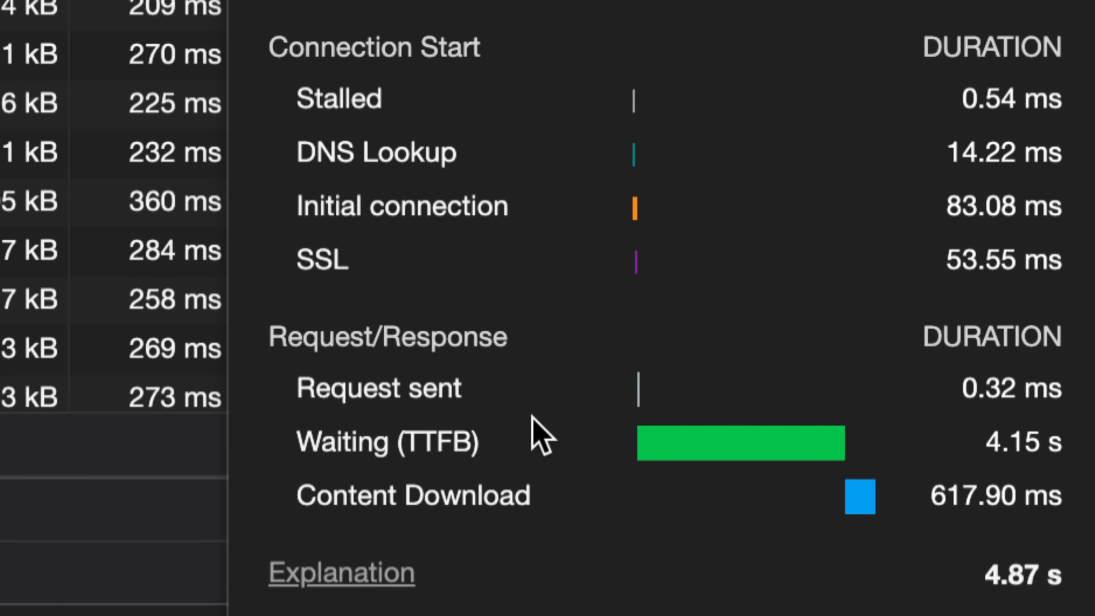
{"action": "mouse_move", "coordinate": [992, 478]}
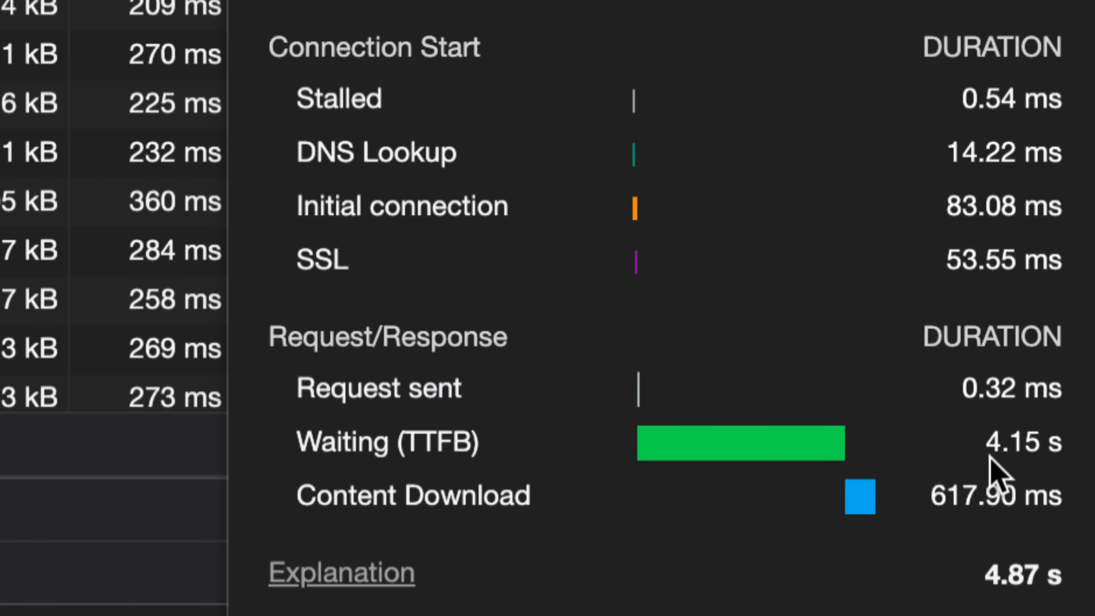
{"action": "mouse_move", "coordinate": [758, 448]}
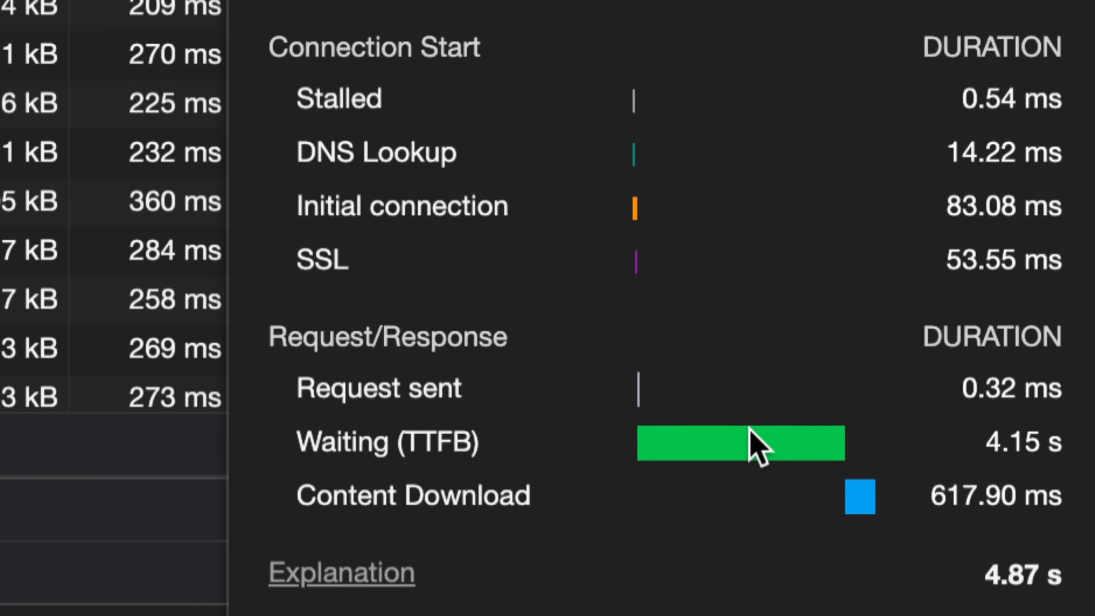
{"action": "mouse_move", "coordinate": [698, 429]}
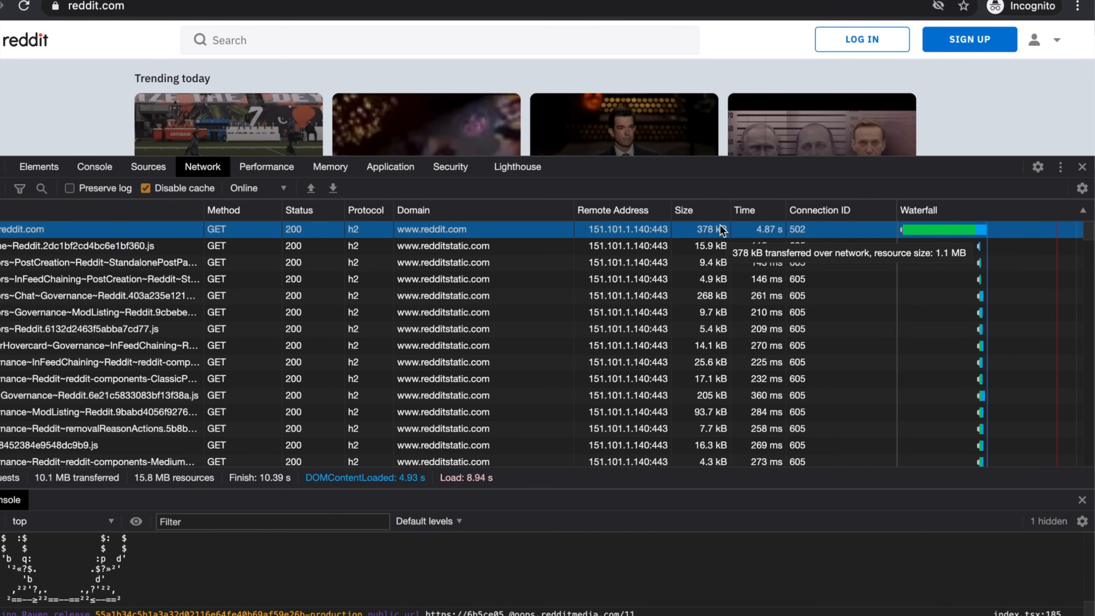
{"action": "left_click", "coordinate": [946, 229]}
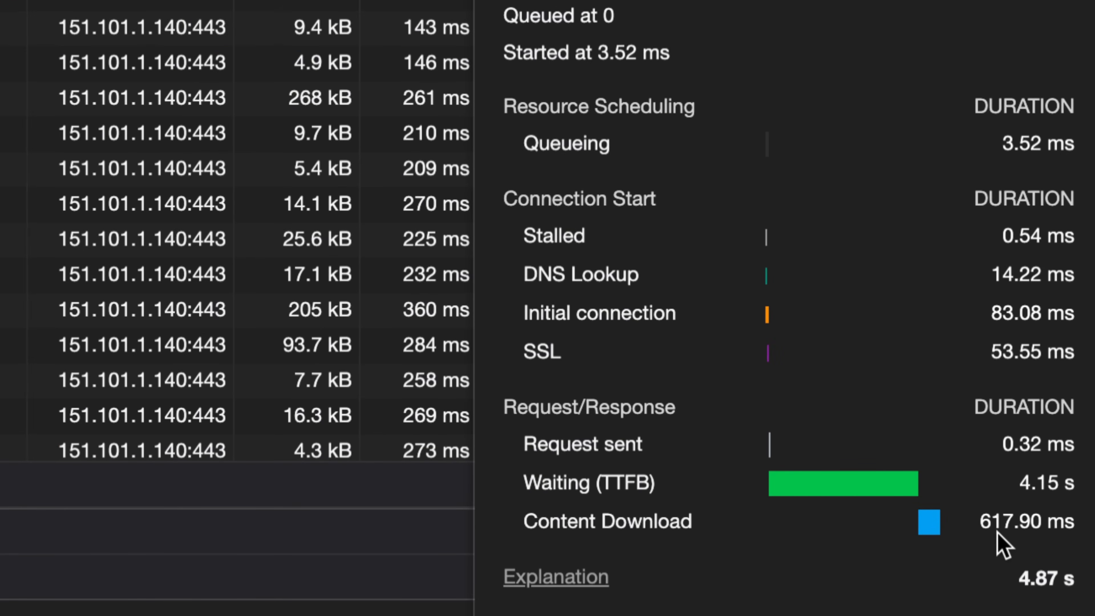
{"action": "mouse_move", "coordinate": [1023, 552]}
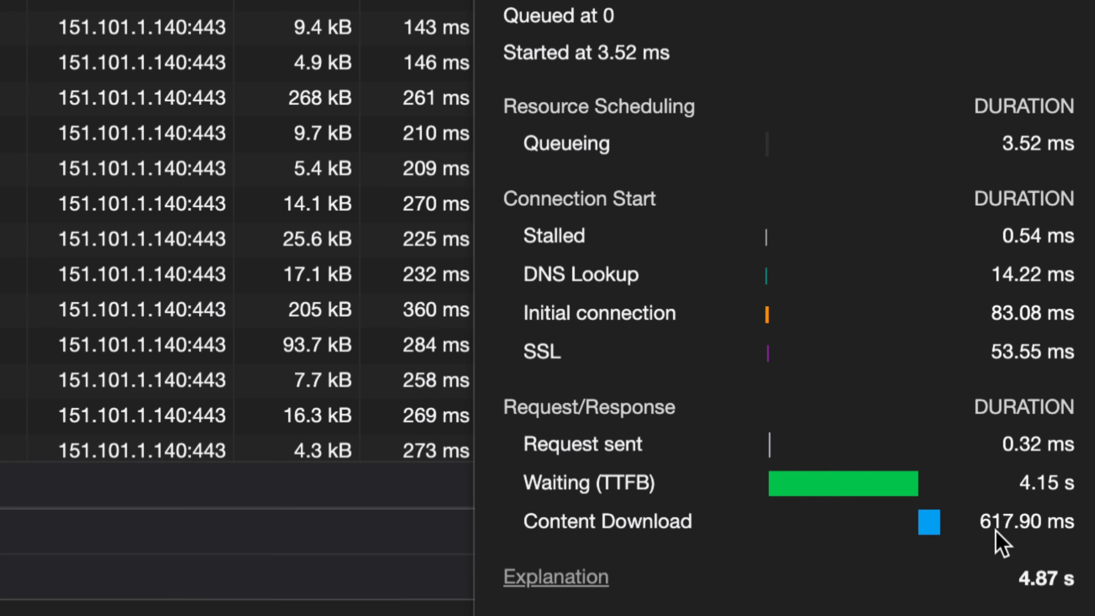
{"action": "mouse_move", "coordinate": [999, 538]}
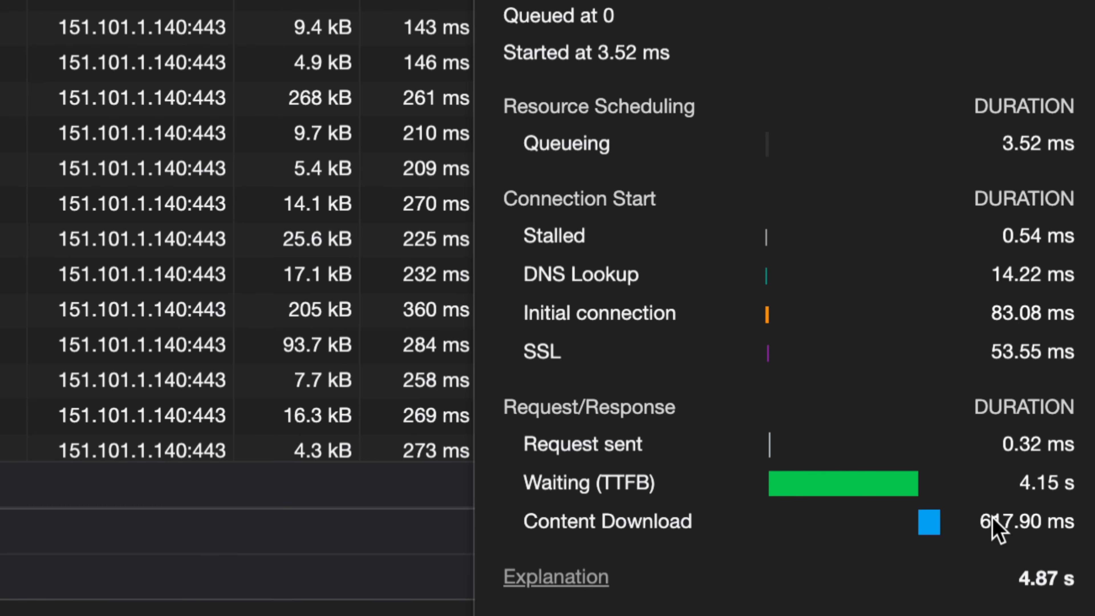
{"action": "mouse_move", "coordinate": [986, 523]}
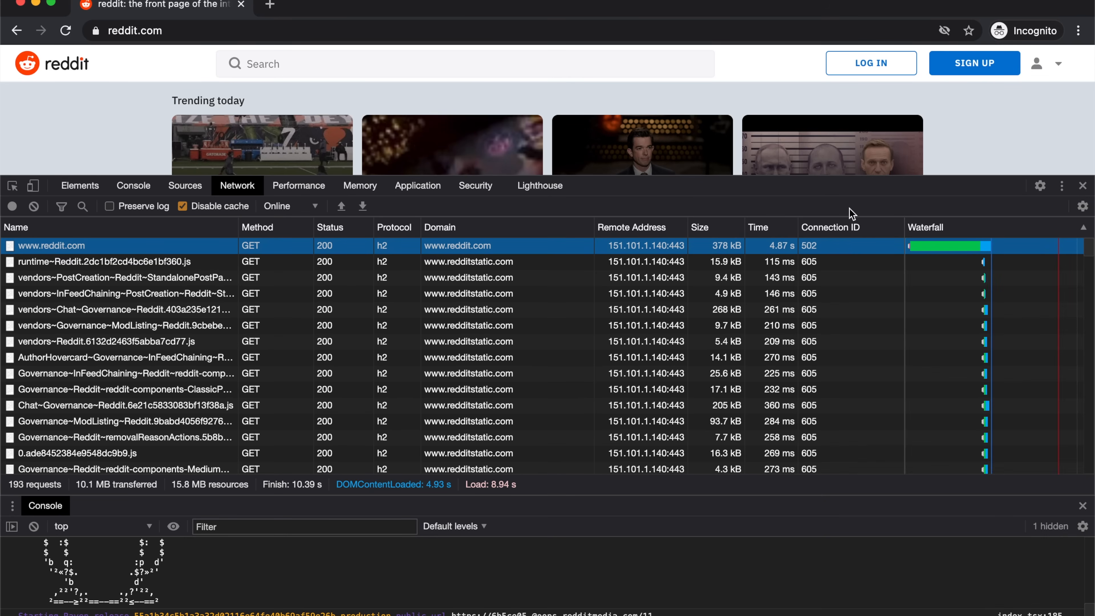
{"action": "mouse_move", "coordinate": [629, 253]}
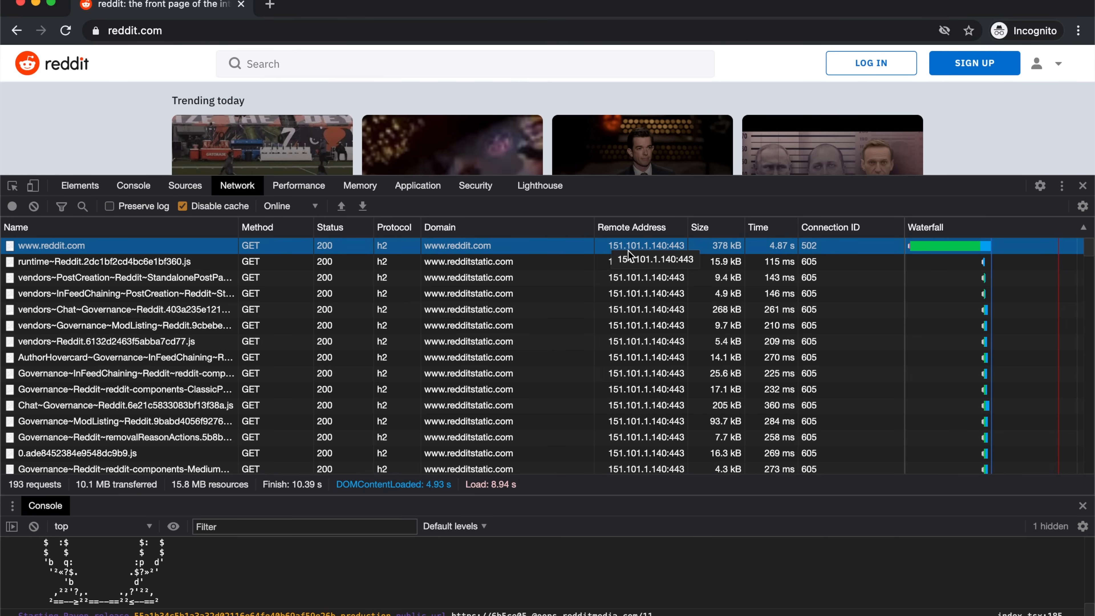
{"action": "mouse_move", "coordinate": [418, 242]}
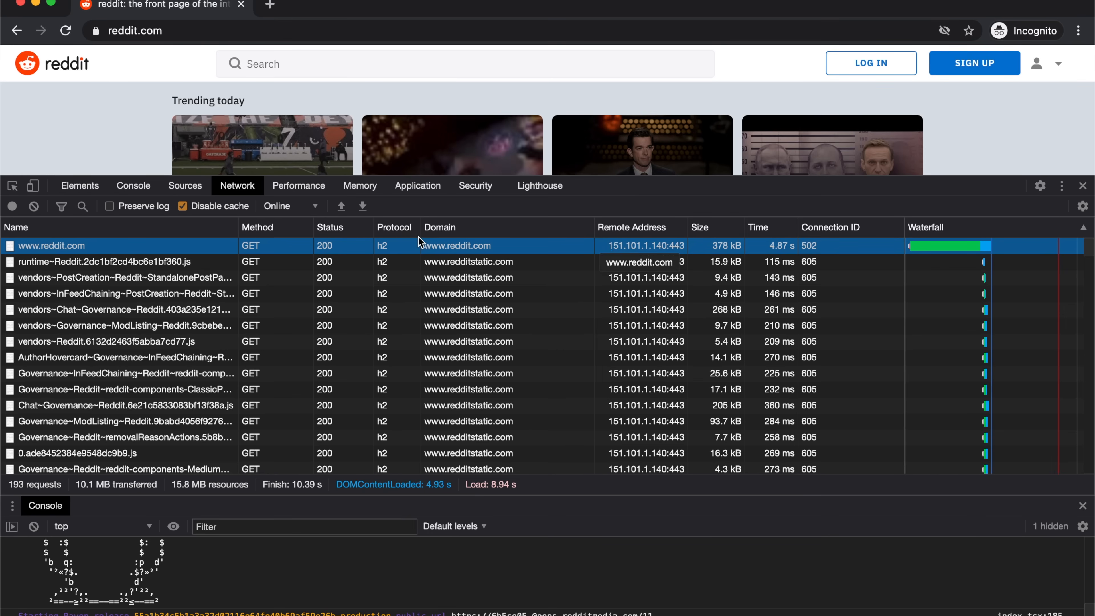
{"action": "left_click", "coordinate": [51, 245]}
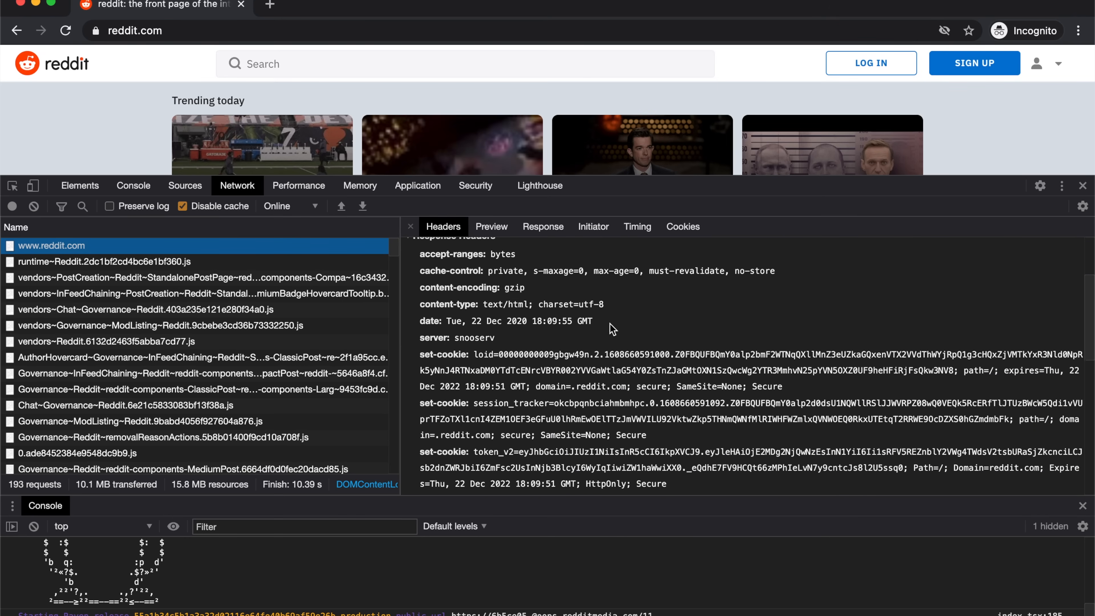
{"action": "scroll", "scroll_direction": "down", "scroll_amount": 3}
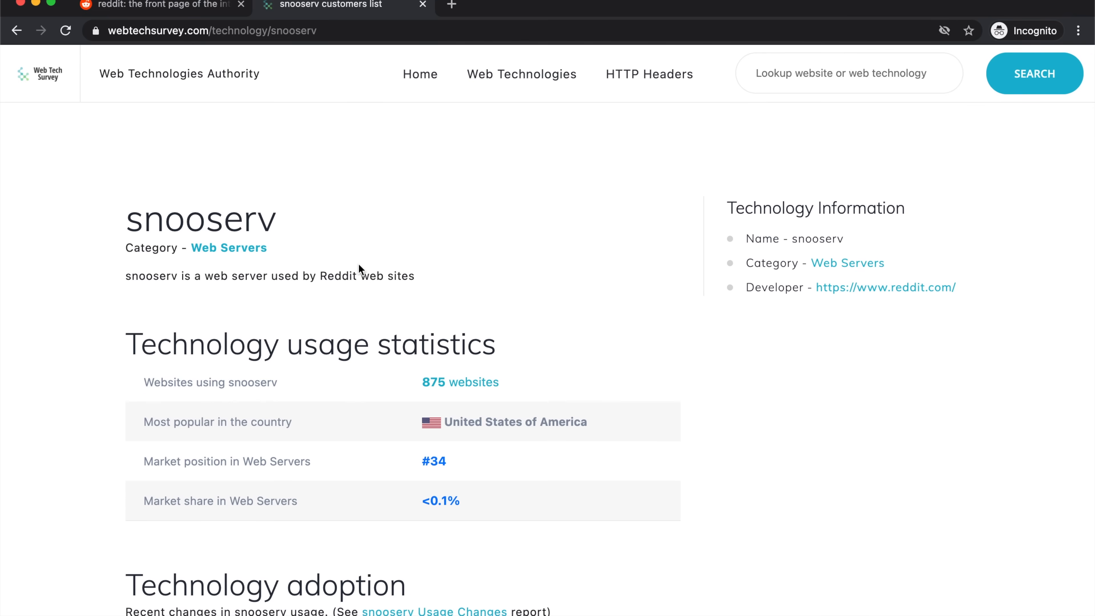
{"action": "scroll", "scroll_direction": "down", "scroll_amount": 3}
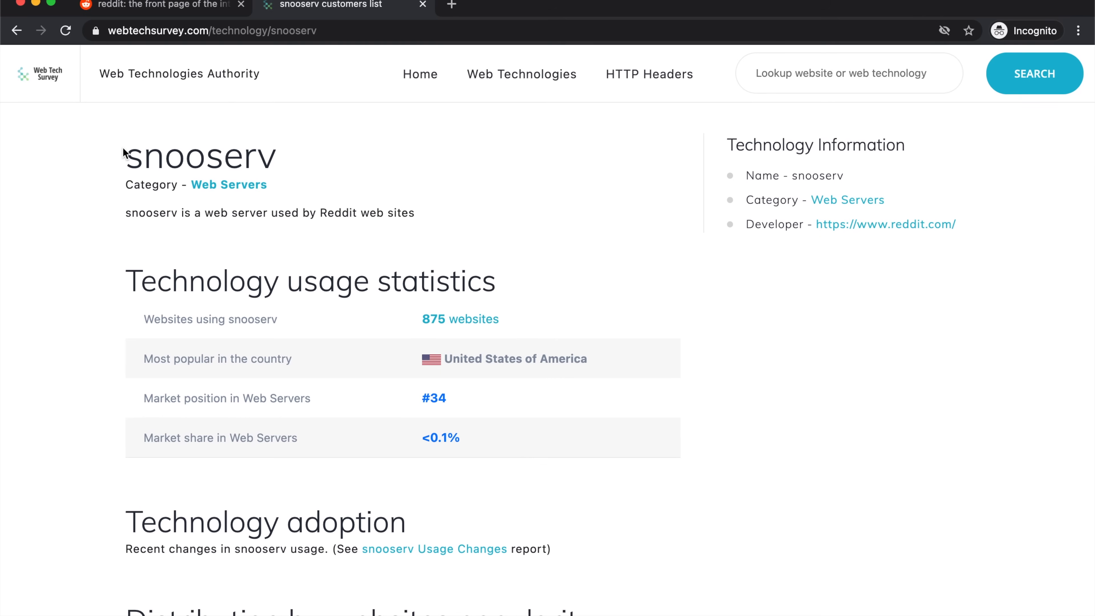
{"action": "mouse_move", "coordinate": [167, 282]}
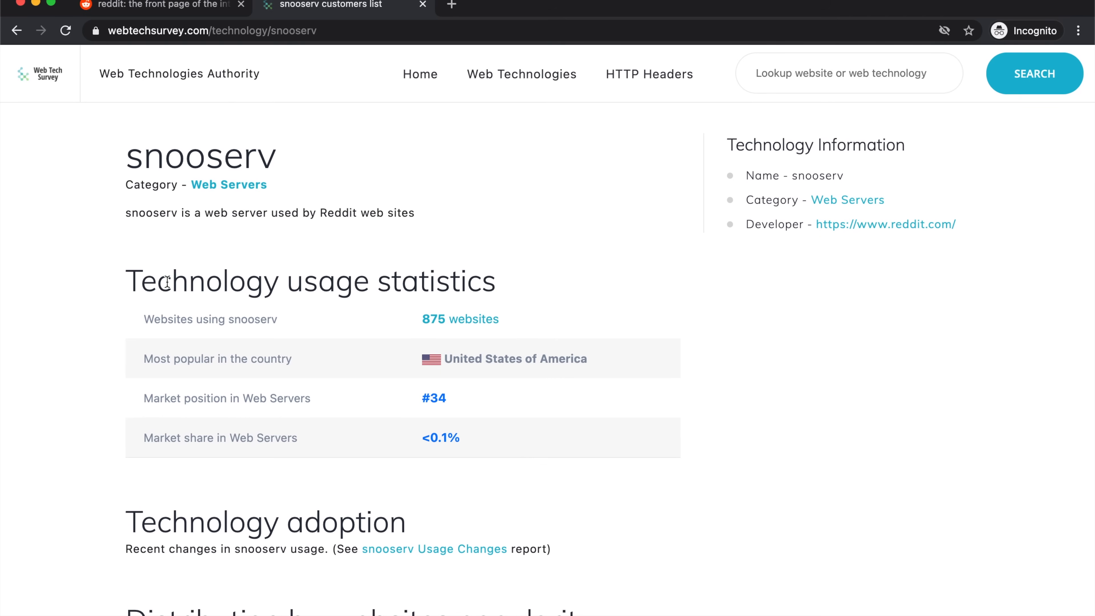
{"action": "scroll", "scroll_direction": "down", "scroll_amount": 3}
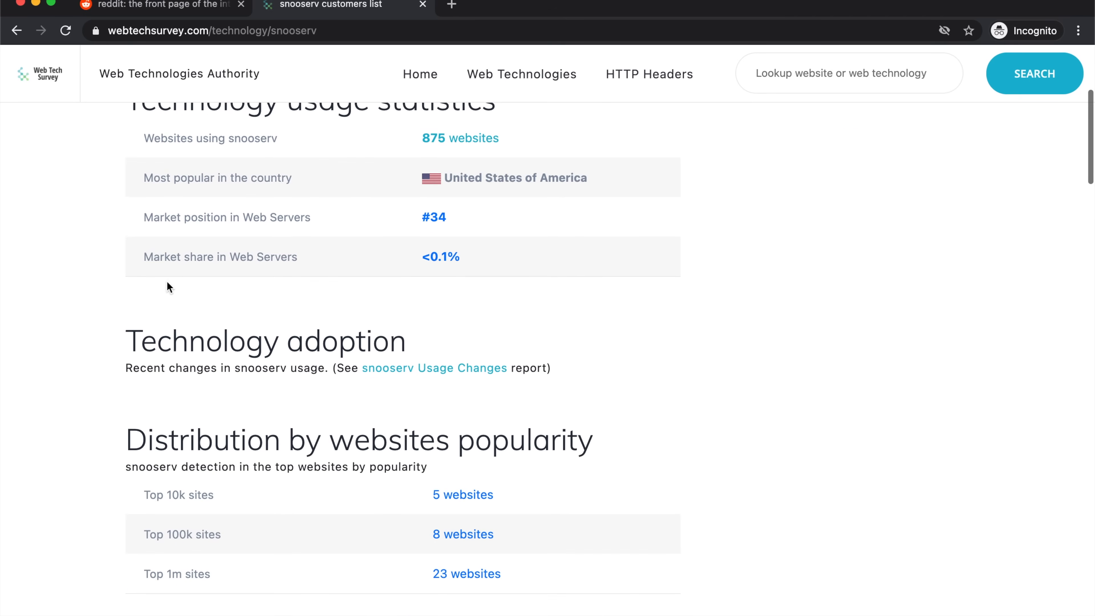
{"action": "scroll", "scroll_direction": "up", "scroll_amount": 3}
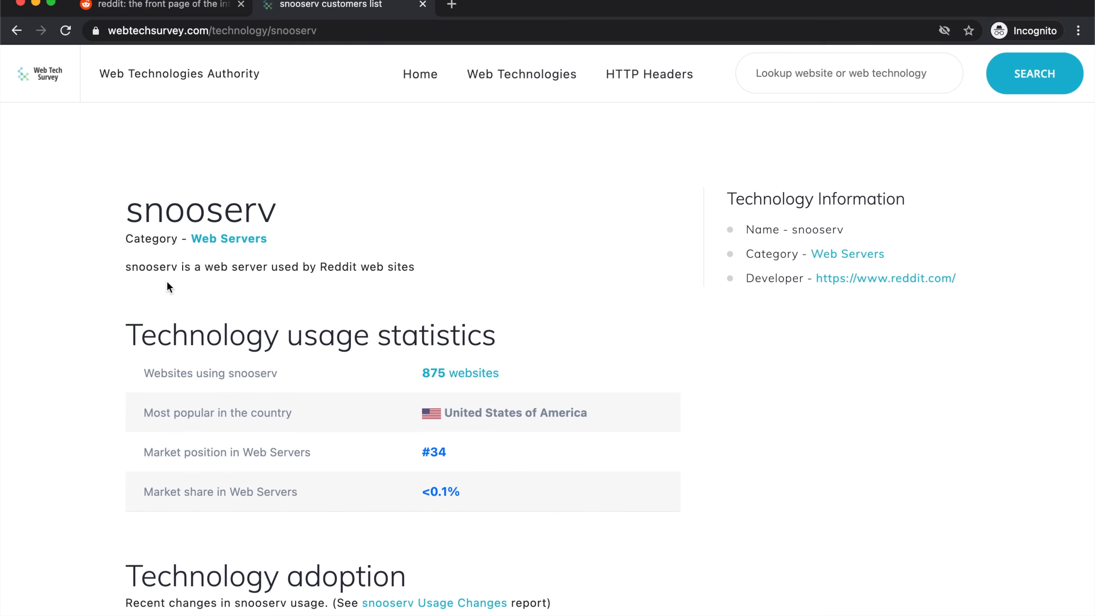
{"action": "mouse_move", "coordinate": [246, 106]}
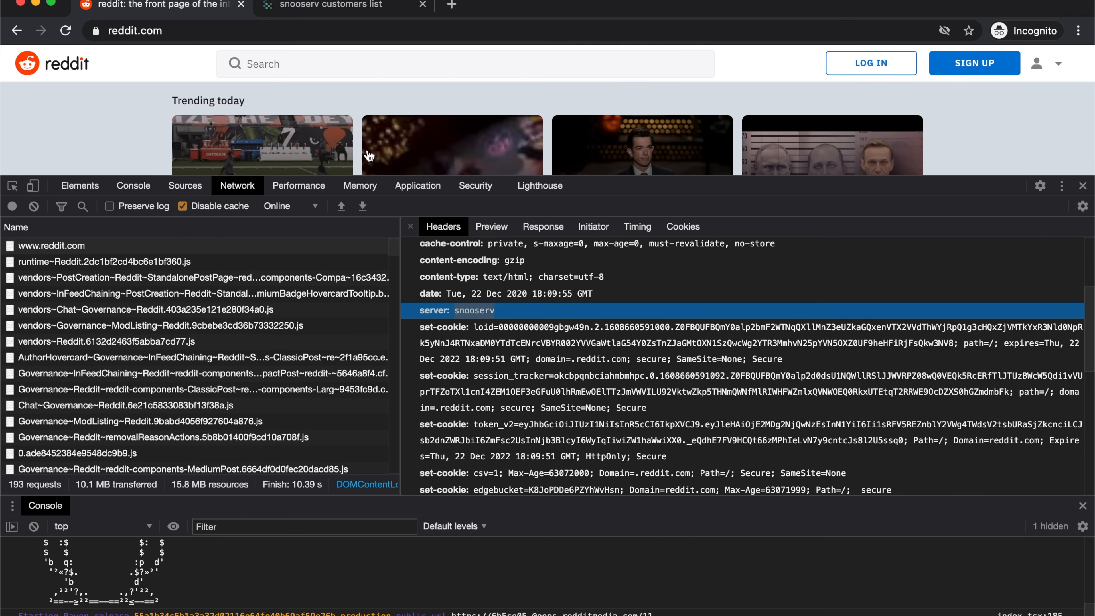
{"action": "mouse_move", "coordinate": [514, 289]}
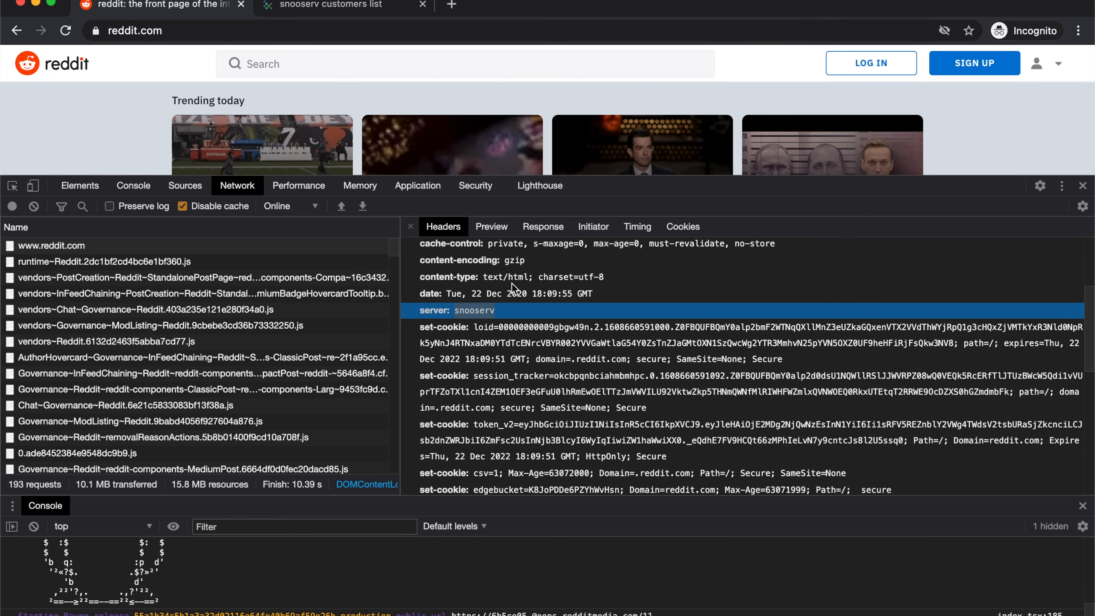
{"action": "scroll", "scroll_direction": "down", "scroll_amount": 3}
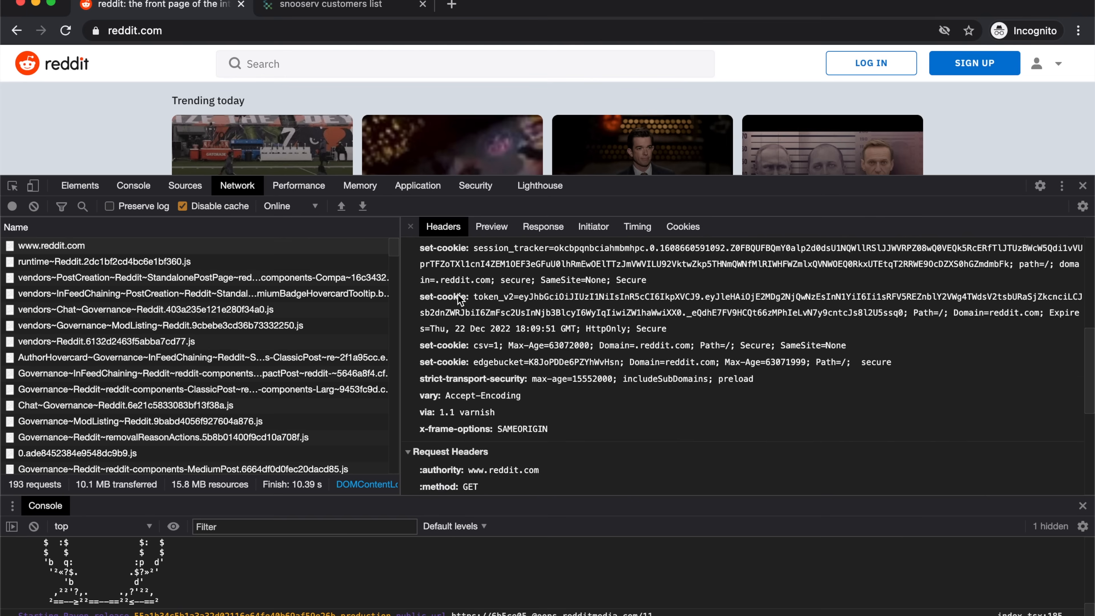
{"action": "scroll", "scroll_direction": "down", "scroll_amount": 3}
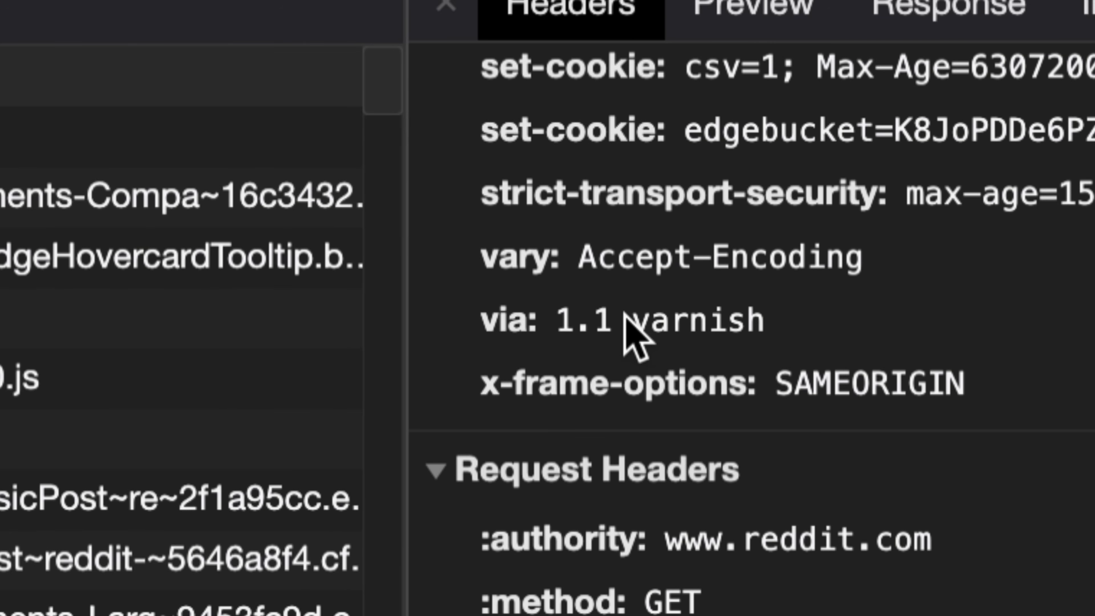
{"action": "mouse_move", "coordinate": [613, 352]}
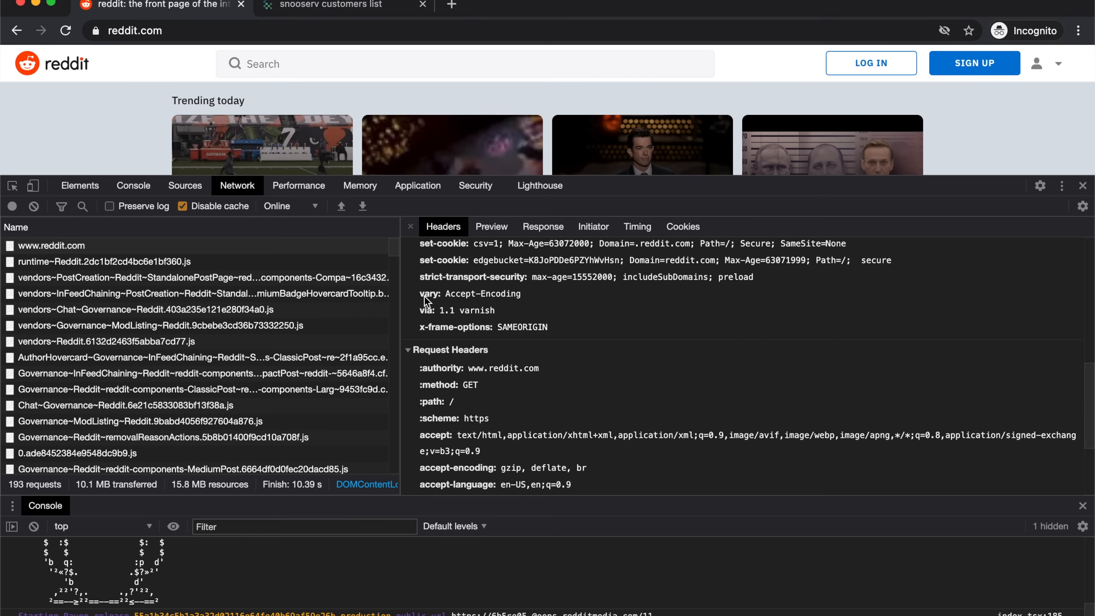
{"action": "mouse_move", "coordinate": [439, 299]}
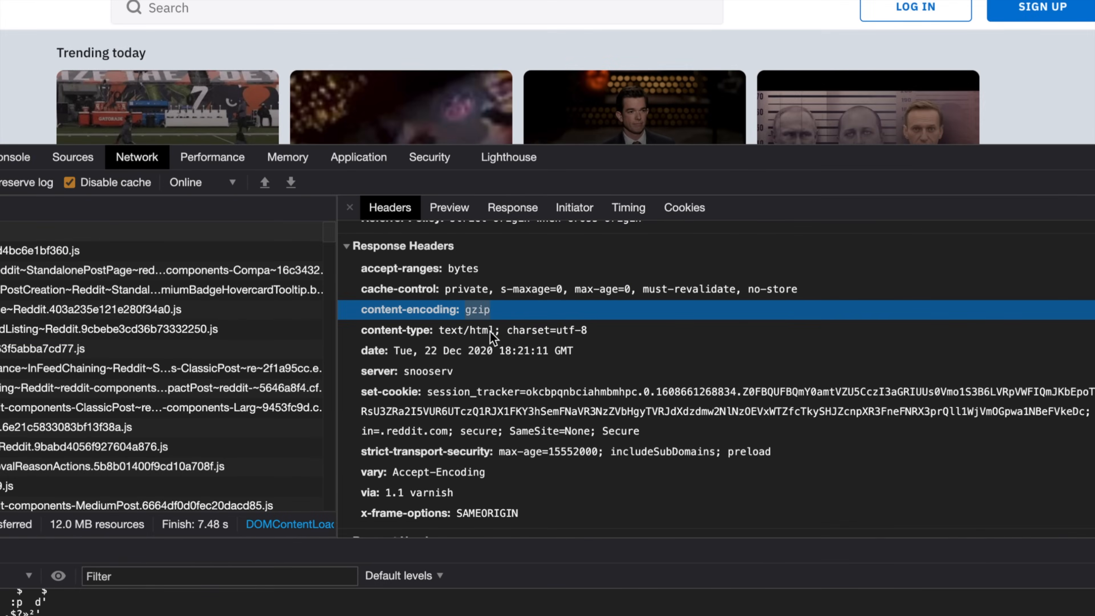
{"action": "mouse_move", "coordinate": [475, 320]}
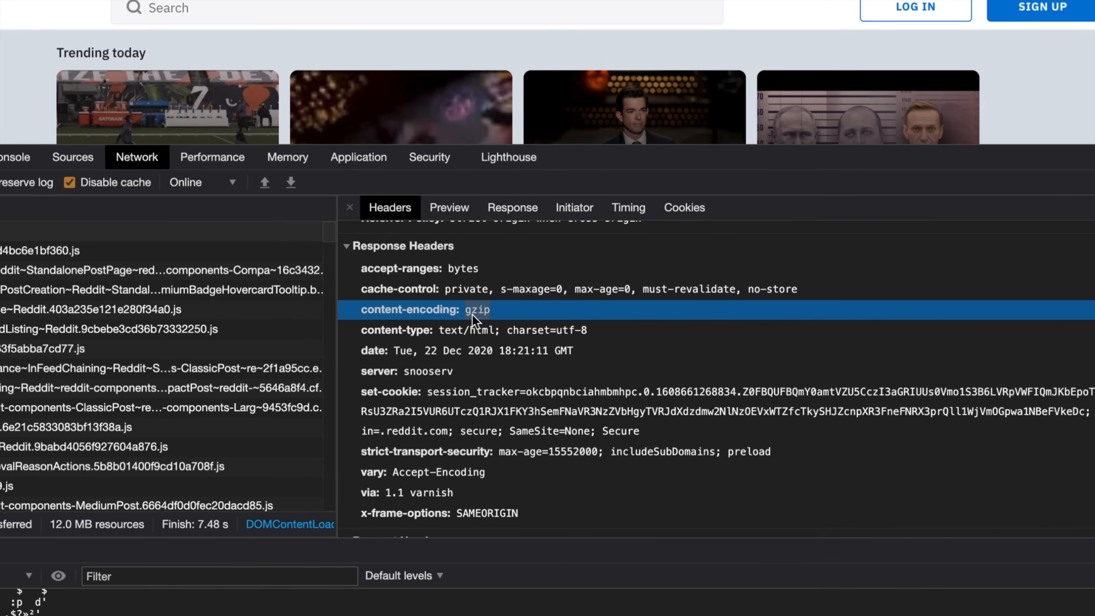
{"action": "mouse_move", "coordinate": [432, 312]}
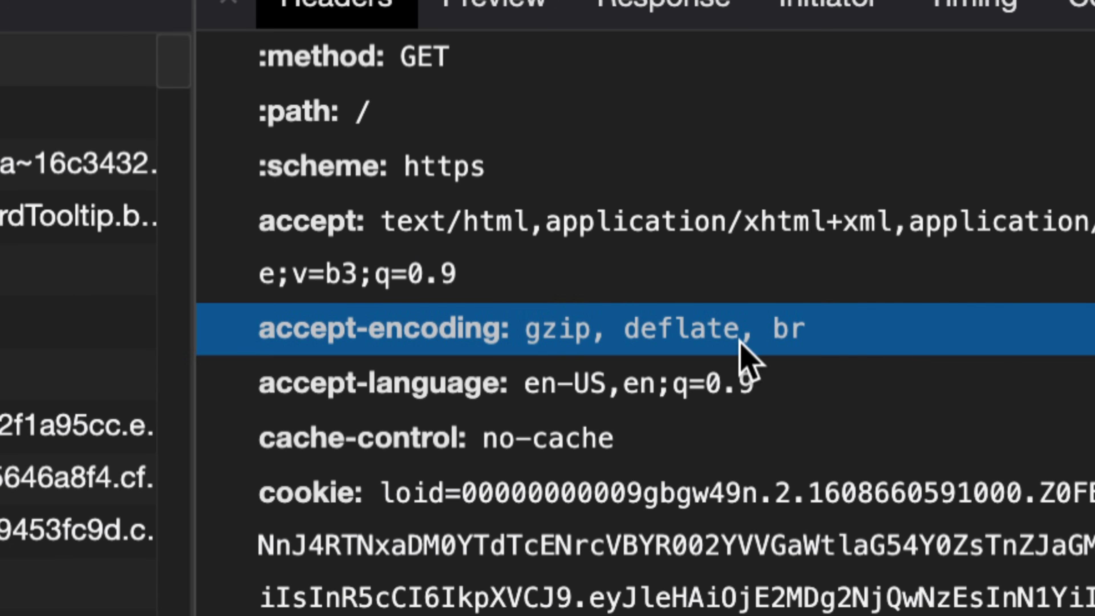
{"action": "mouse_move", "coordinate": [814, 356]}
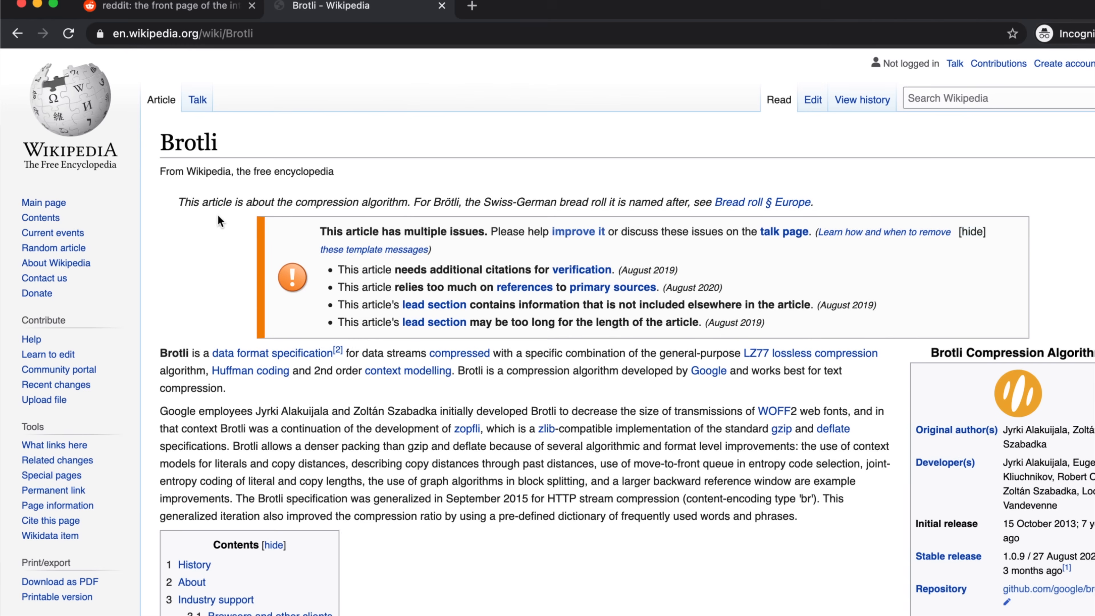
Step: Switch tabs to bring up the Wikipedia Brotli compression article
{"action": "left_click", "coordinate": [161, 6]}
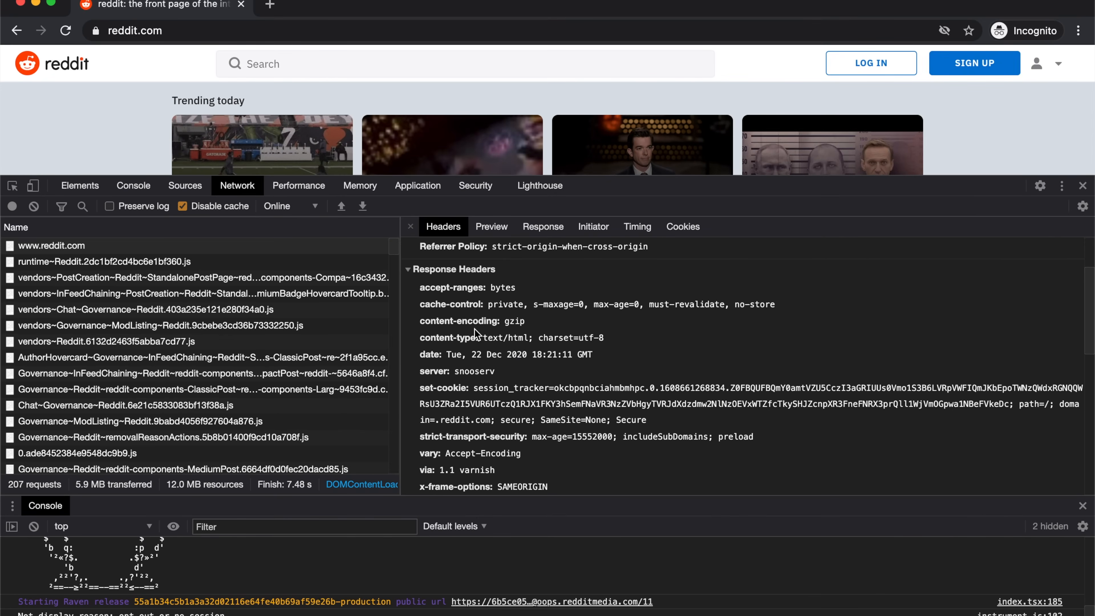
{"action": "mouse_move", "coordinate": [423, 285]}
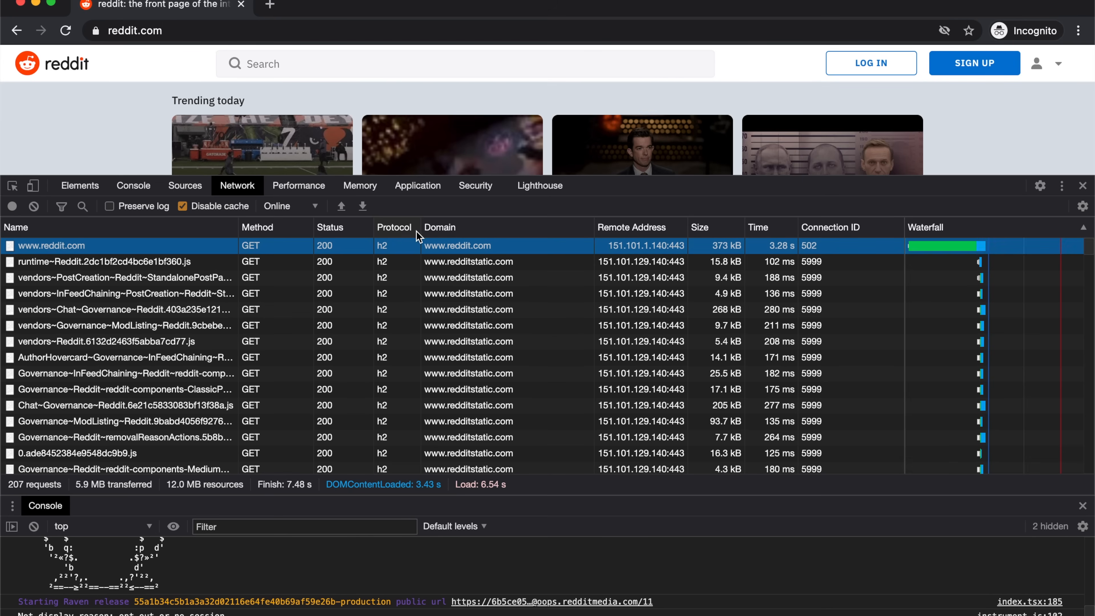
{"action": "mouse_move", "coordinate": [146, 262]}
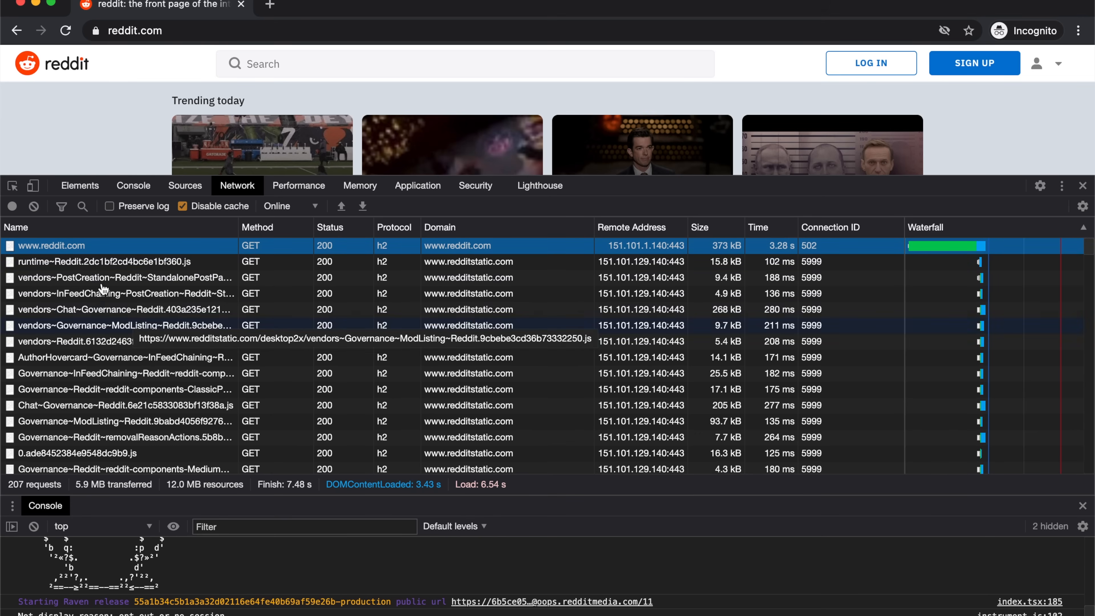
{"action": "mouse_move", "coordinate": [508, 261]}
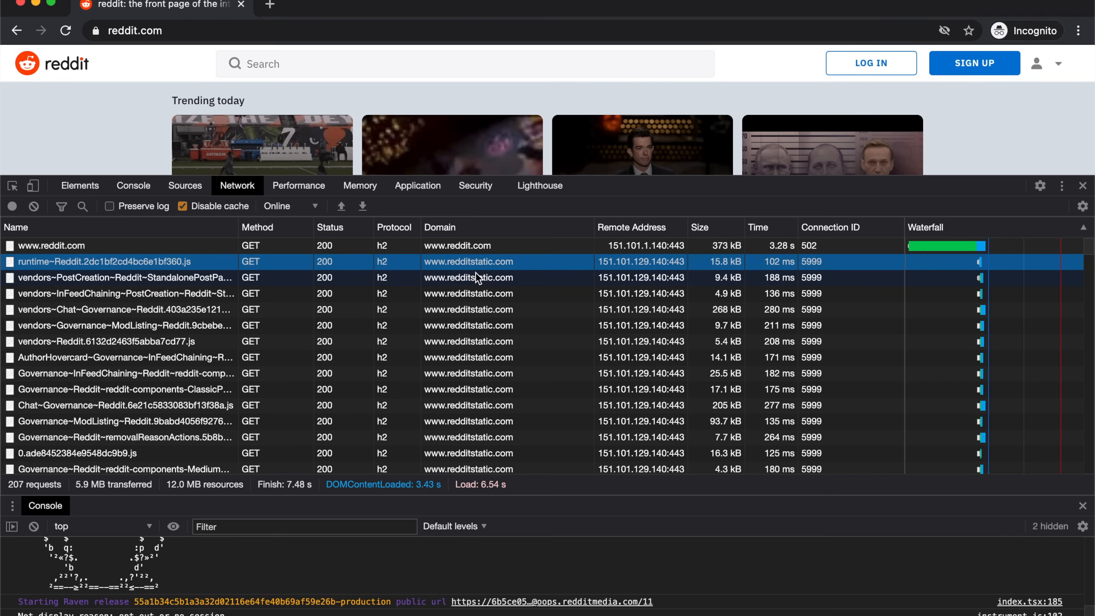
{"action": "mouse_move", "coordinate": [383, 271]}
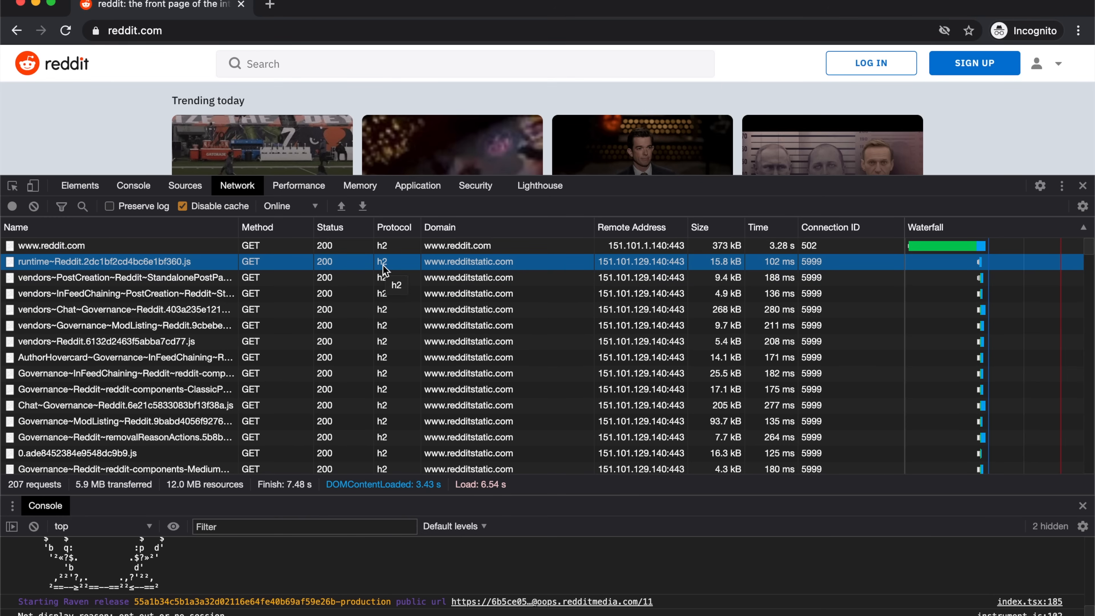
{"action": "mouse_move", "coordinate": [403, 269]}
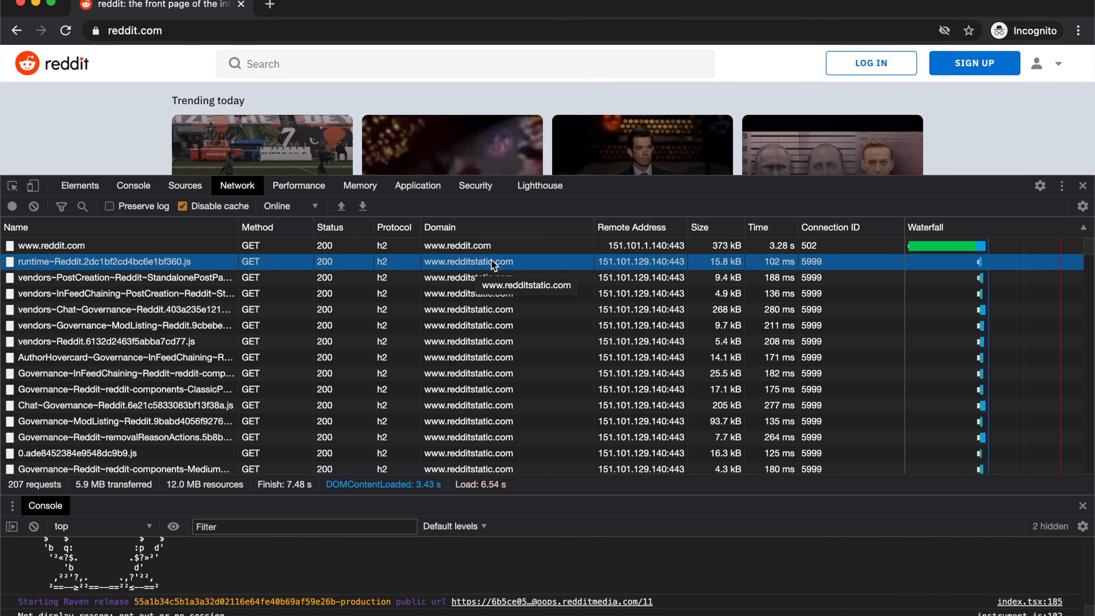
{"action": "mouse_move", "coordinate": [508, 265]}
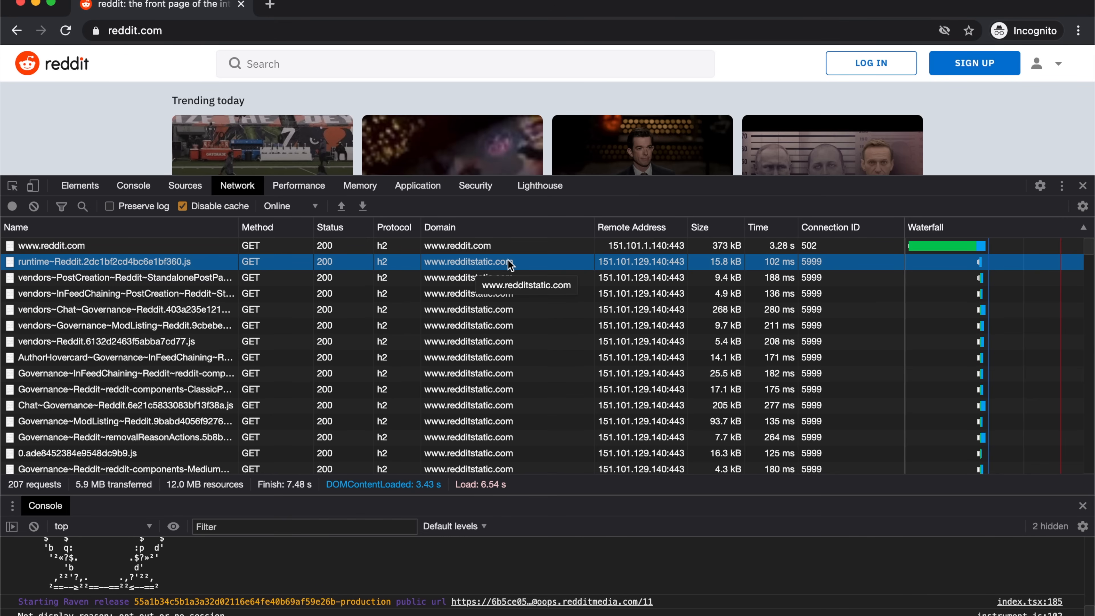
{"action": "scroll", "scroll_direction": "down", "scroll_amount": 3}
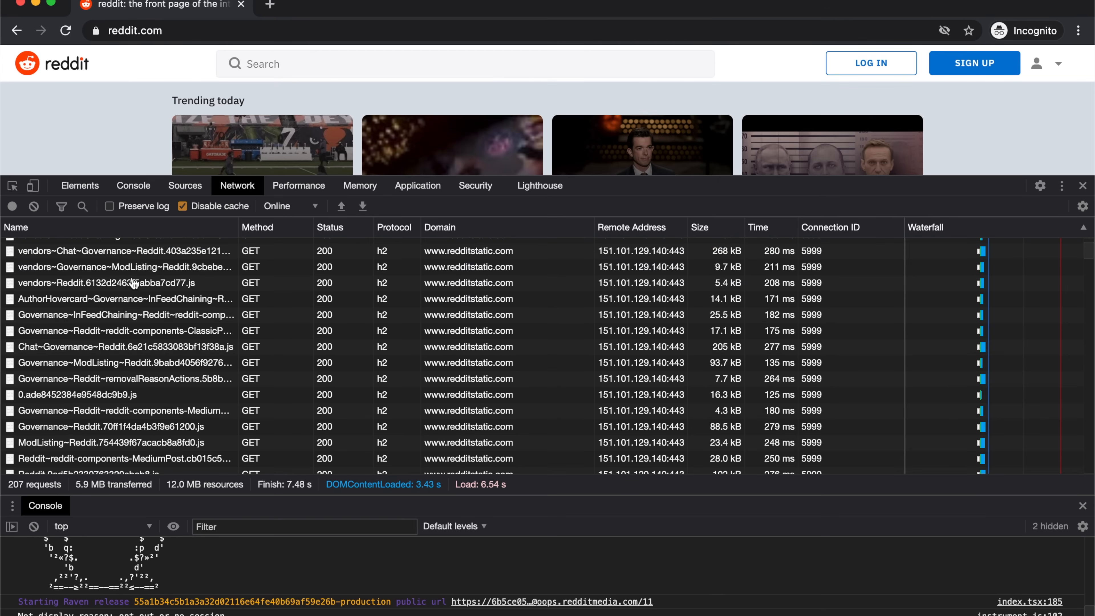
{"action": "left_click", "coordinate": [195, 277]}
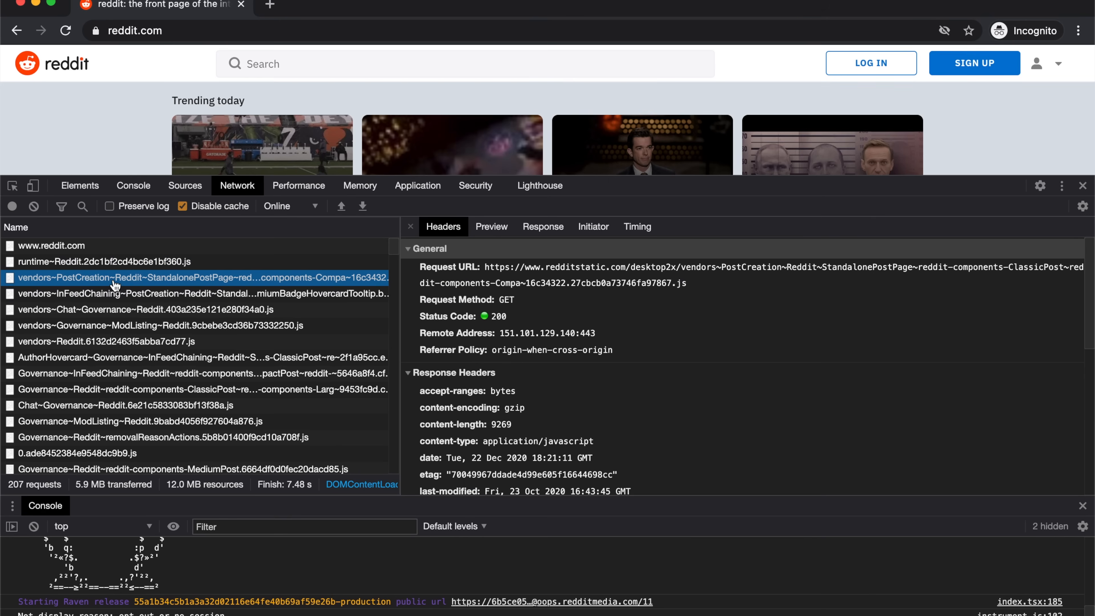
{"action": "scroll", "scroll_direction": "down", "scroll_amount": 3}
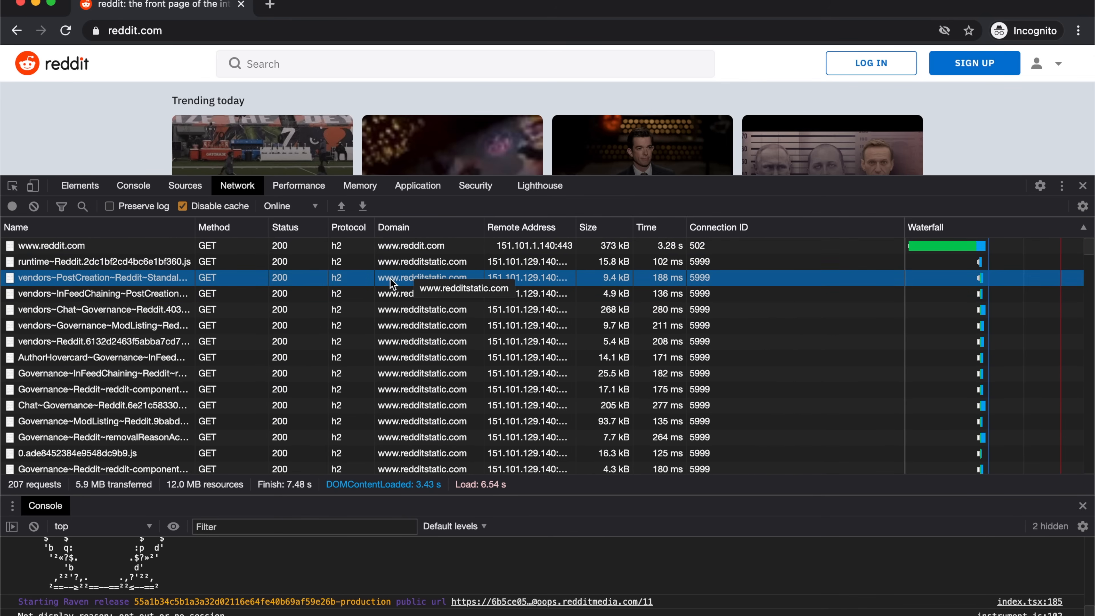
{"action": "scroll", "scroll_direction": "down", "scroll_amount": 3}
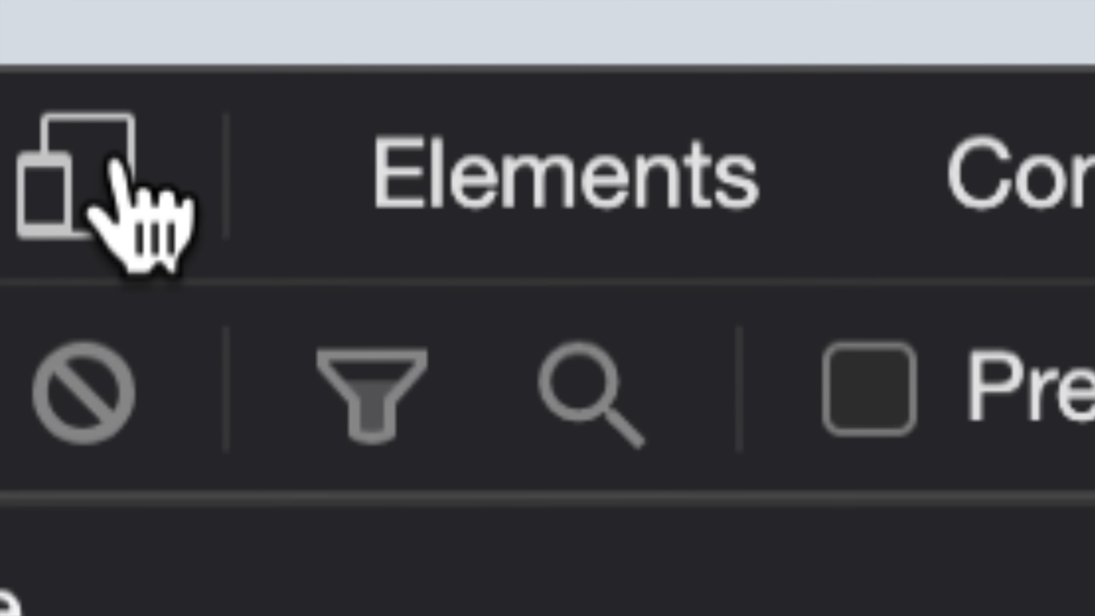
Step: Turn on iPhone X device emulation and reload reddit as a mobile page
{"action": "left_click", "coordinate": [889, 165]}
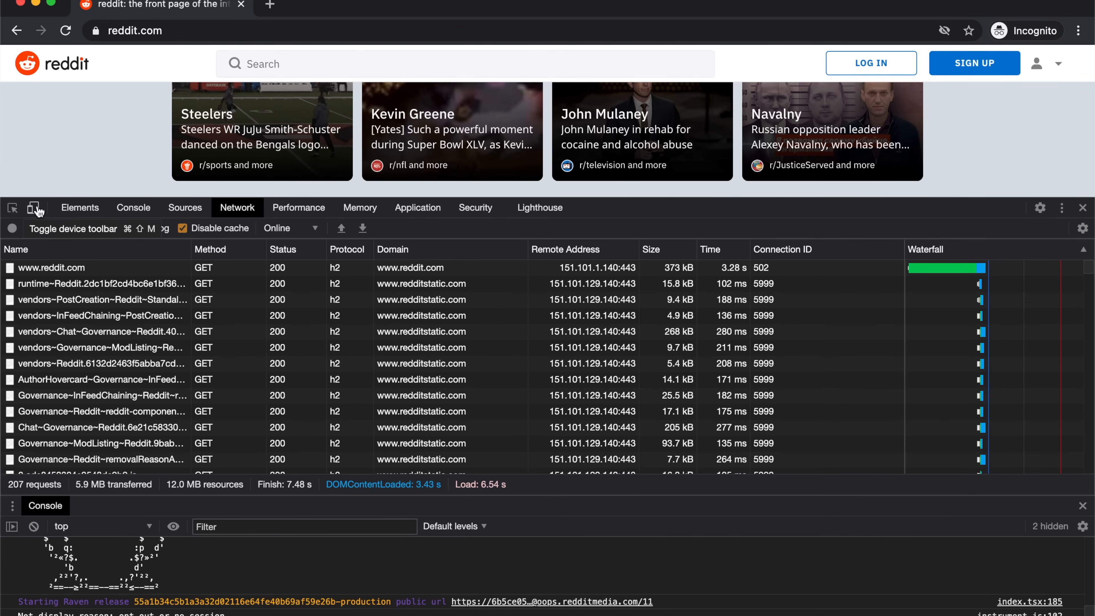
{"action": "left_click", "coordinate": [35, 208]}
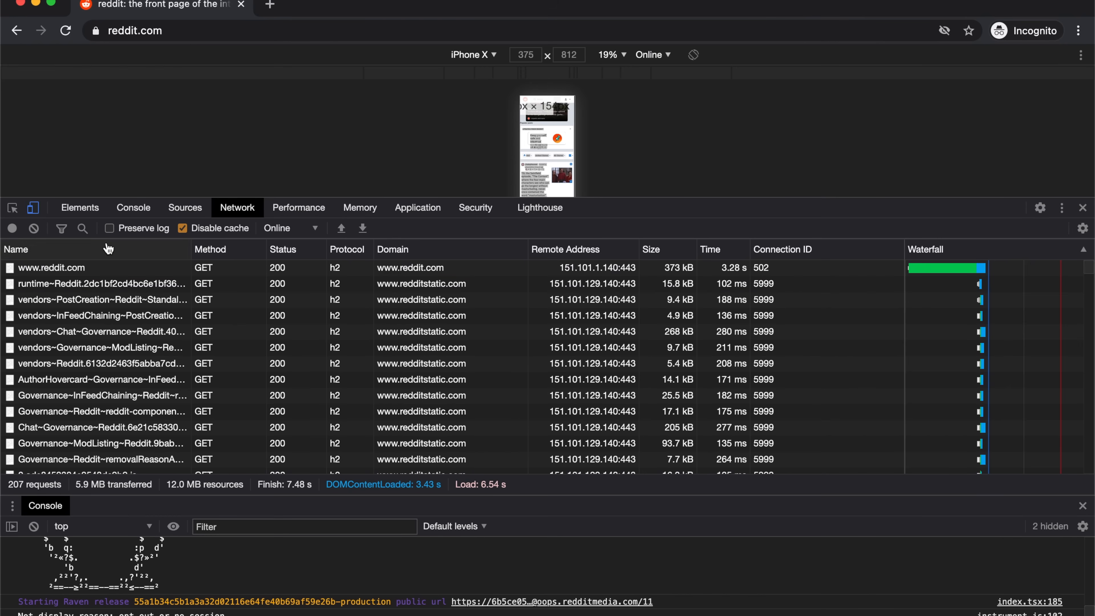
{"action": "left_click", "coordinate": [134, 30]}
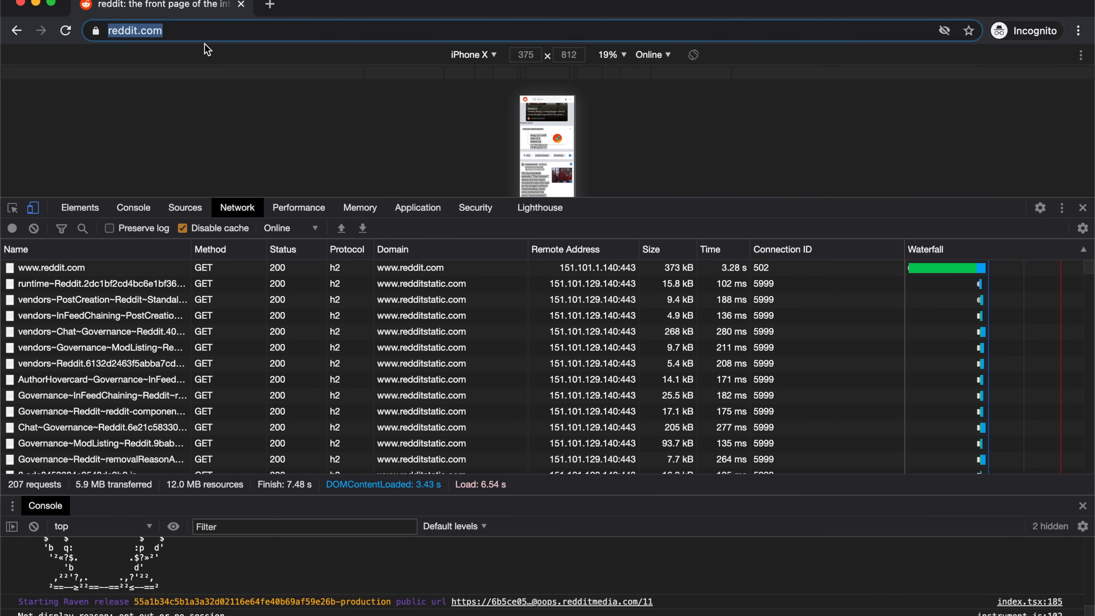
{"action": "left_click", "coordinate": [33, 228]}
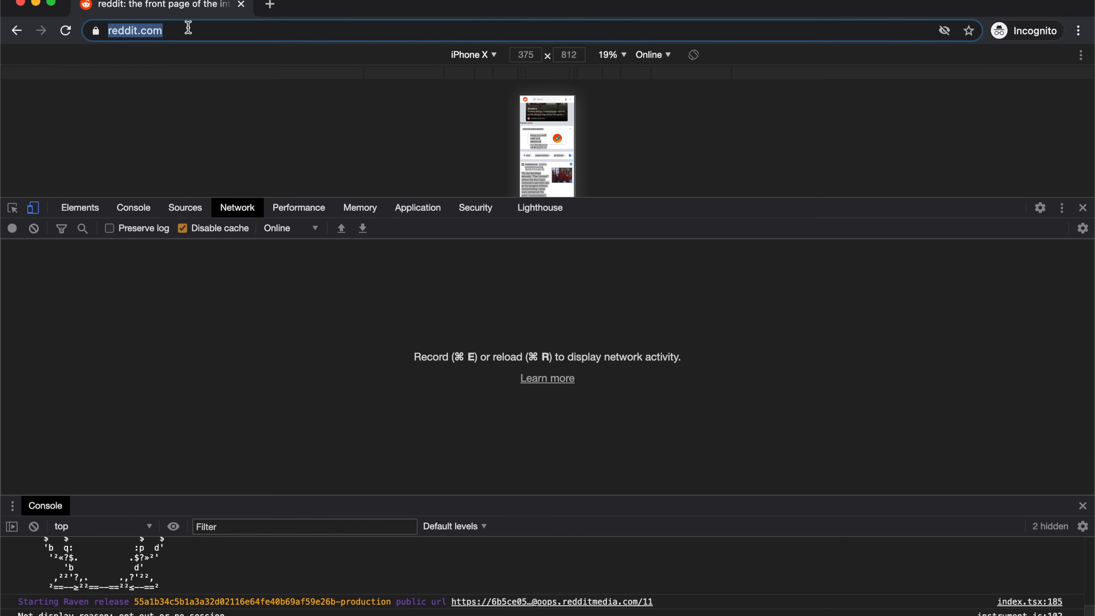
Step: Use Chrome's main menu to empty the old request log
{"action": "left_click", "coordinate": [1078, 30]}
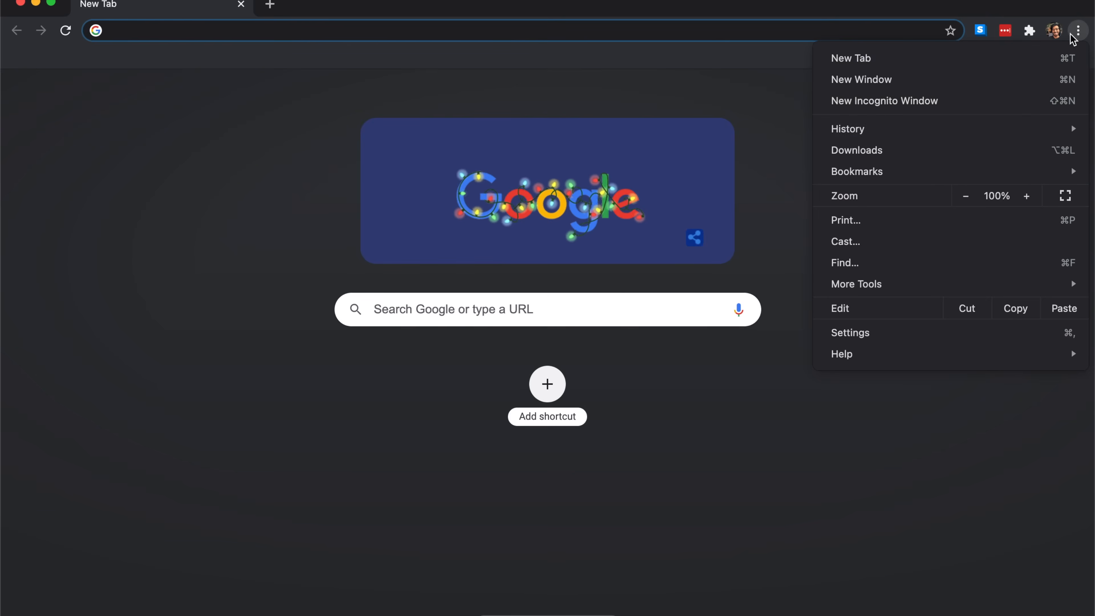
{"action": "left_click", "coordinate": [883, 100]}
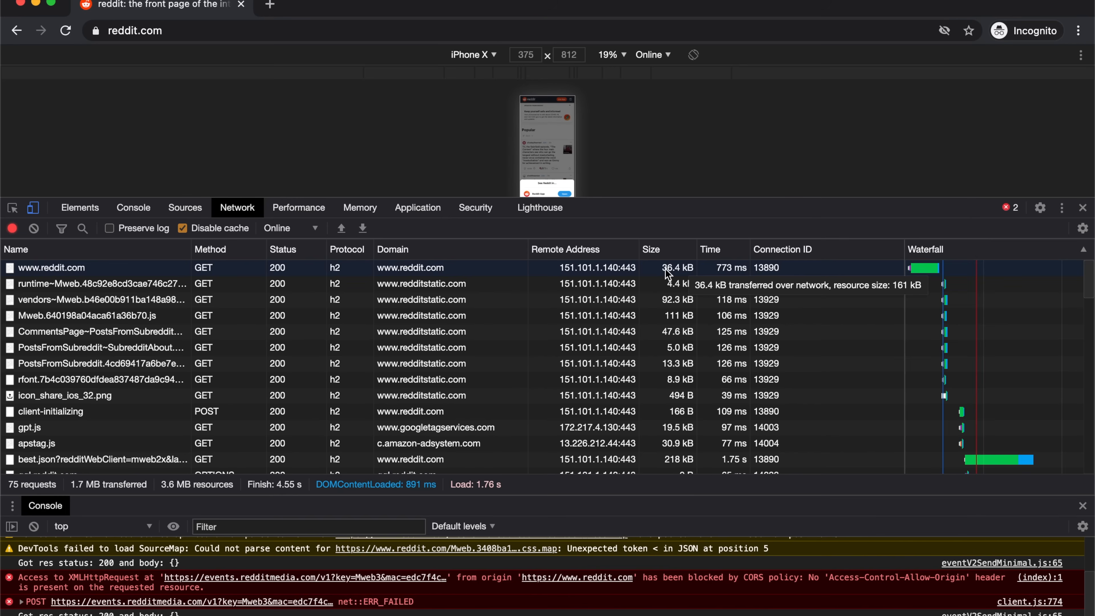
{"action": "mouse_move", "coordinate": [921, 278]}
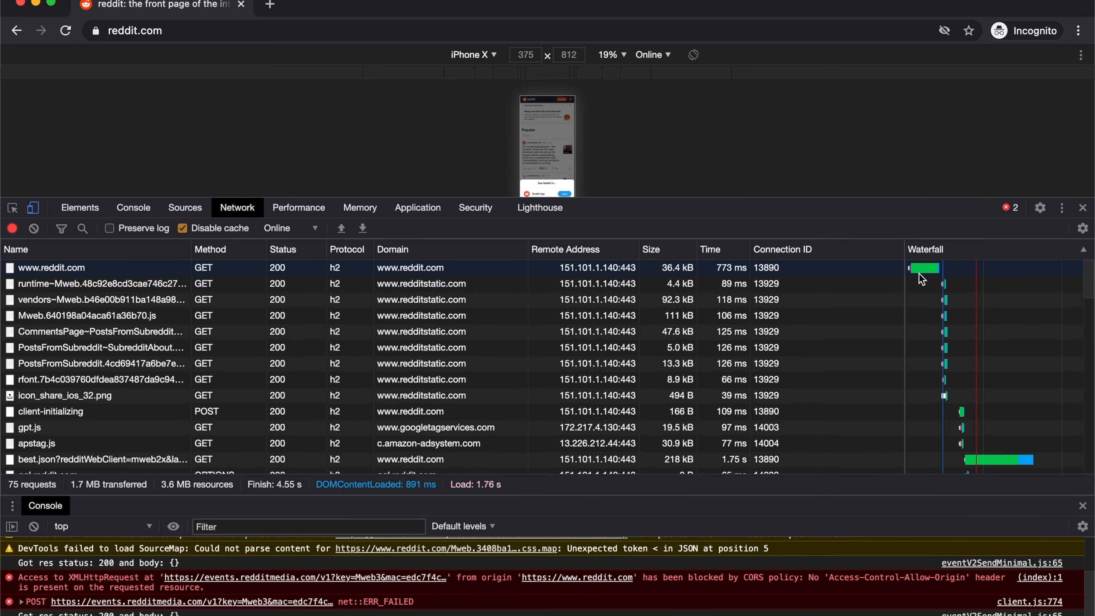
{"action": "mouse_move", "coordinate": [923, 268]}
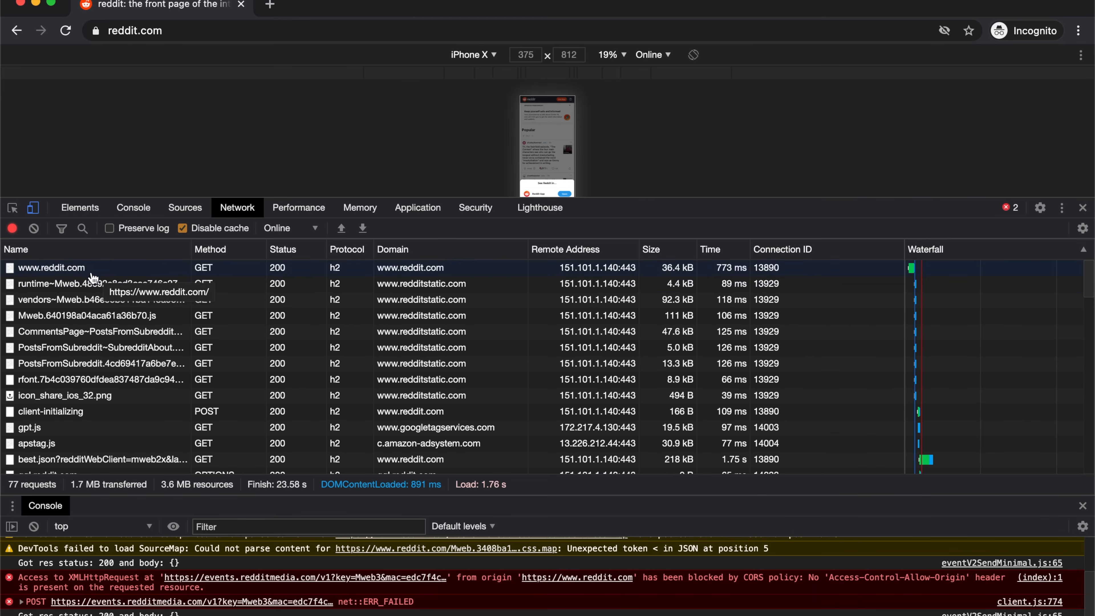
{"action": "left_click", "coordinate": [51, 267]}
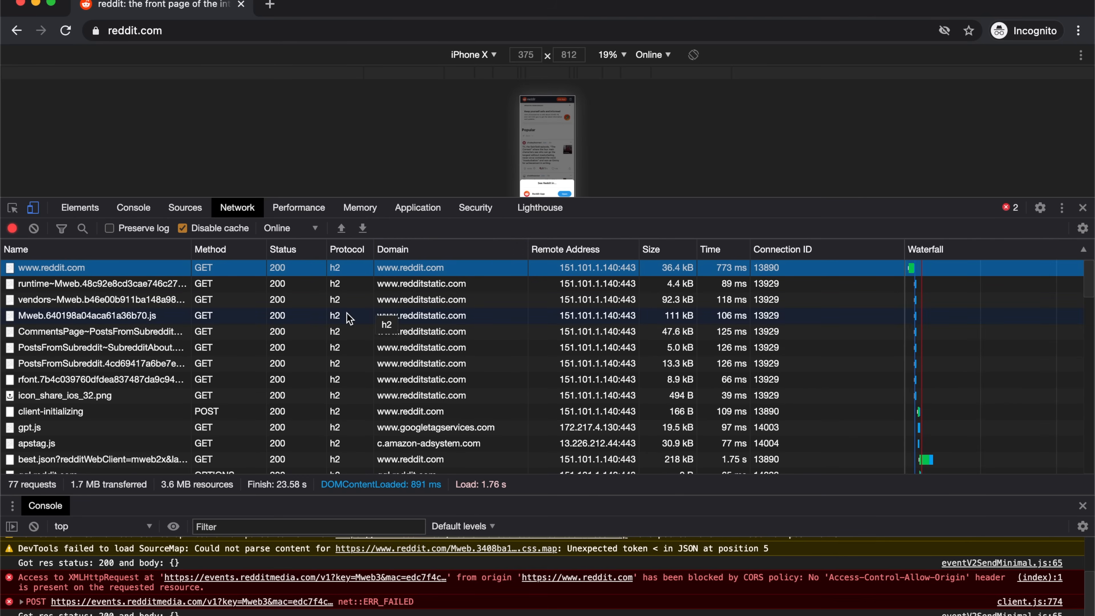
{"action": "mouse_move", "coordinate": [153, 321]}
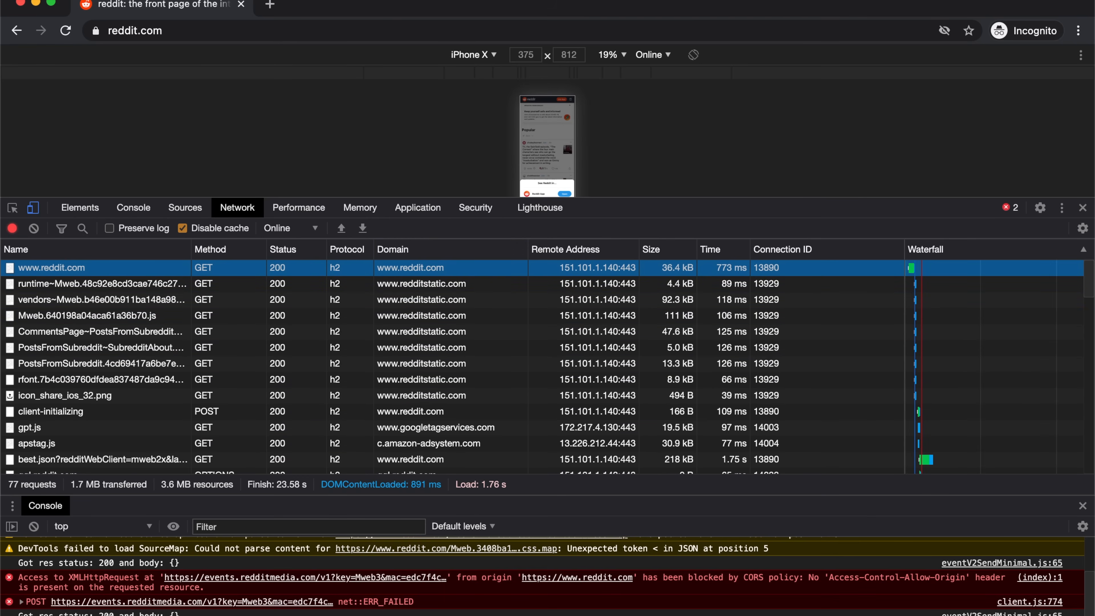
{"action": "mouse_move", "coordinate": [342, 595]}
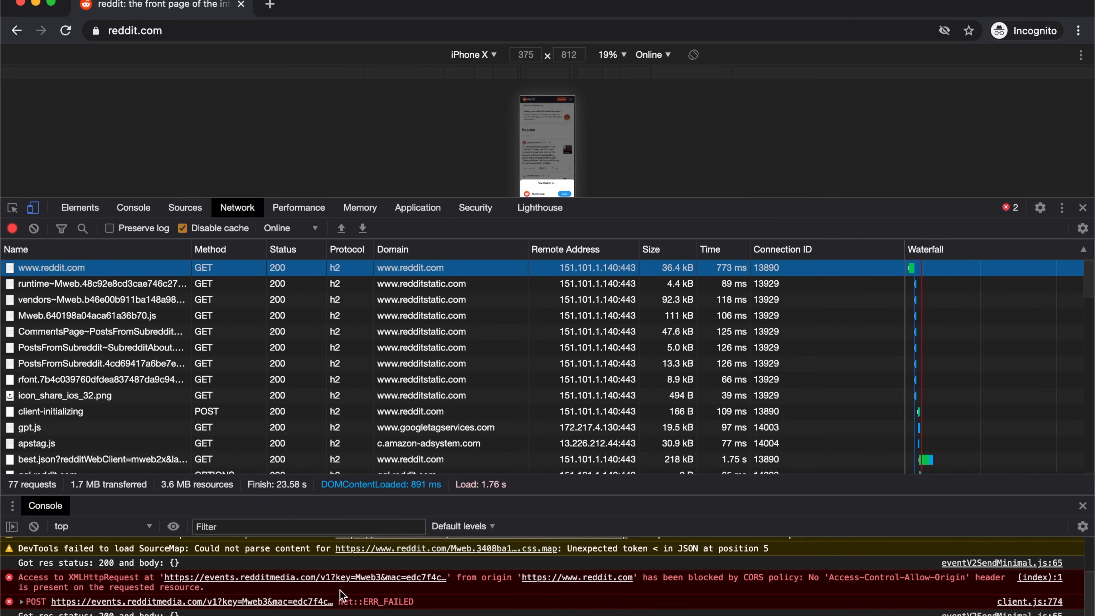
{"action": "mouse_move", "coordinate": [212, 316]}
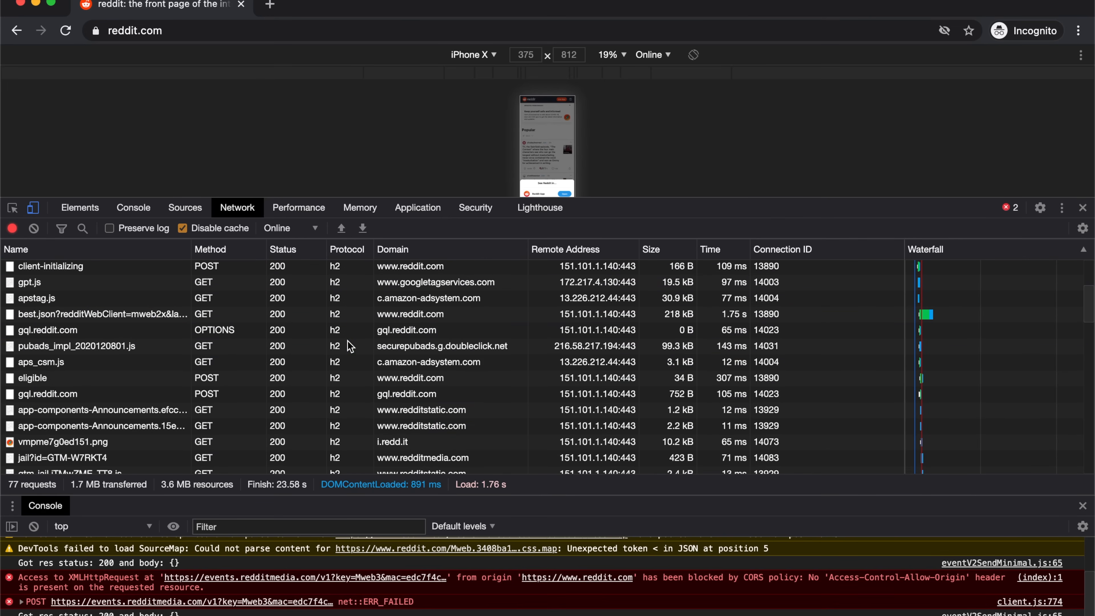
{"action": "scroll", "scroll_direction": "down", "scroll_amount": 3}
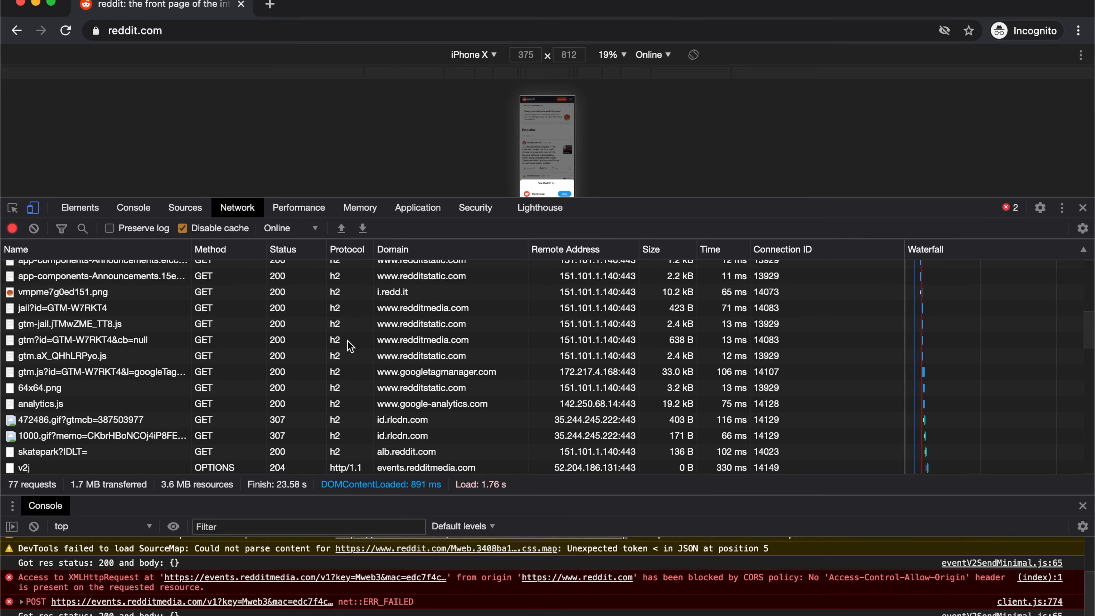
{"action": "mouse_move", "coordinate": [452, 326]}
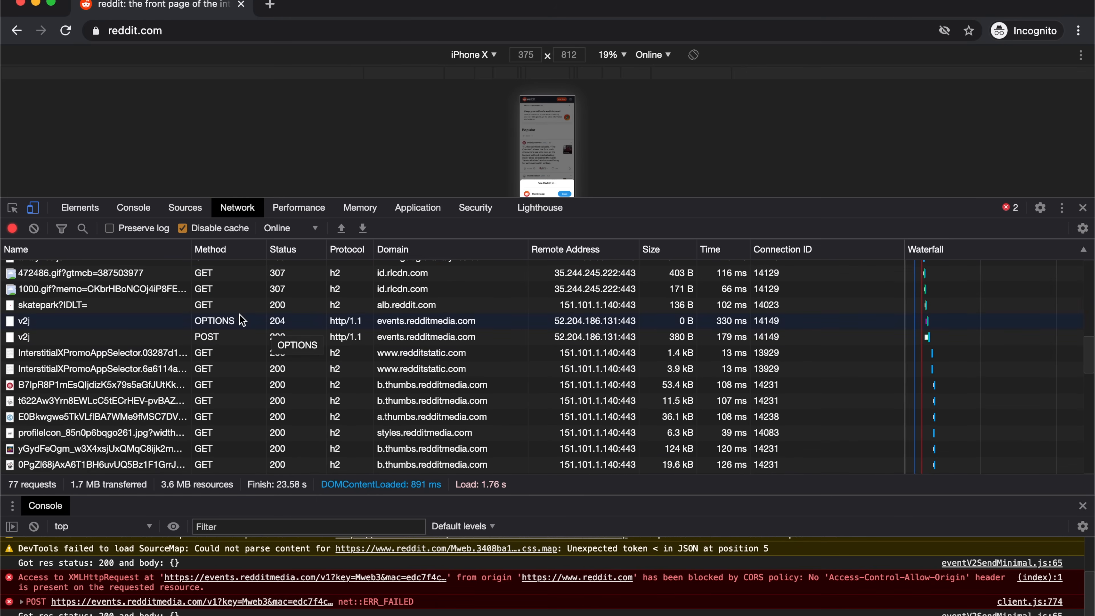
{"action": "scroll", "scroll_direction": "down", "scroll_amount": 3}
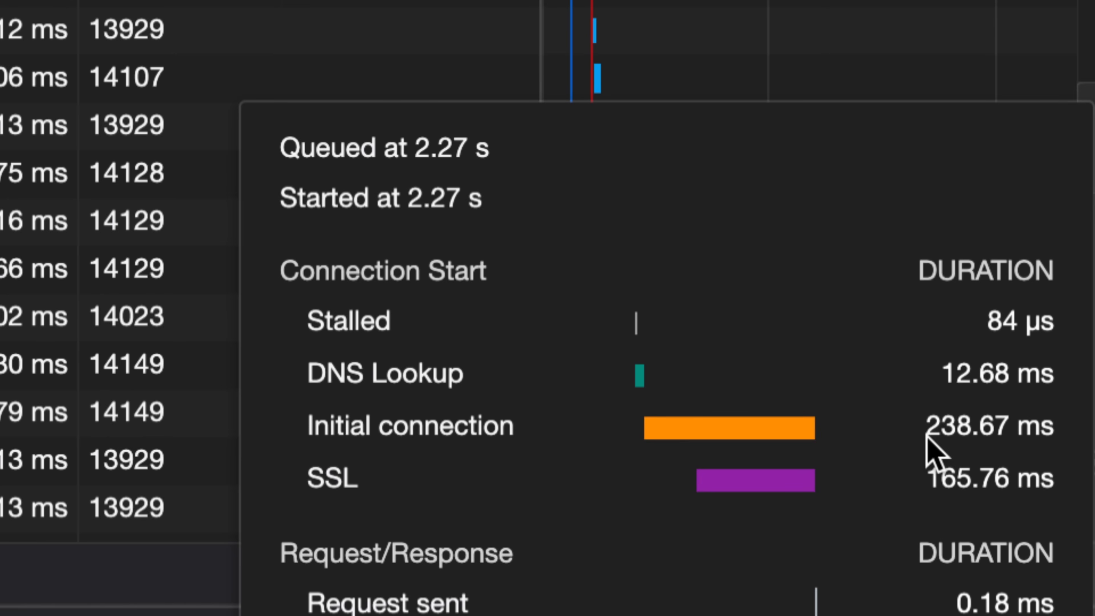
{"action": "mouse_move", "coordinate": [882, 461]}
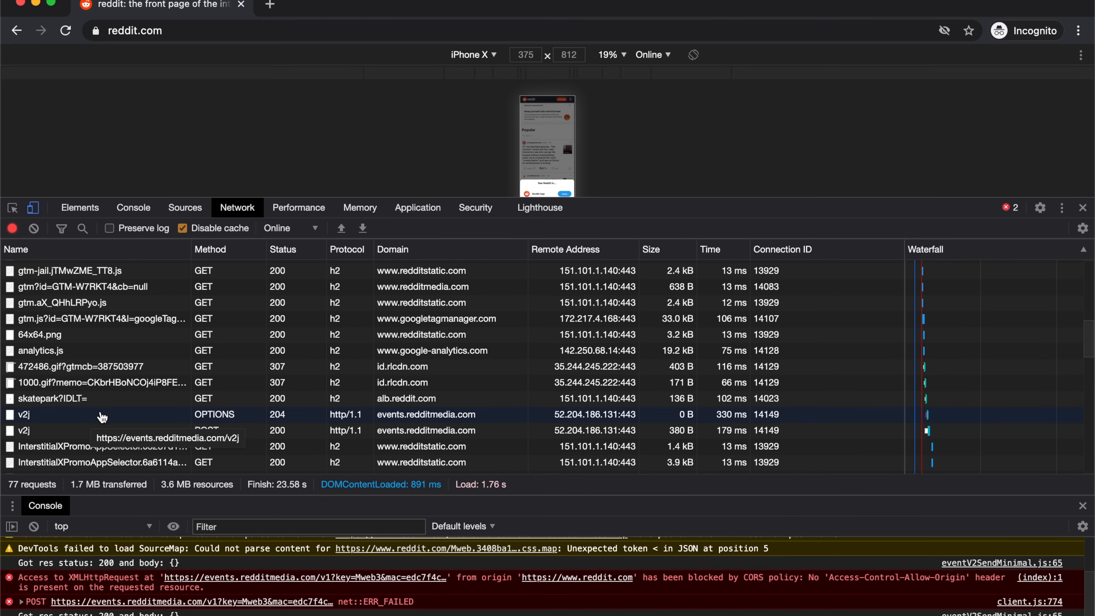
{"action": "mouse_move", "coordinate": [68, 417]}
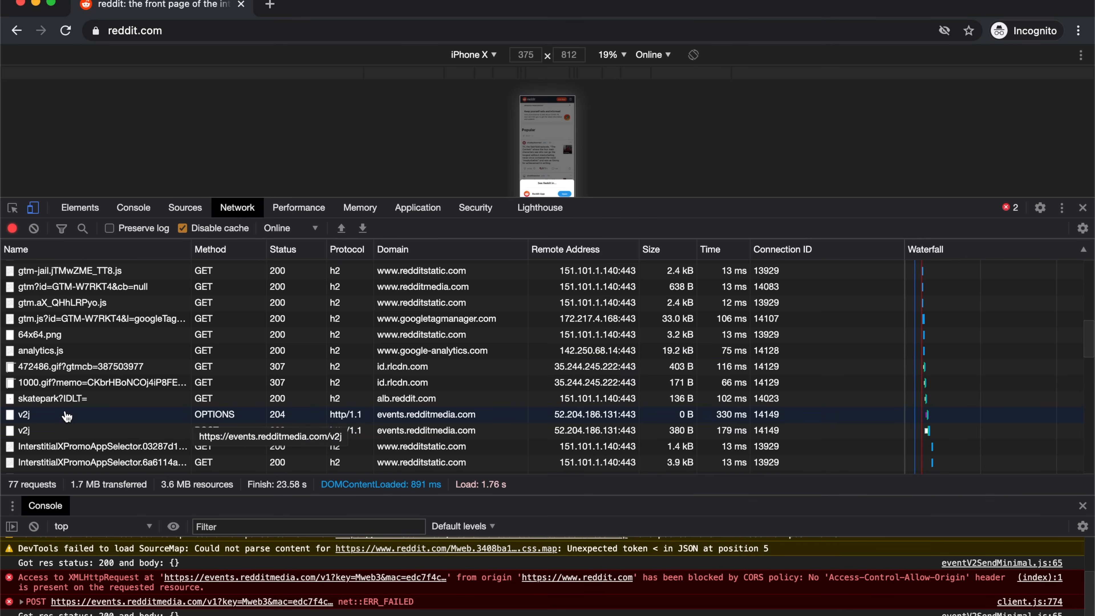
{"action": "mouse_move", "coordinate": [41, 421]}
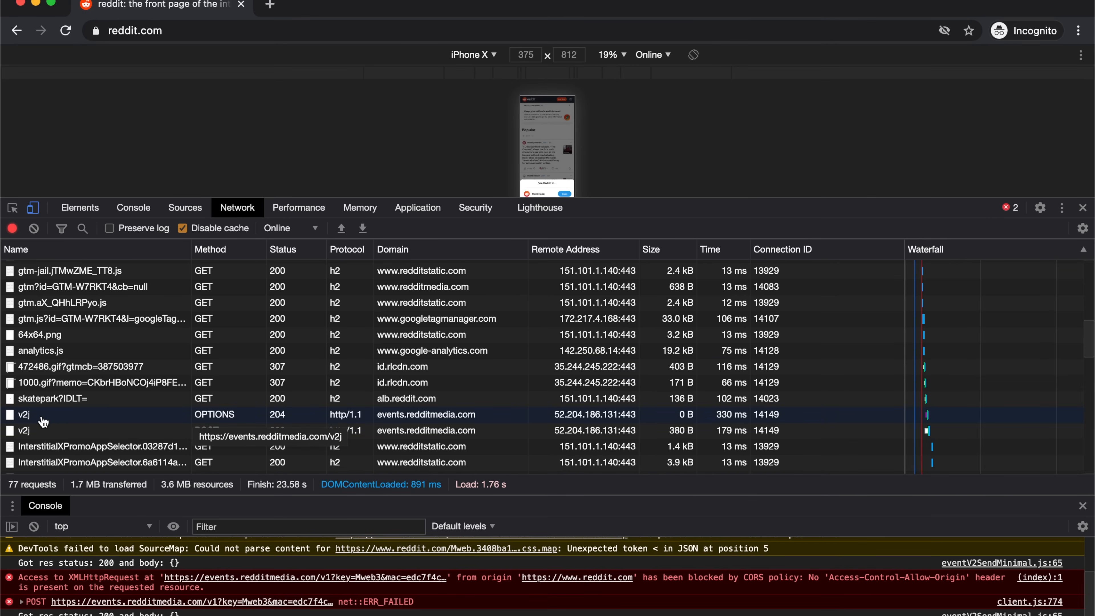
{"action": "mouse_move", "coordinate": [27, 421]}
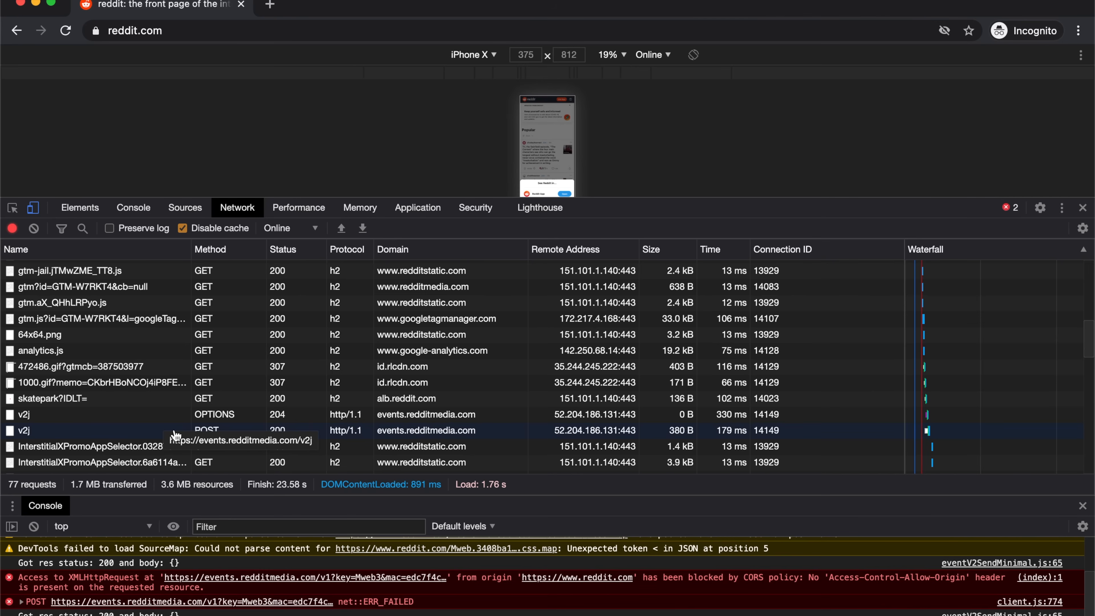
{"action": "mouse_move", "coordinate": [31, 440]}
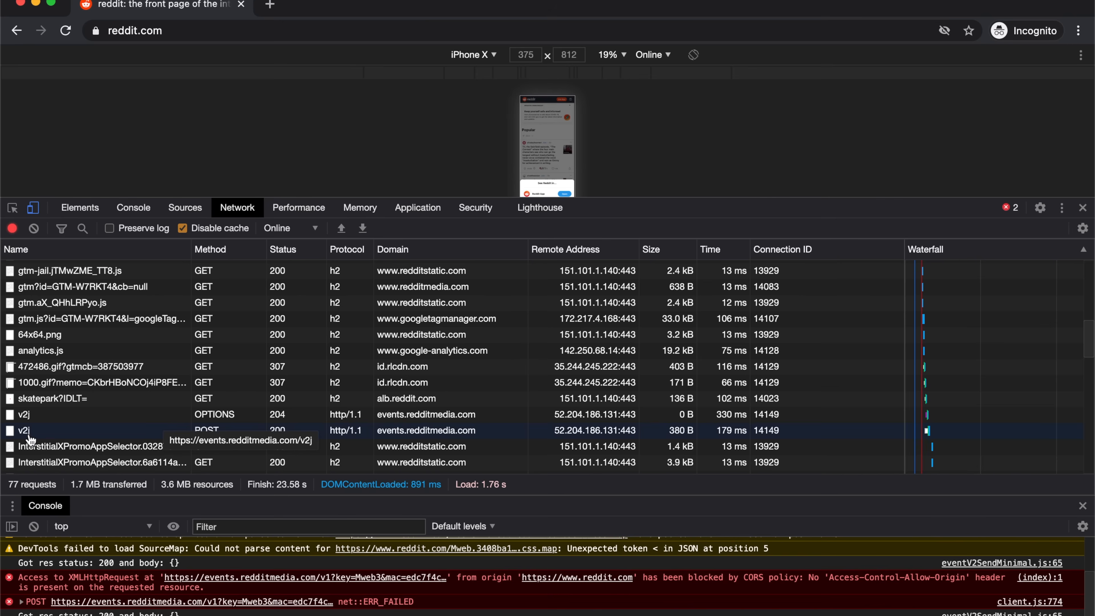
{"action": "left_click", "coordinate": [22, 430]}
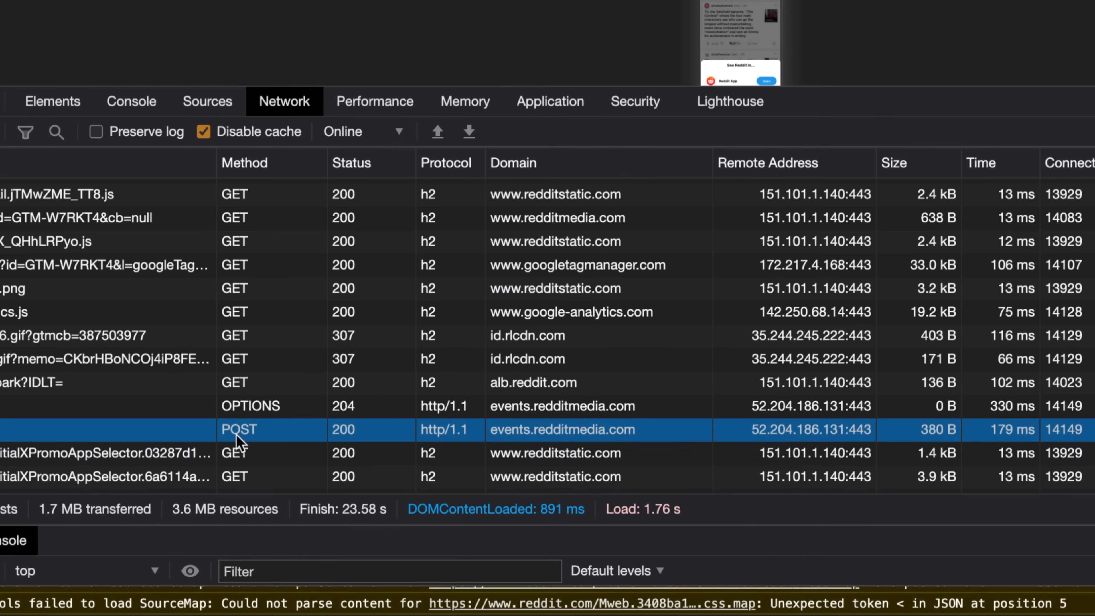
{"action": "mouse_move", "coordinate": [572, 429]}
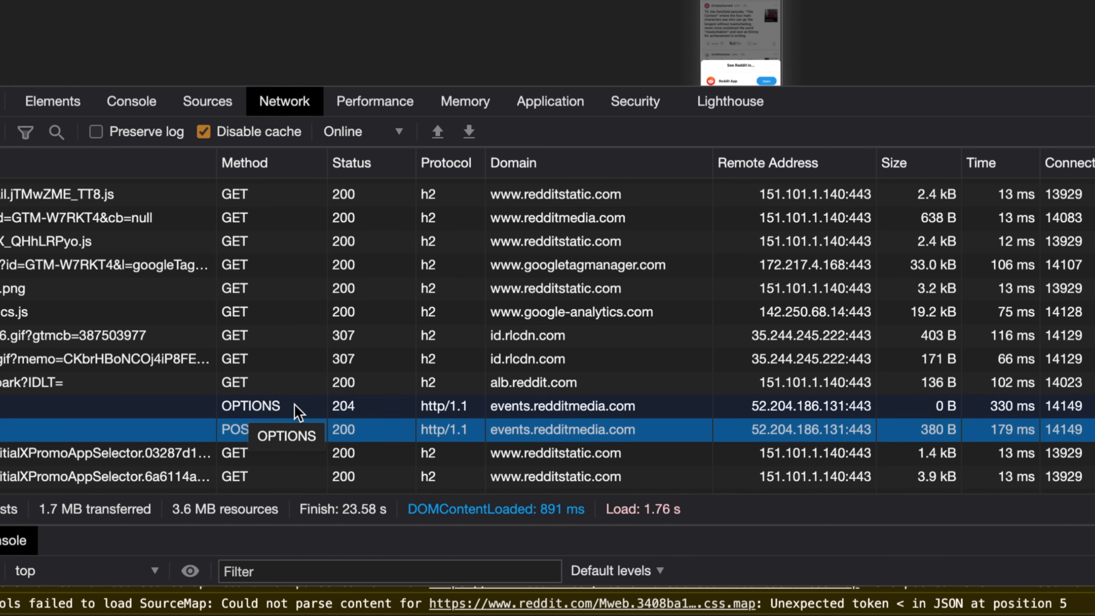
{"action": "mouse_move", "coordinate": [153, 434]}
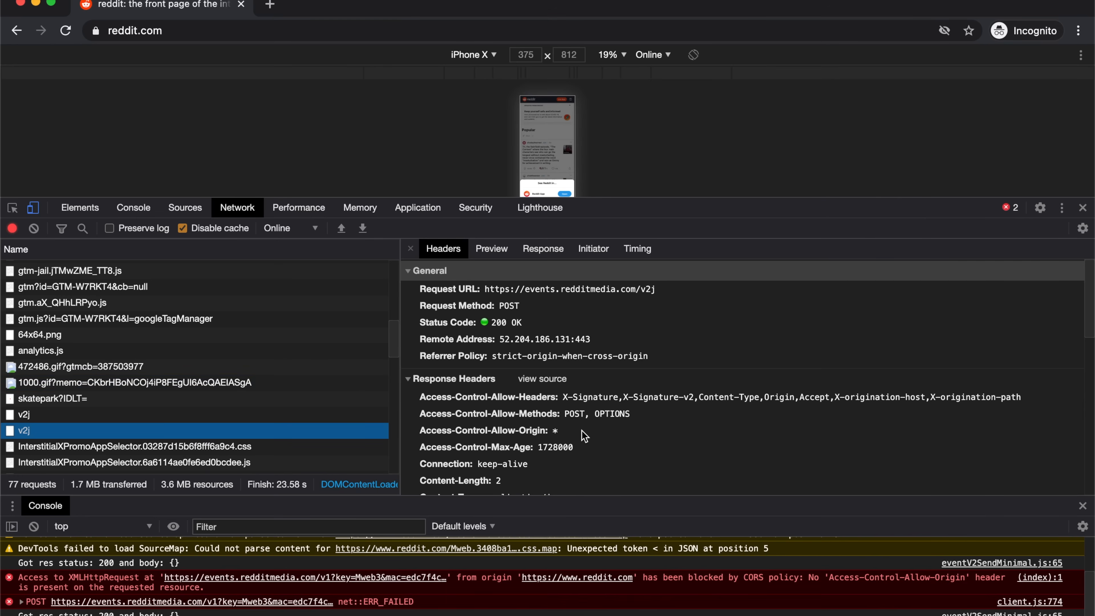
{"action": "scroll", "scroll_direction": "down", "scroll_amount": 3}
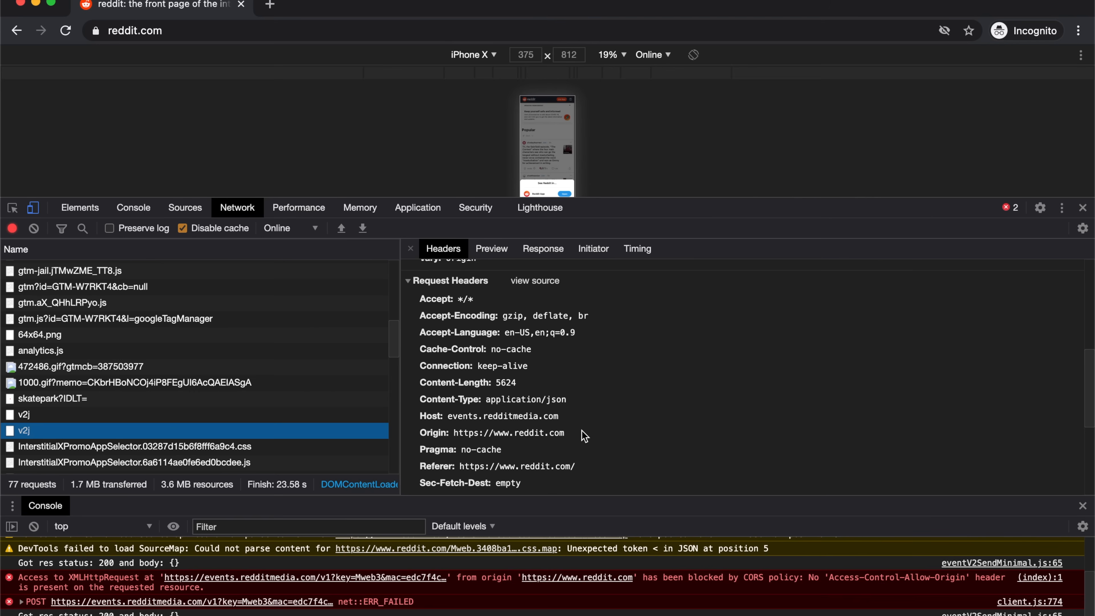
{"action": "mouse_move", "coordinate": [455, 411]}
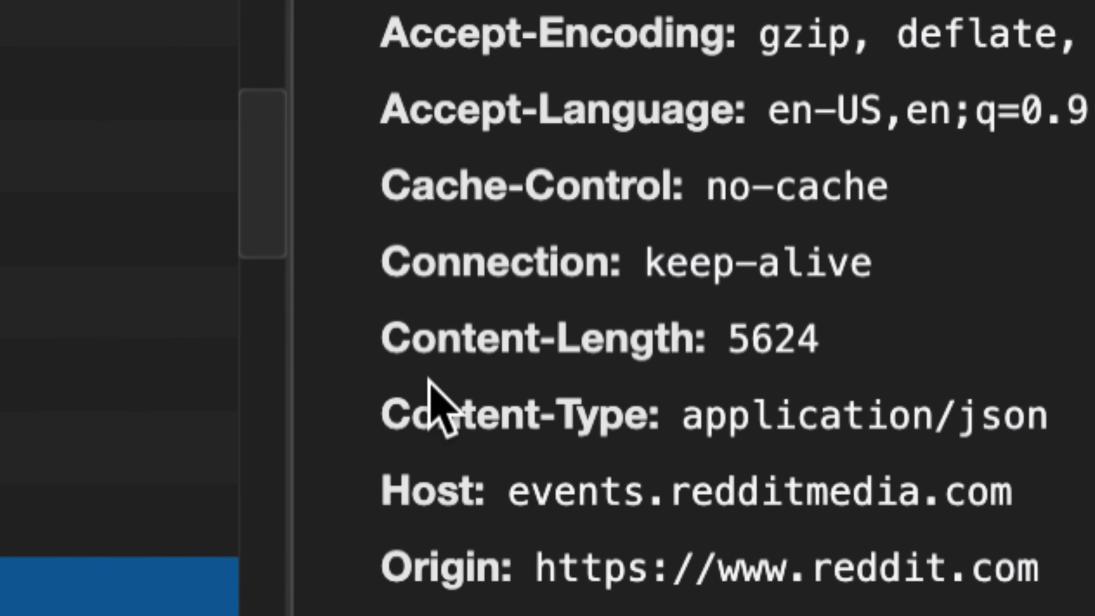
{"action": "mouse_move", "coordinate": [724, 482]}
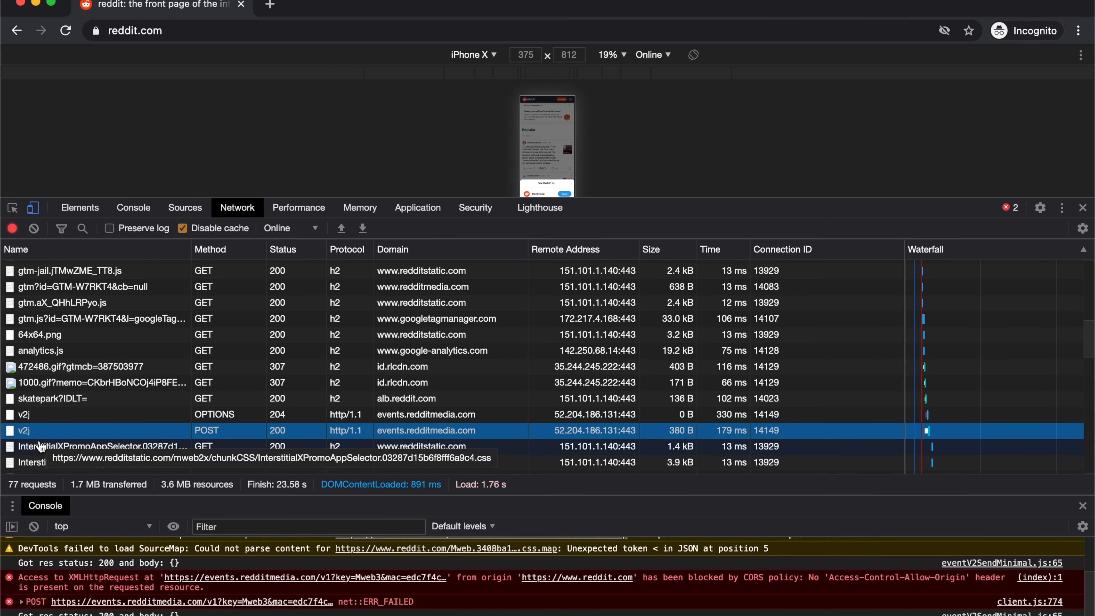
{"action": "left_click", "coordinate": [23, 414]}
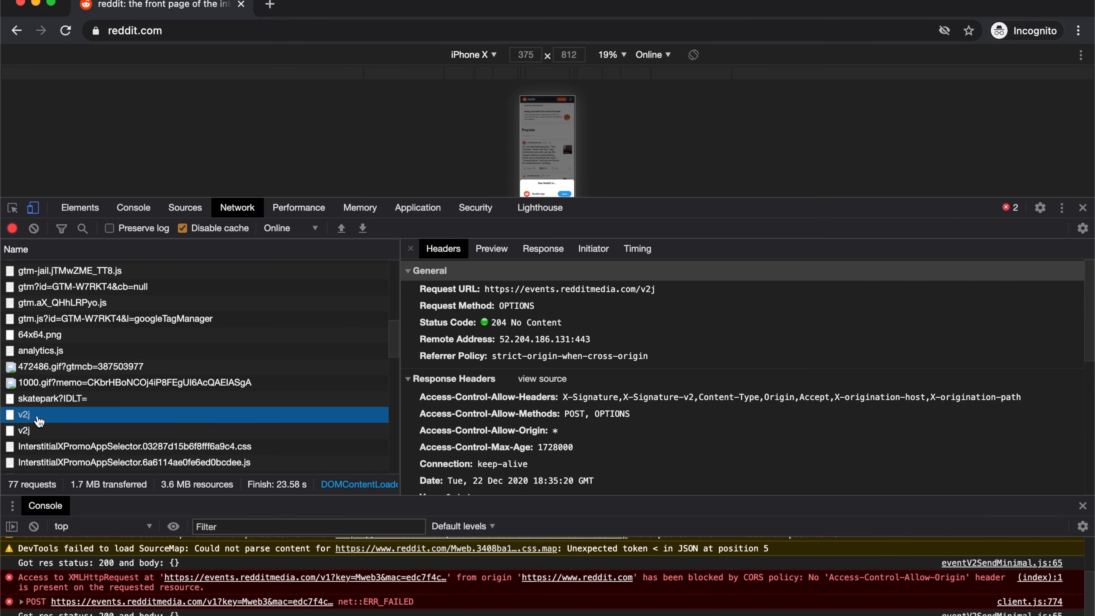
{"action": "scroll", "scroll_direction": "down", "scroll_amount": 3}
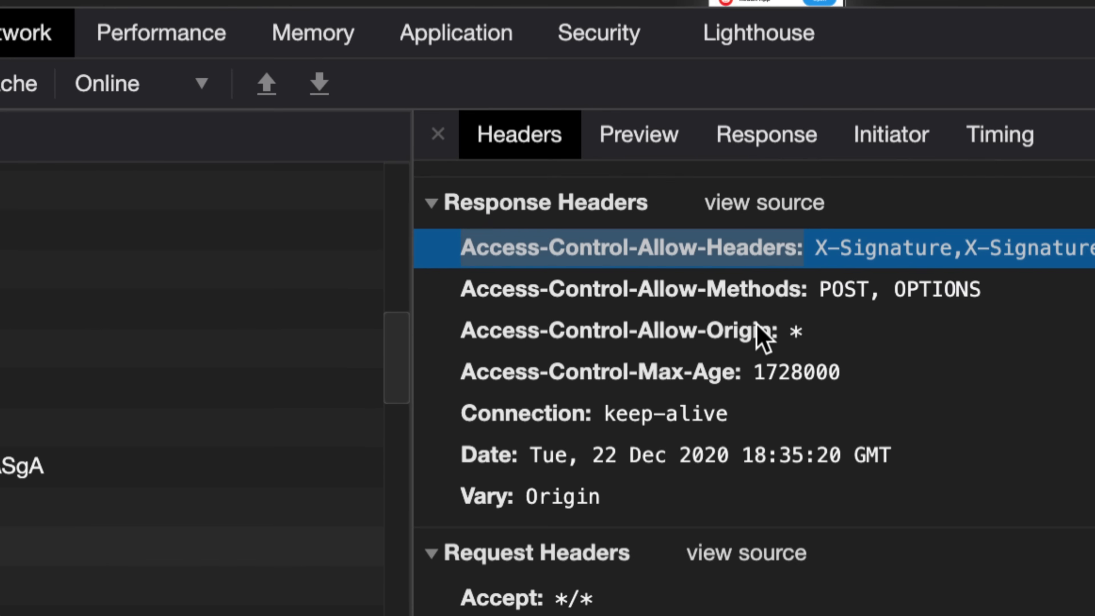
{"action": "left_click", "coordinate": [628, 329]}
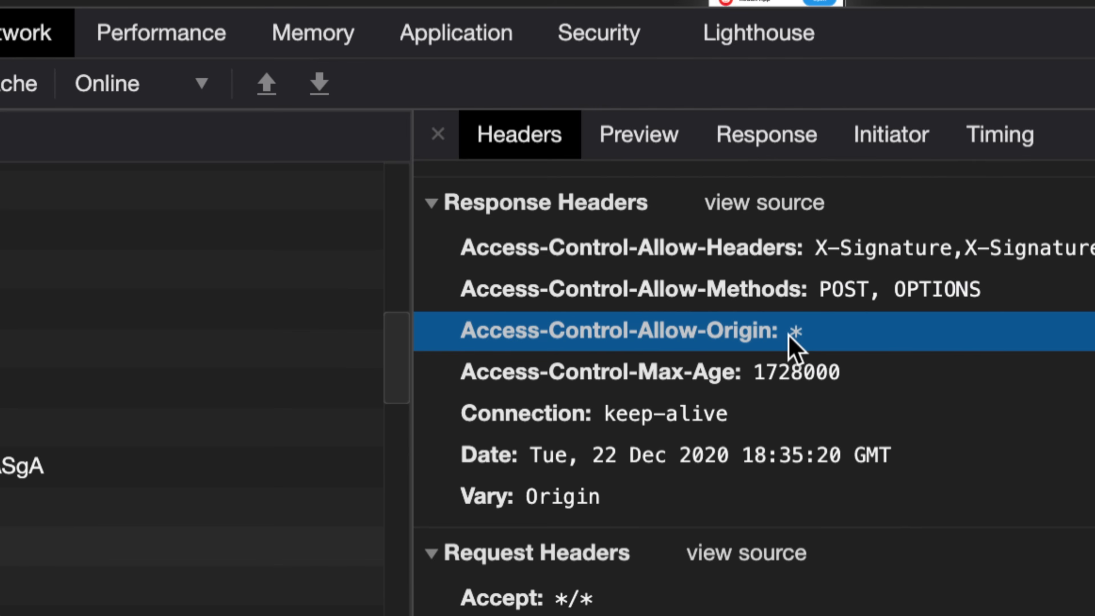
{"action": "mouse_move", "coordinate": [643, 377]}
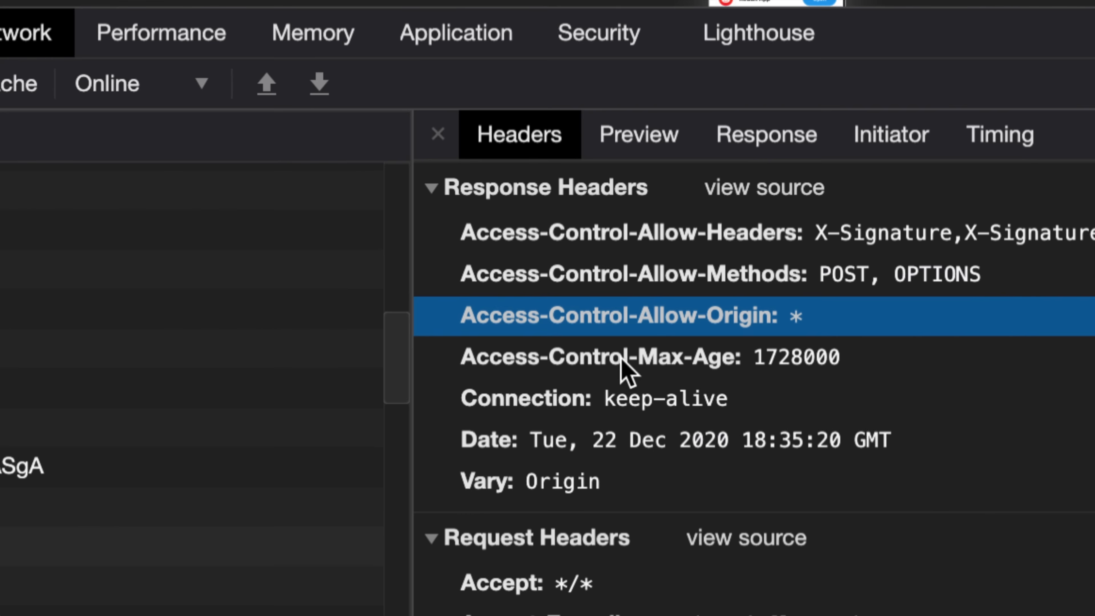
{"action": "scroll", "scroll_direction": "down", "scroll_amount": 3}
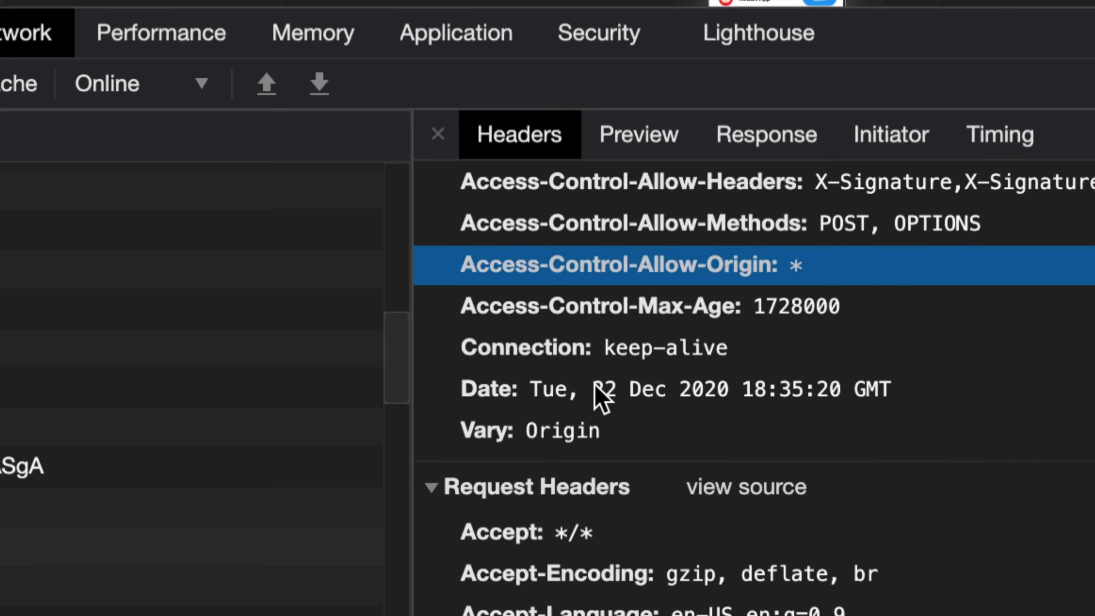
{"action": "scroll", "scroll_direction": "down", "scroll_amount": 3}
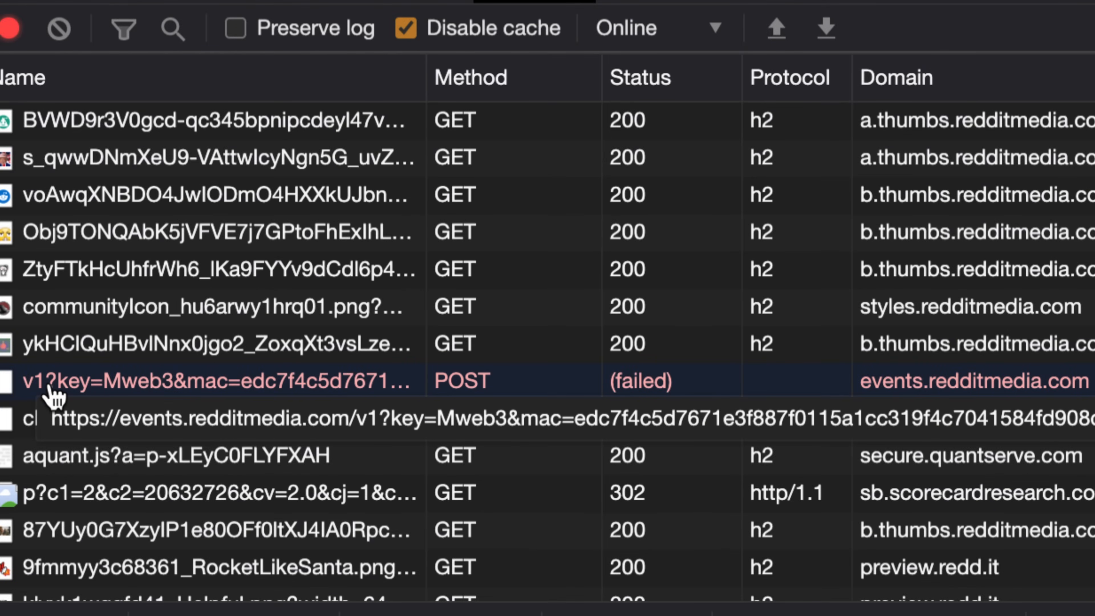
{"action": "mouse_move", "coordinate": [46, 398]}
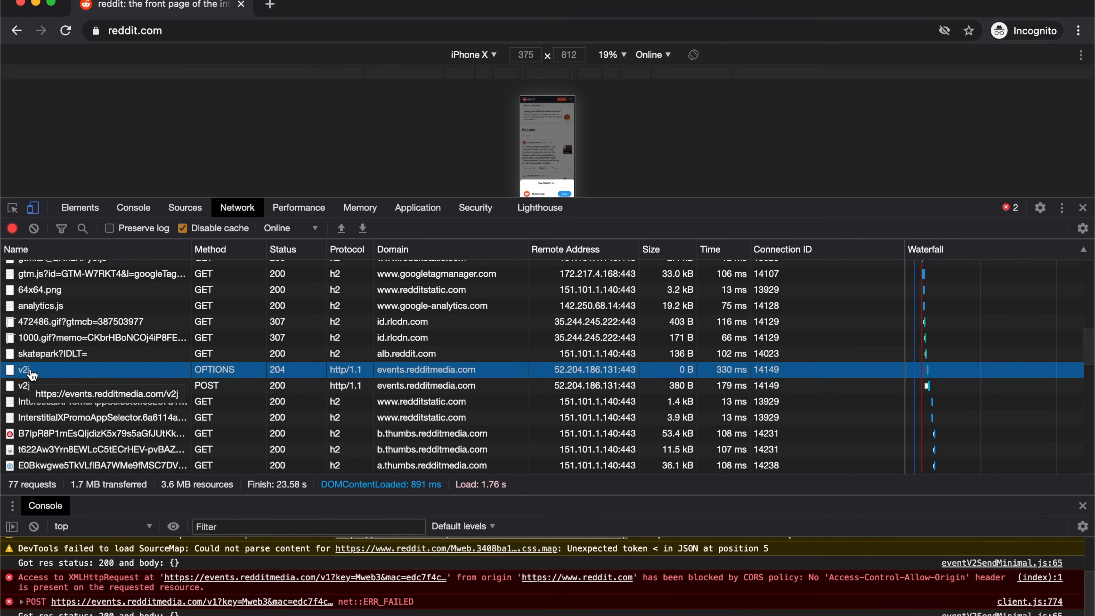
Step: Show the failed v1 POST's response and request headers with the 'API deprecated, use V2' warning
{"action": "scroll", "scroll_direction": "down", "scroll_amount": 3}
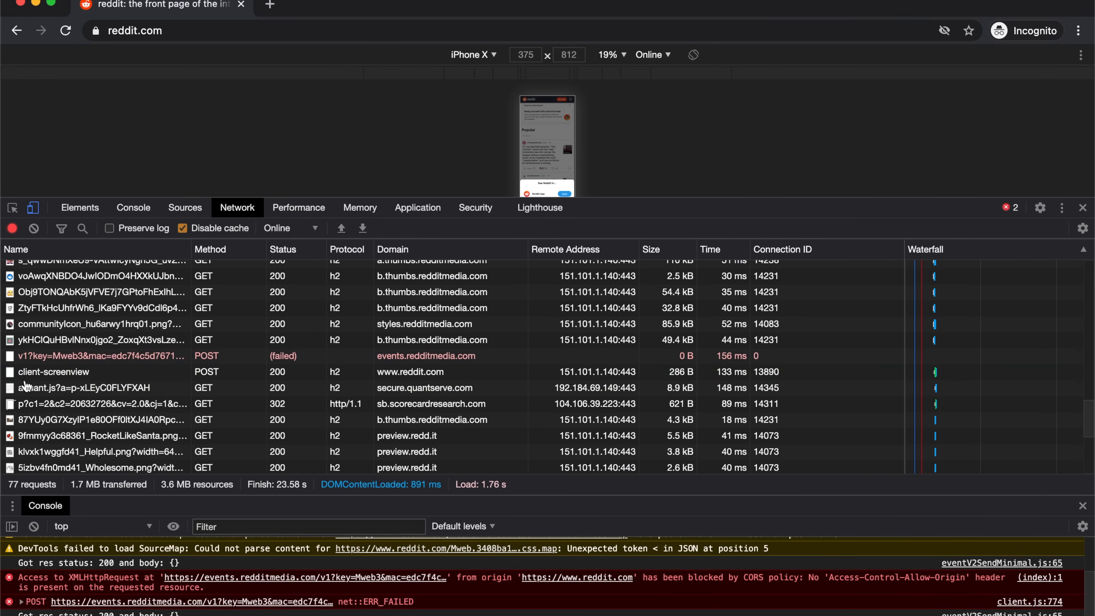
{"action": "left_click", "coordinate": [101, 355]}
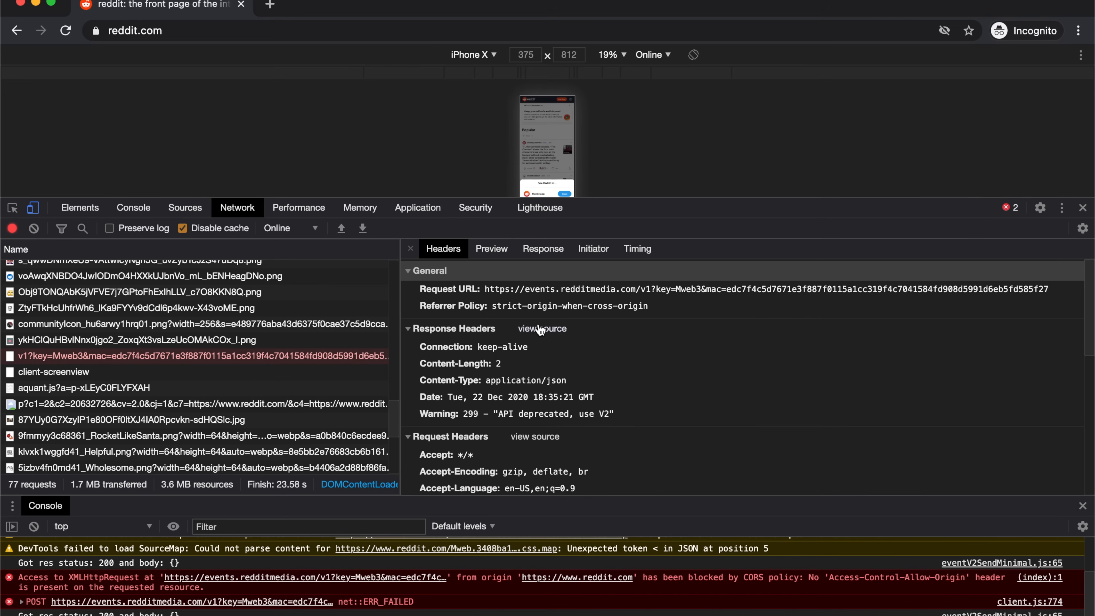
{"action": "scroll", "scroll_direction": "down", "scroll_amount": 3}
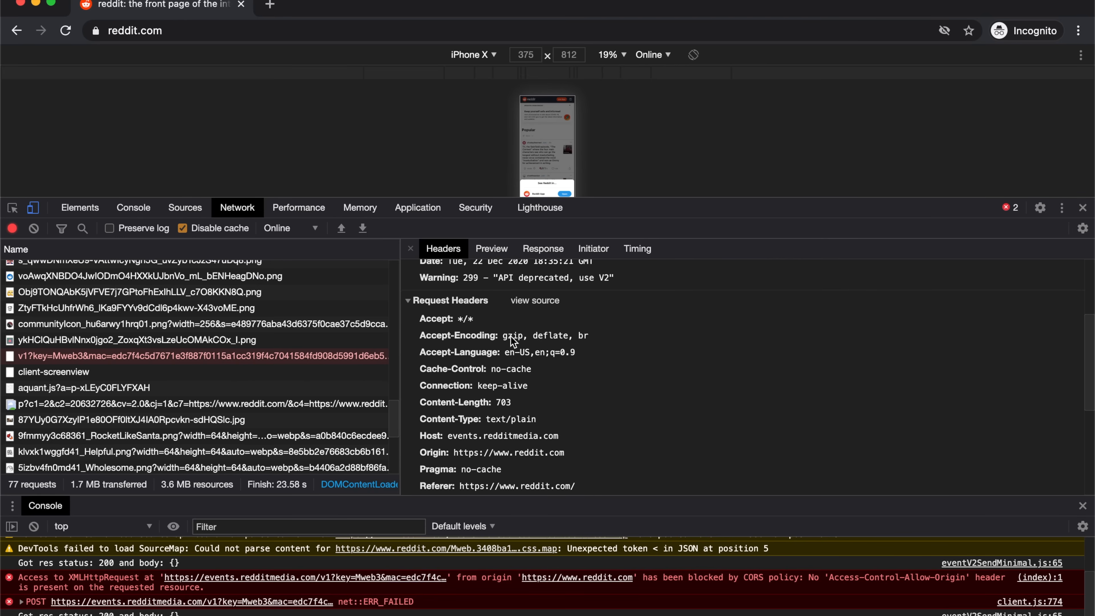
{"action": "scroll", "scroll_direction": "down", "scroll_amount": 3}
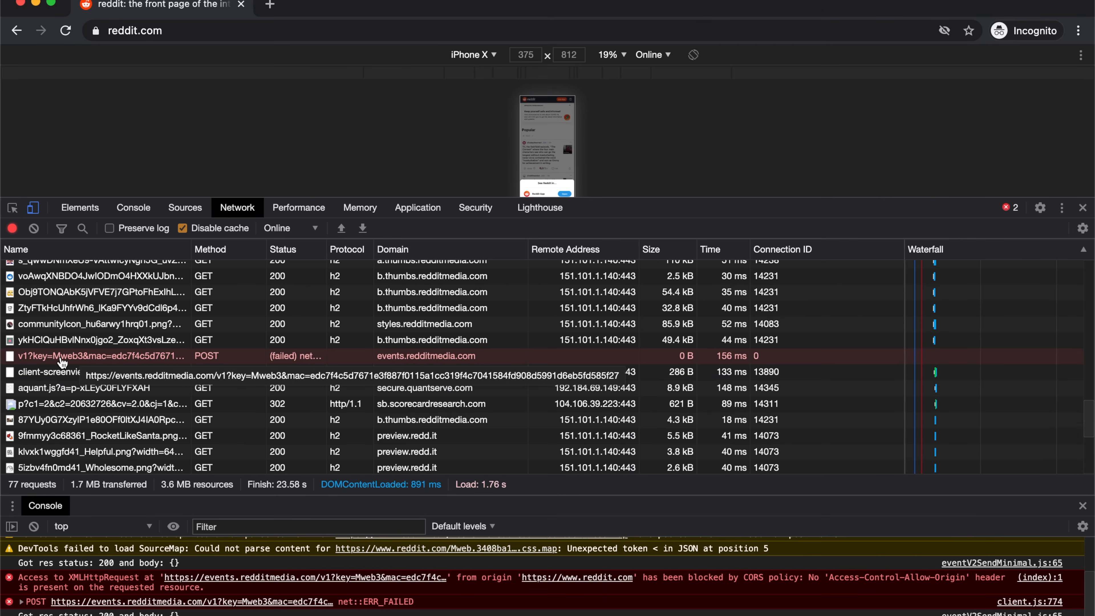
{"action": "mouse_move", "coordinate": [109, 364]}
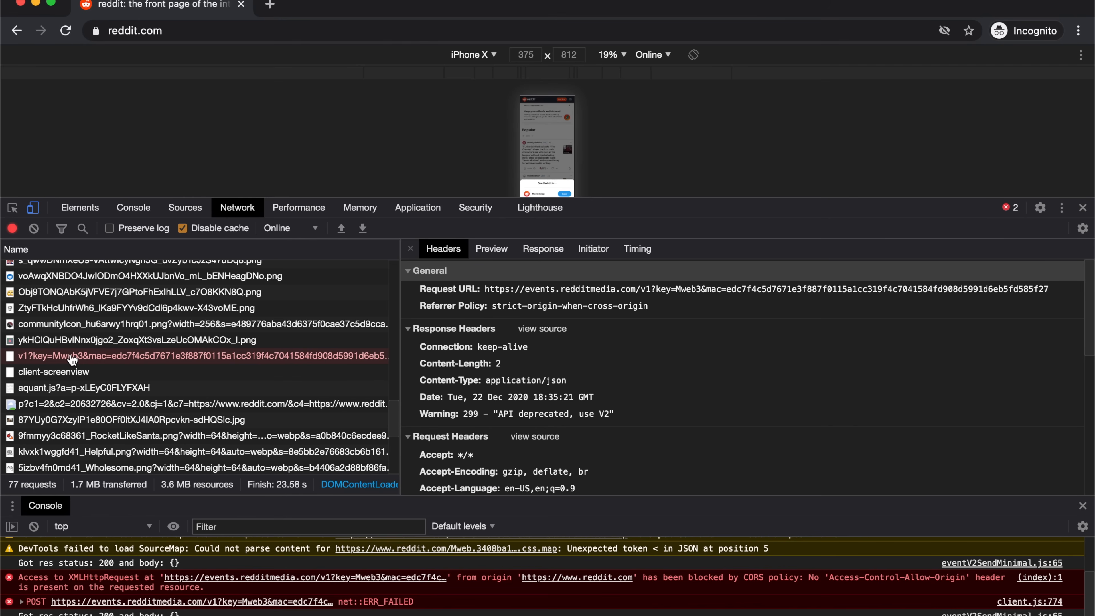
{"action": "mouse_move", "coordinate": [472, 380]}
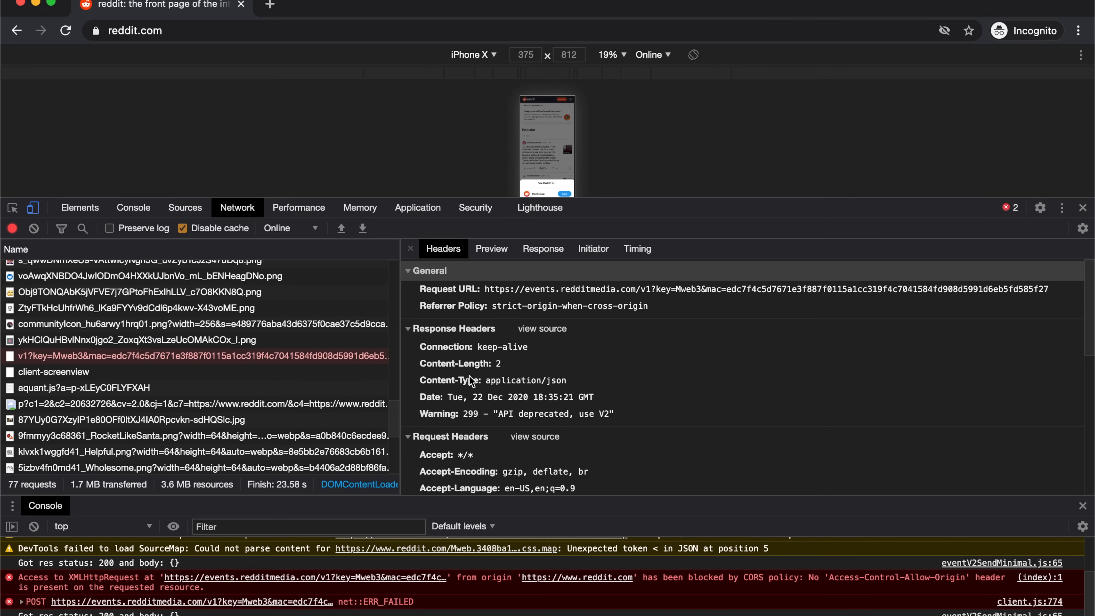
{"action": "mouse_move", "coordinate": [227, 356]}
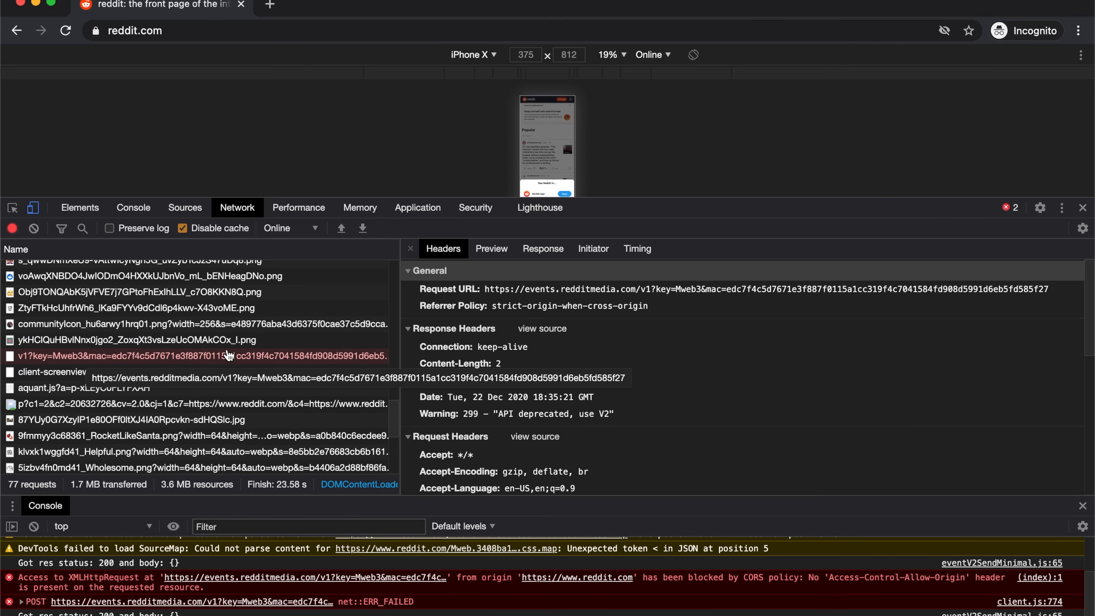
{"action": "scroll", "scroll_direction": "down", "scroll_amount": 3}
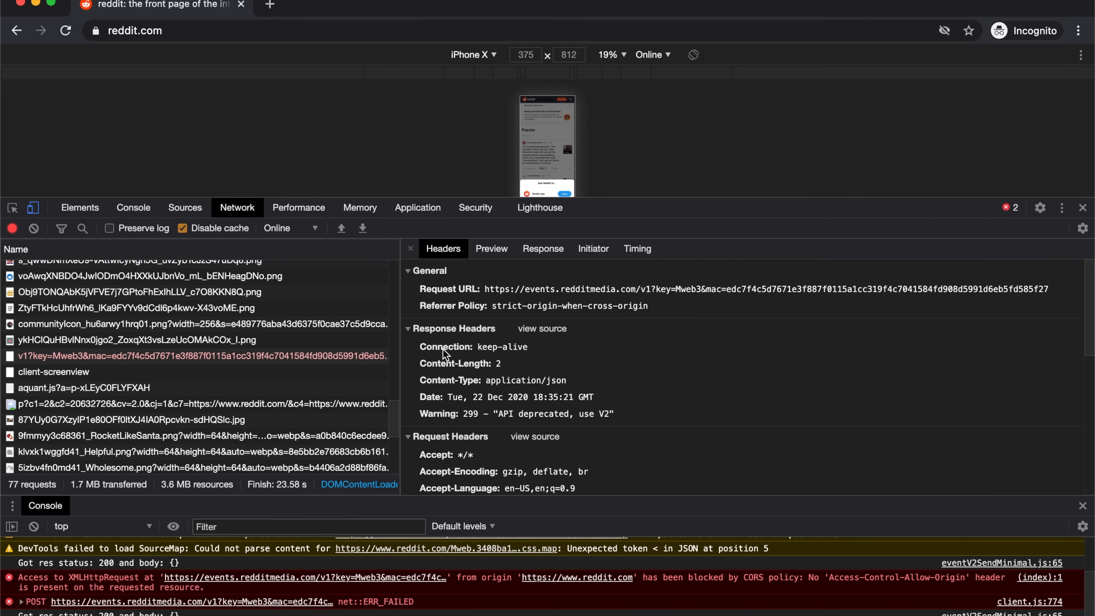
{"action": "mouse_move", "coordinate": [516, 363]}
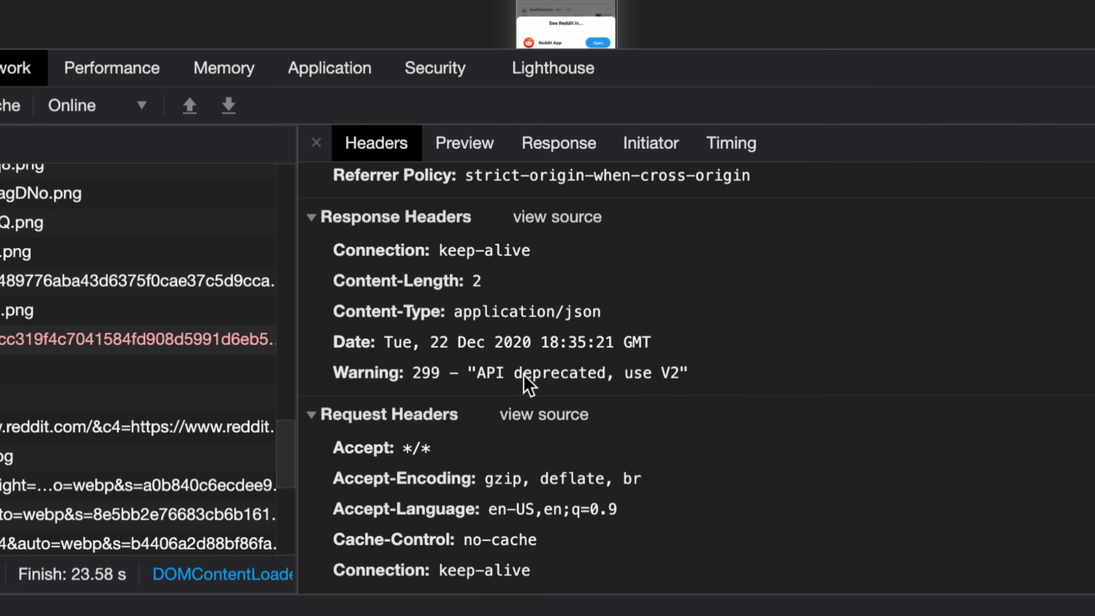
{"action": "mouse_move", "coordinate": [452, 283]}
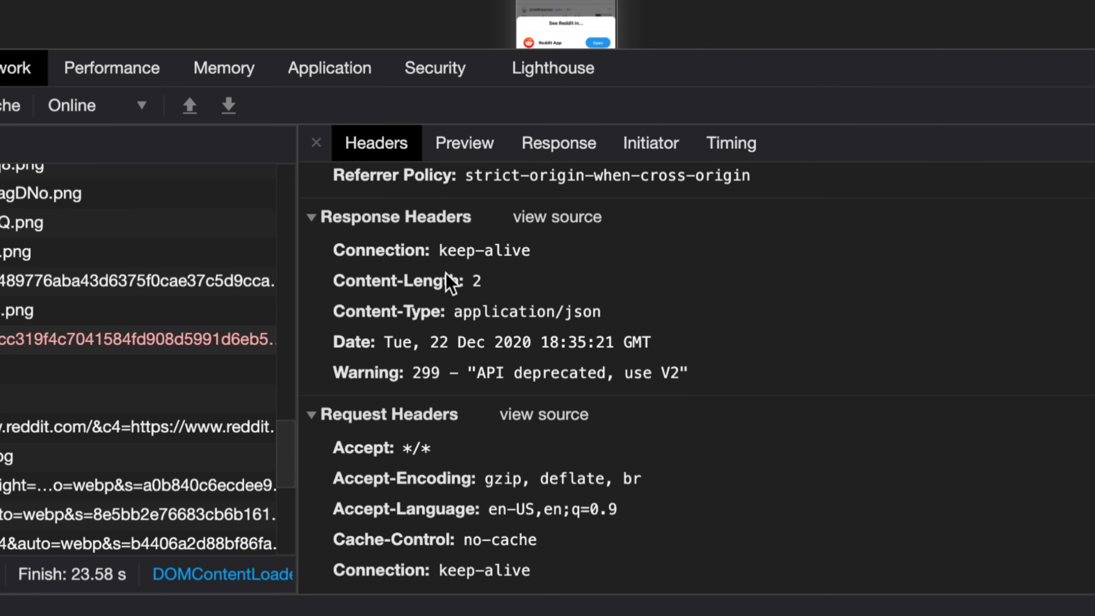
{"action": "scroll", "scroll_direction": "down", "scroll_amount": 3}
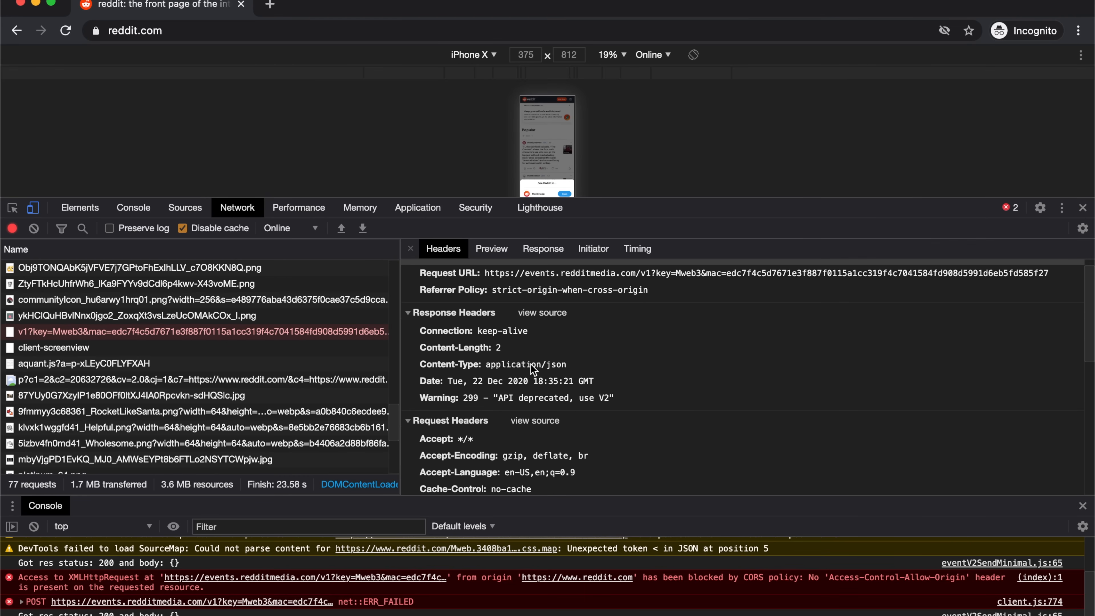
Step: Close the v1 request details to show the full Network request table again
{"action": "left_click", "coordinate": [489, 364]}
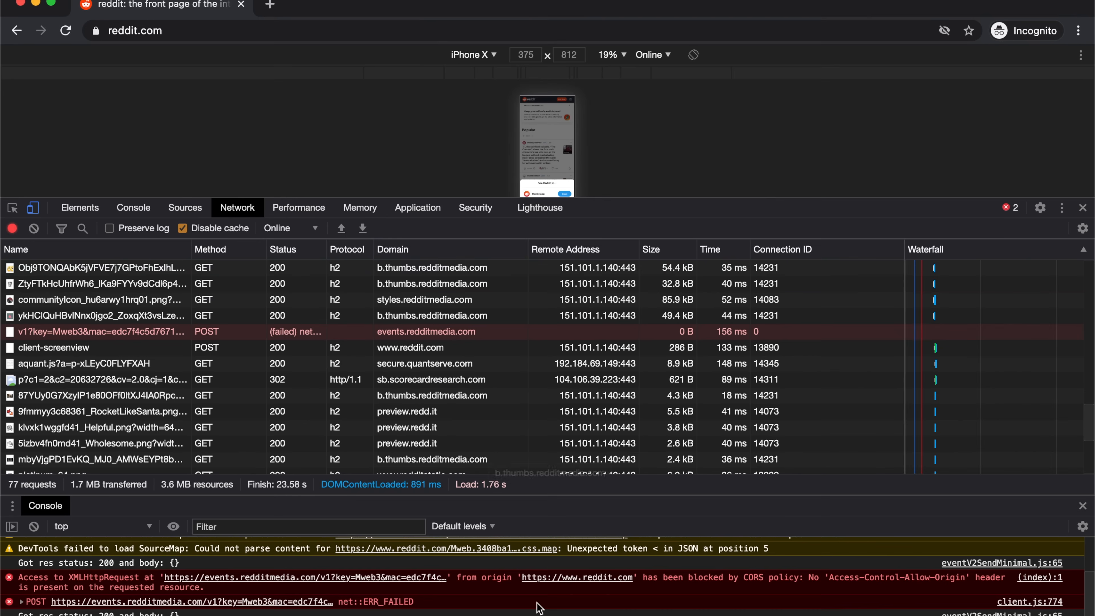
{"action": "mouse_move", "coordinate": [822, 496]}
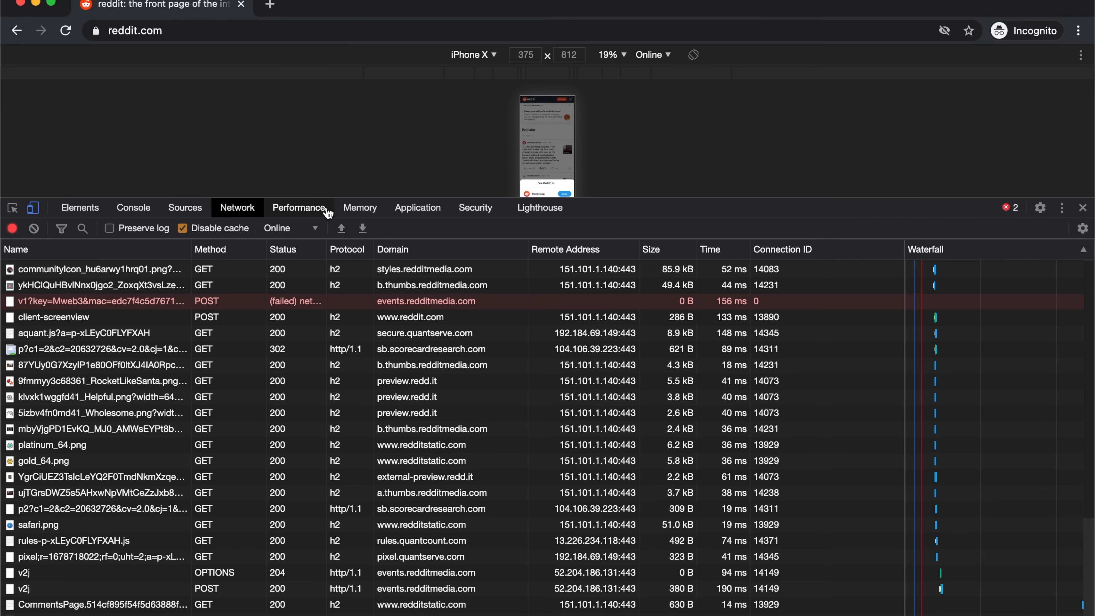
{"action": "mouse_move", "coordinate": [740, 241]}
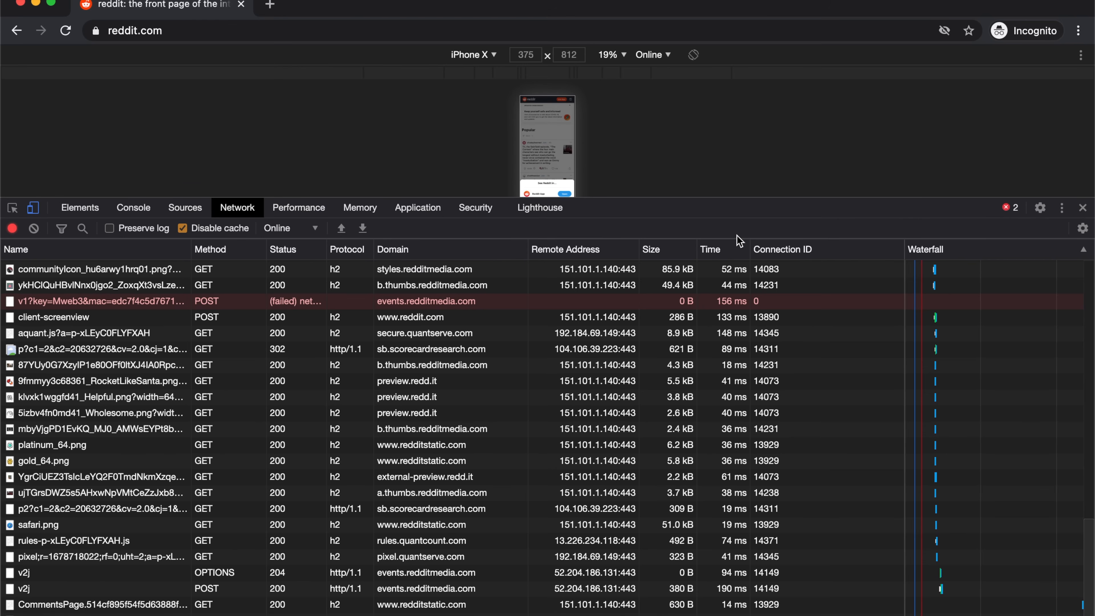
{"action": "mouse_move", "coordinate": [775, 30]}
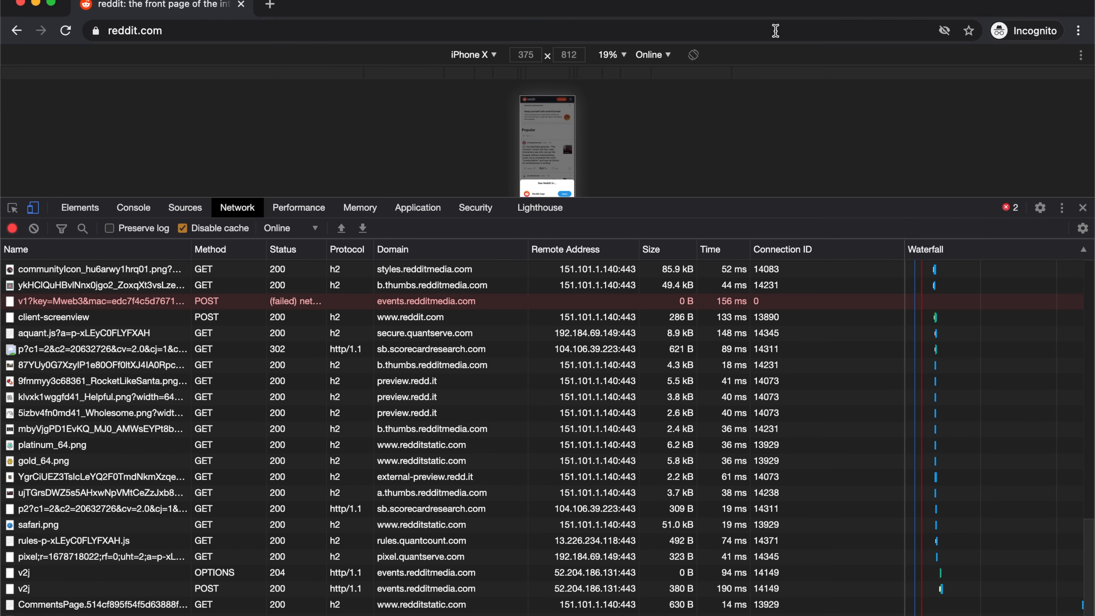